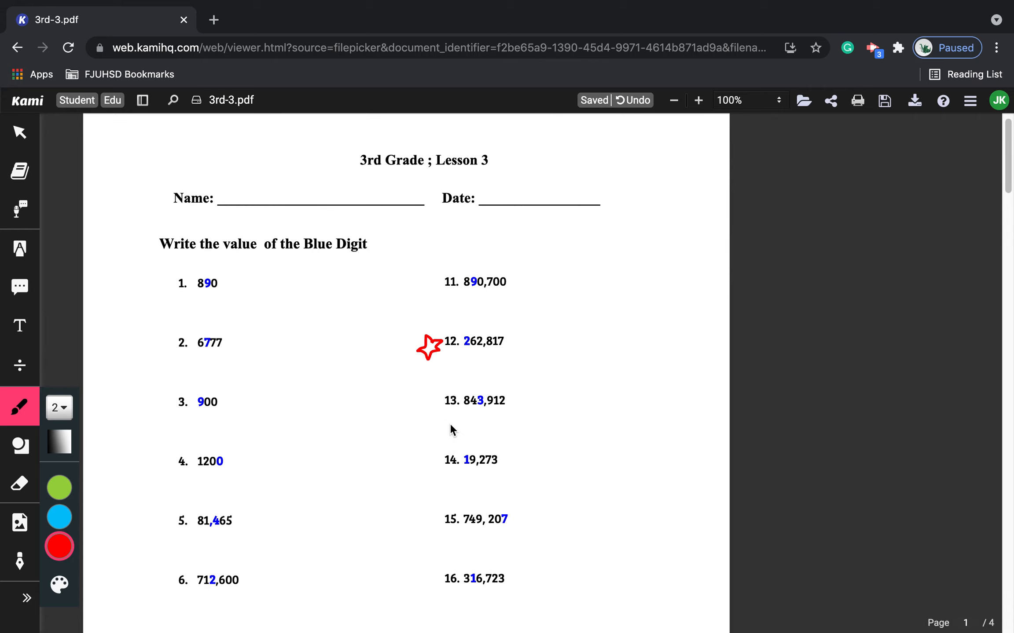
{"action": "mouse_move", "coordinate": [442, 399]}
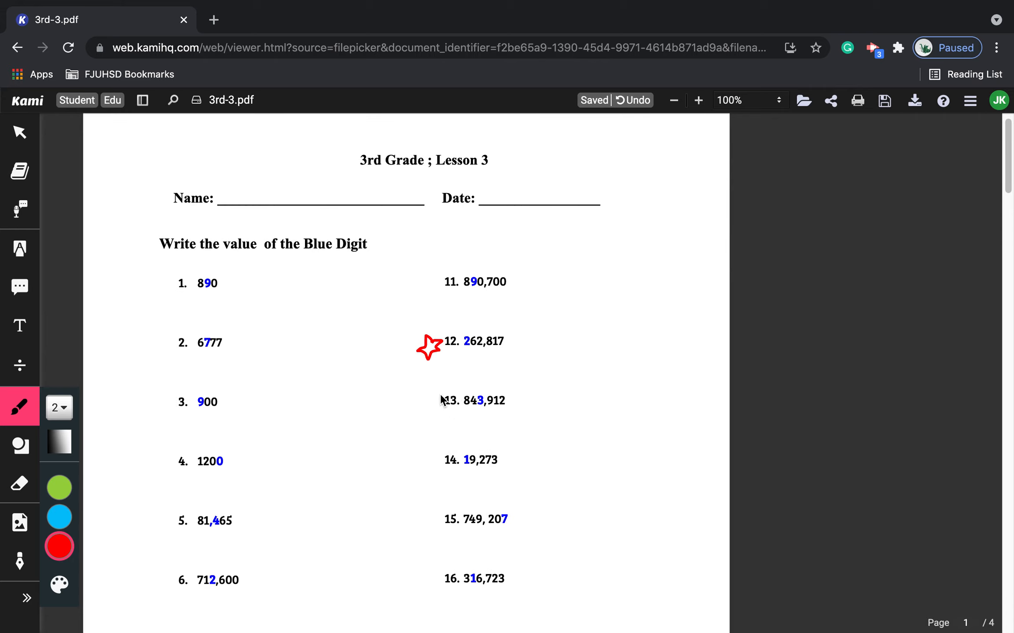
Handwrite the name across the Name line in light blue ink
{"action": "left_click", "coordinate": [59, 517]}
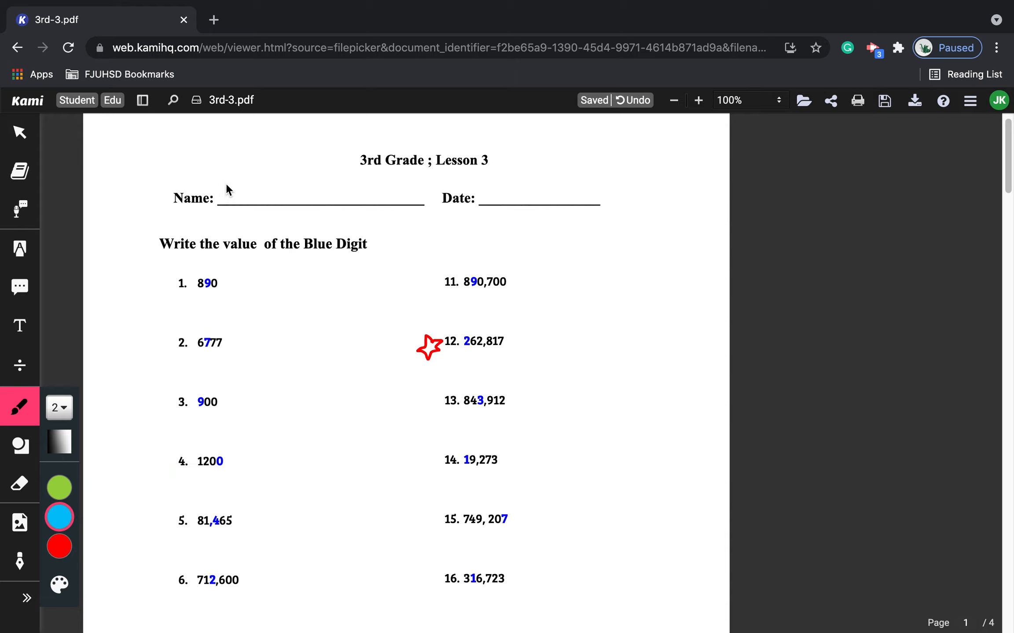
{"action": "left_click_drag", "start_coordinate": [233, 181], "coordinate": [243, 222]}
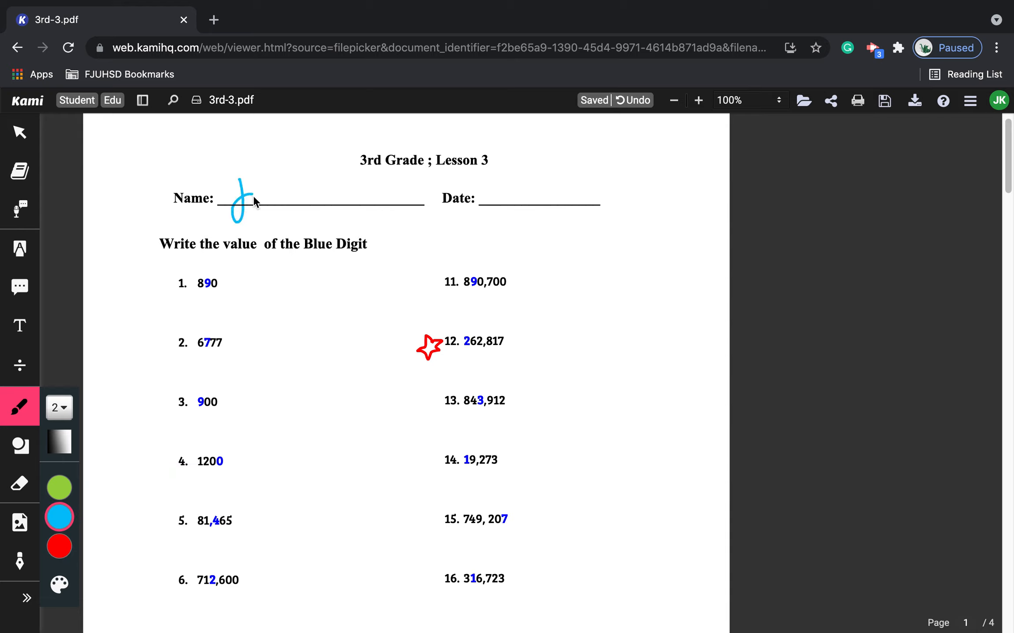
{"action": "left_click_drag", "start_coordinate": [243, 193], "coordinate": [301, 206]}
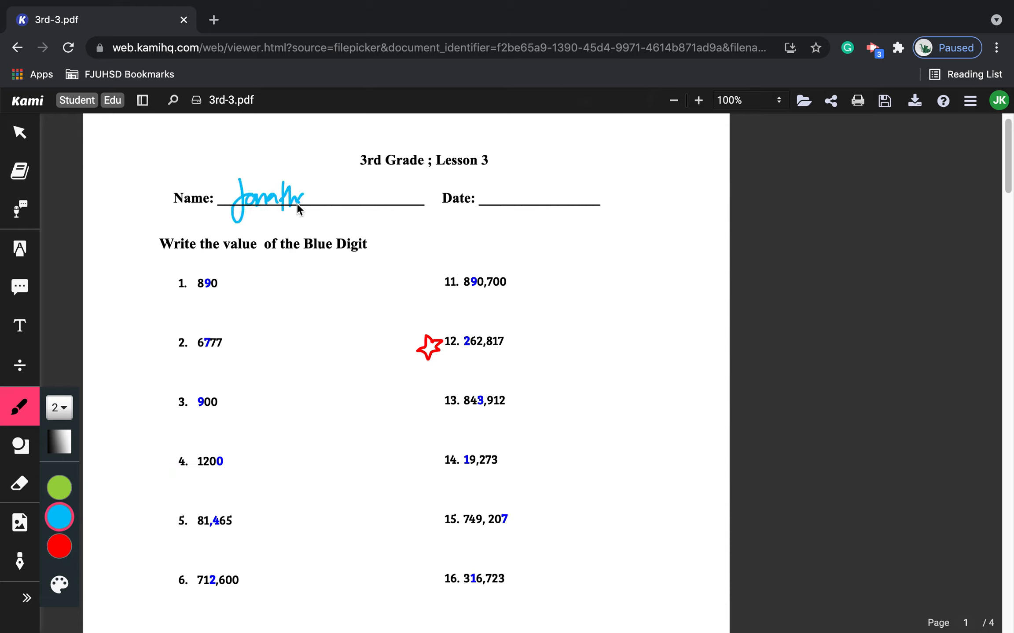
{"action": "left_click_drag", "start_coordinate": [303, 201], "coordinate": [359, 201]}
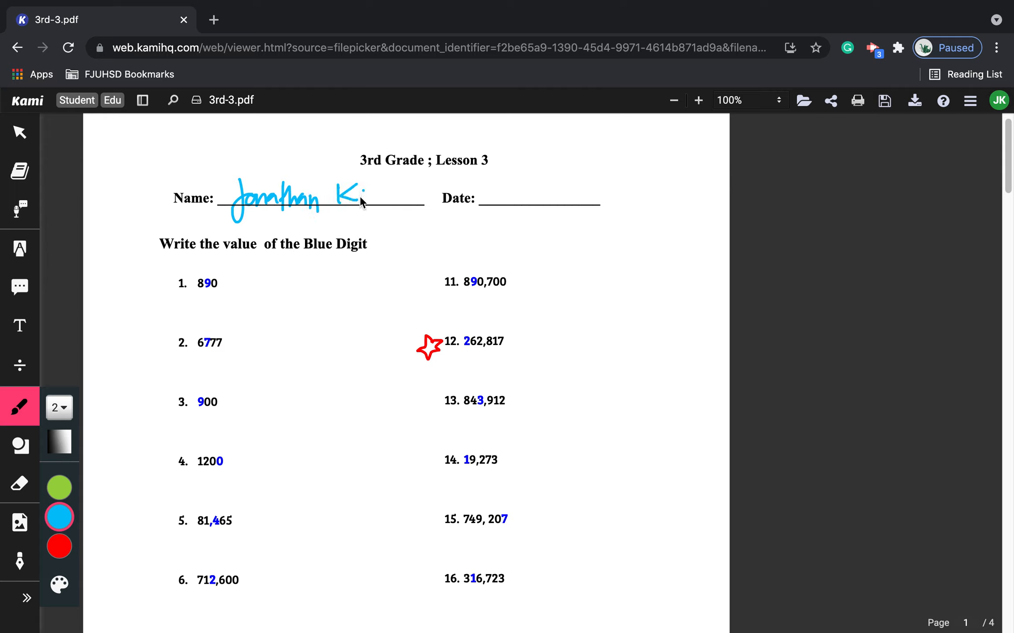
{"action": "left_click_drag", "start_coordinate": [336, 194], "coordinate": [381, 201]}
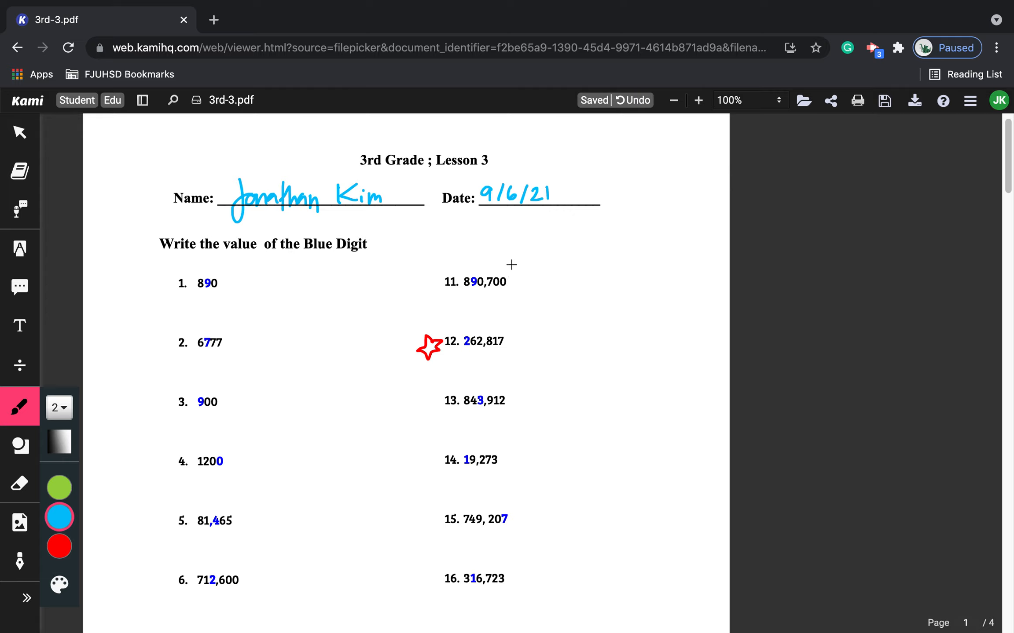
{"action": "mouse_move", "coordinate": [512, 270]}
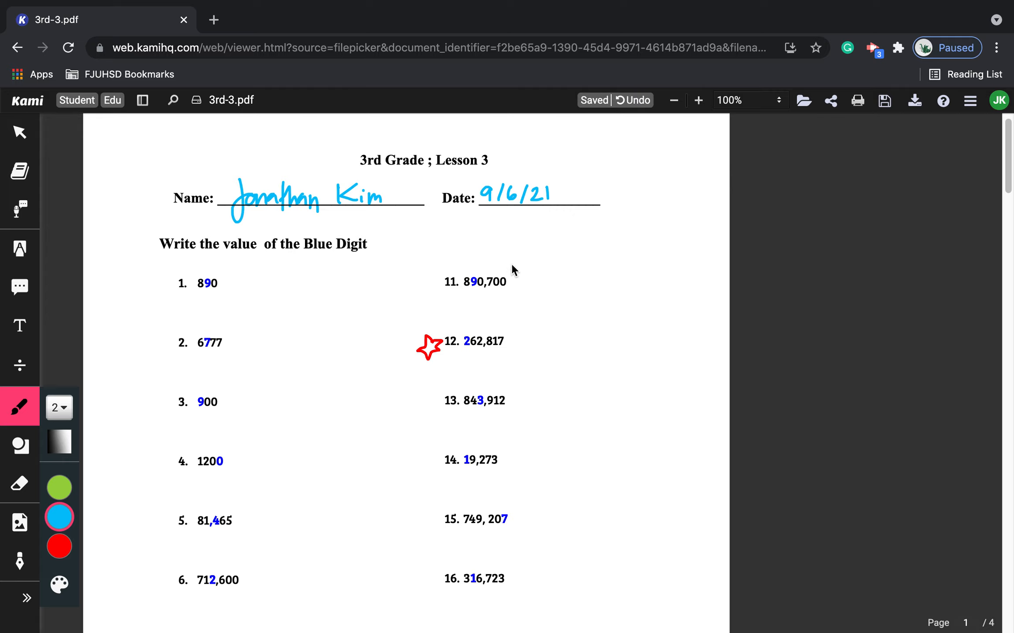
Switch the pen ink to green
{"action": "left_click", "coordinate": [59, 487]}
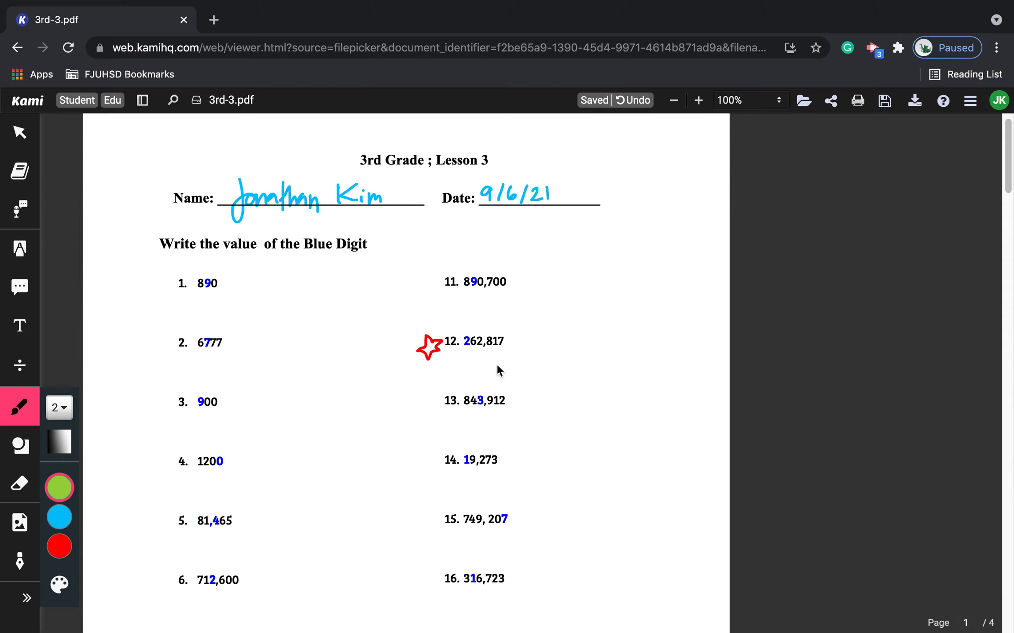
{"action": "mouse_move", "coordinate": [505, 378]}
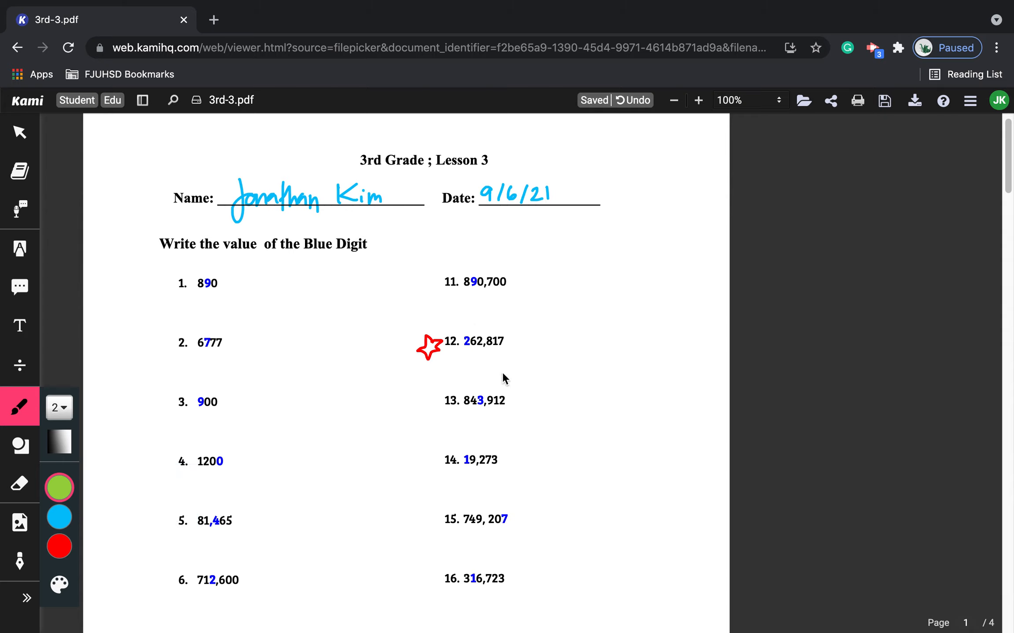
{"action": "mouse_move", "coordinate": [503, 384]}
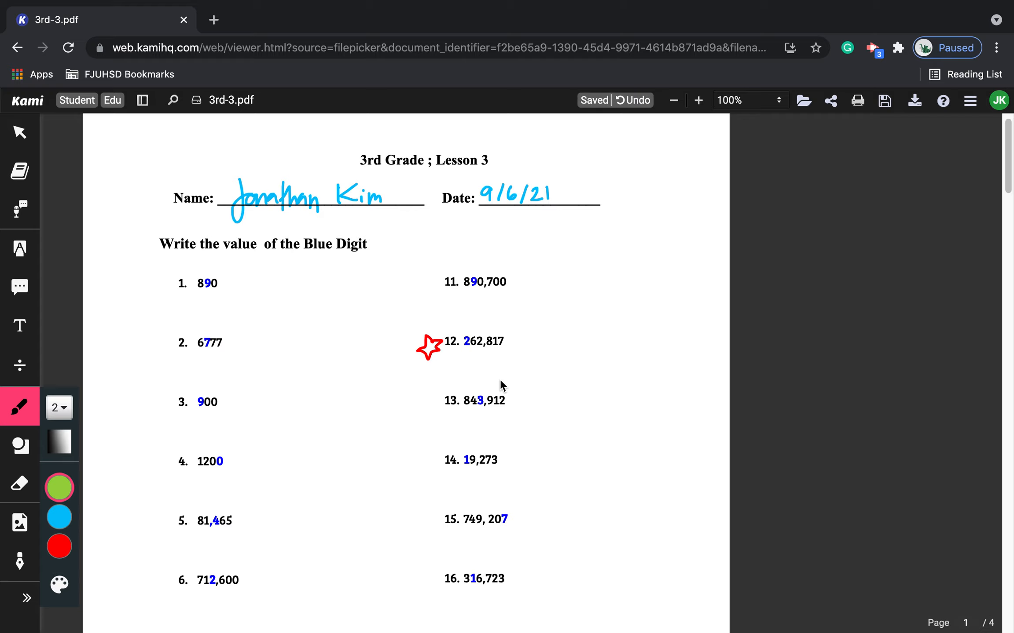
{"action": "mouse_move", "coordinate": [493, 376]}
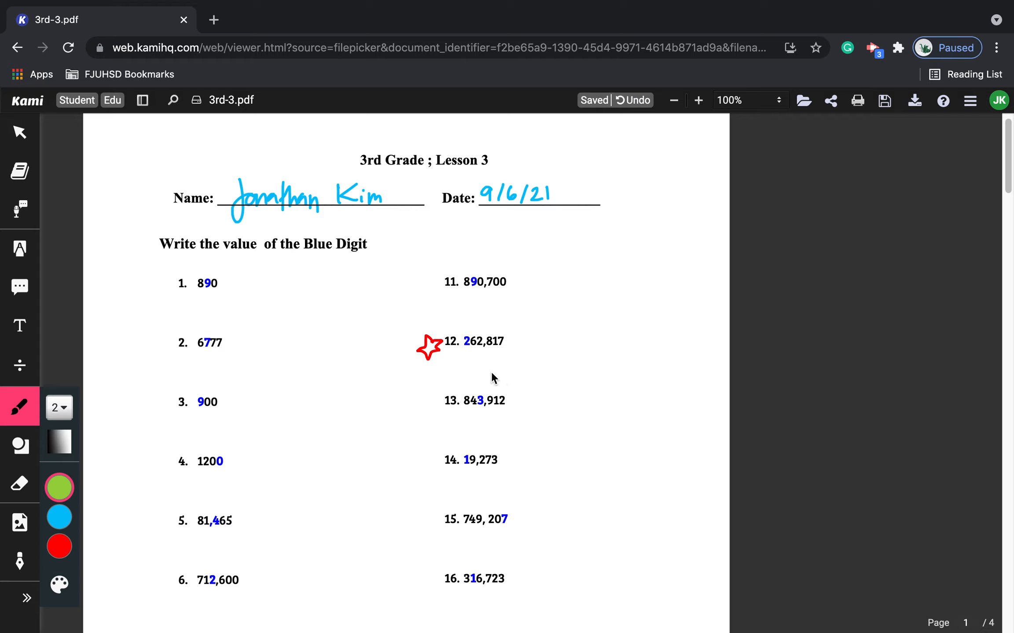
{"action": "mouse_move", "coordinate": [481, 337]}
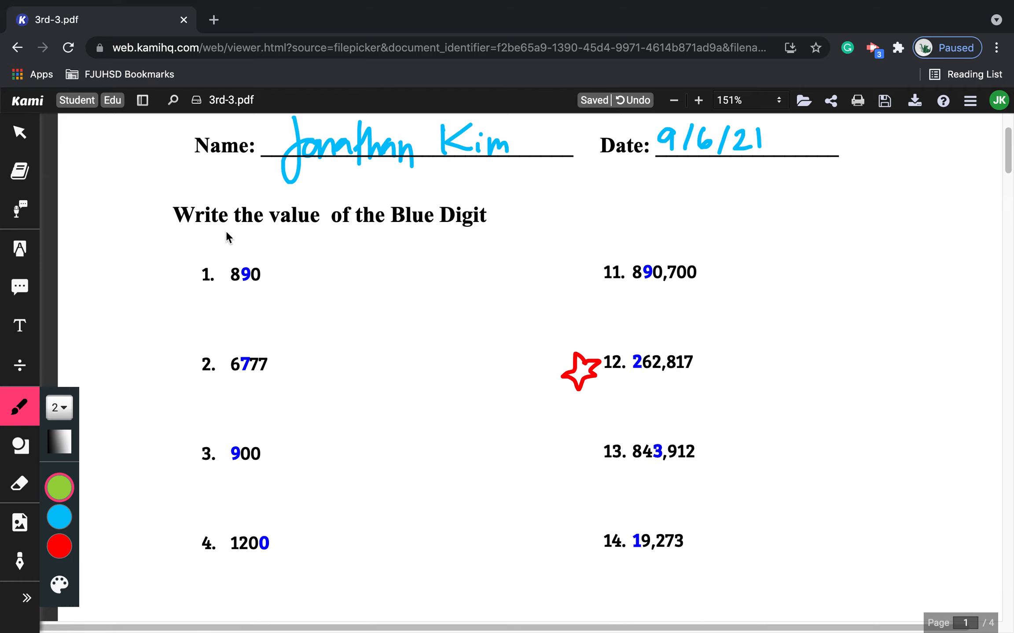
{"action": "mouse_move", "coordinate": [573, 264]}
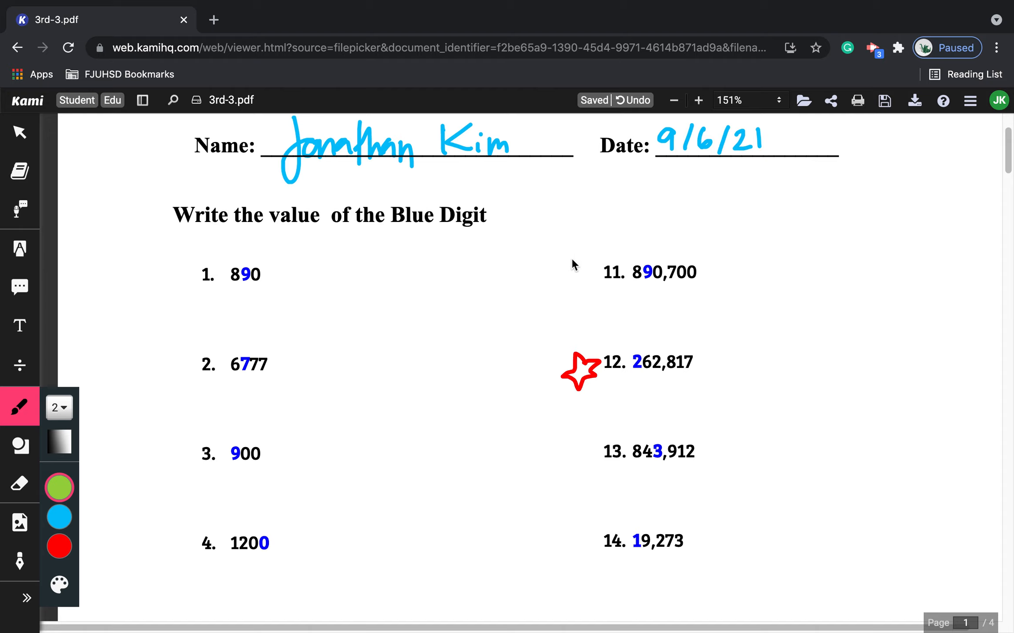
Scroll down to bring the numbered value questions into view
{"action": "scroll", "scroll_direction": "down", "scroll_amount": 3}
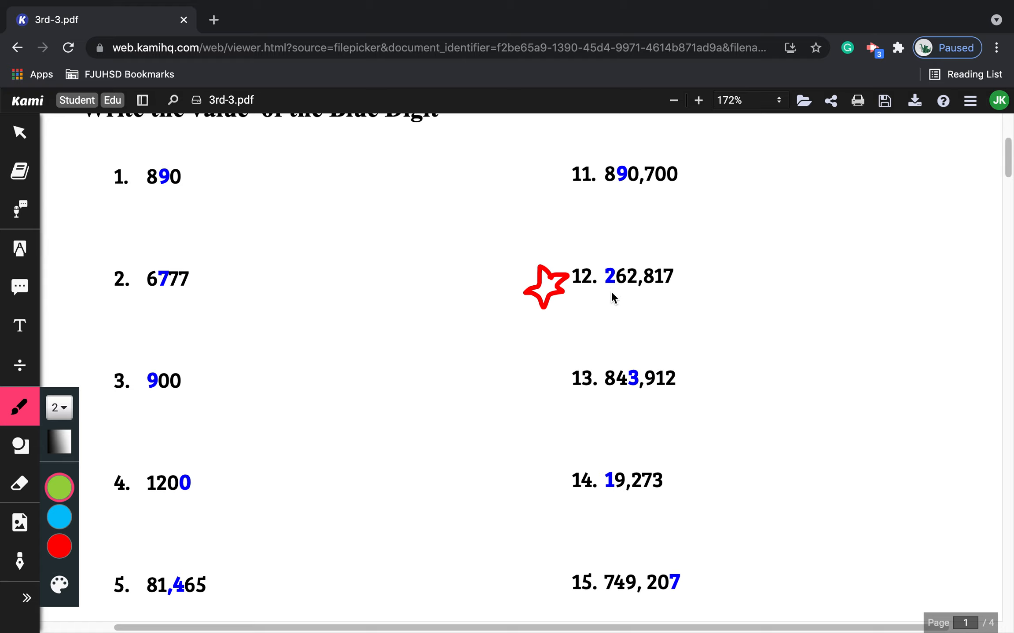
{"action": "mouse_move", "coordinate": [674, 274]}
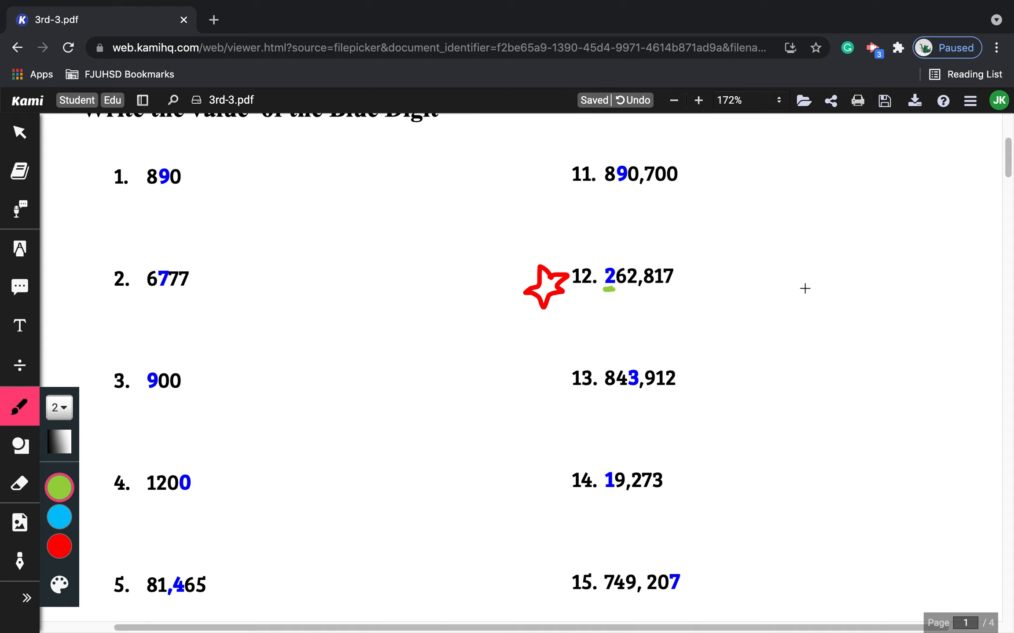
{"action": "mouse_move", "coordinate": [802, 200]}
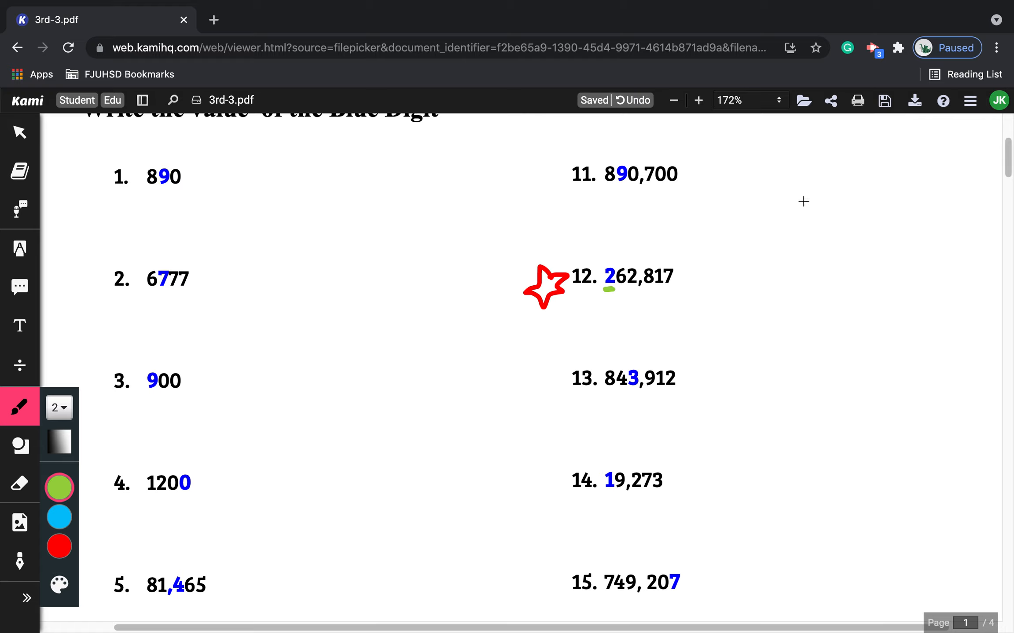
Write 1 ones, 10 tens and 100 hundreds down the right margin in green
{"action": "left_click_drag", "start_coordinate": [819, 191], "coordinate": [820, 228]}
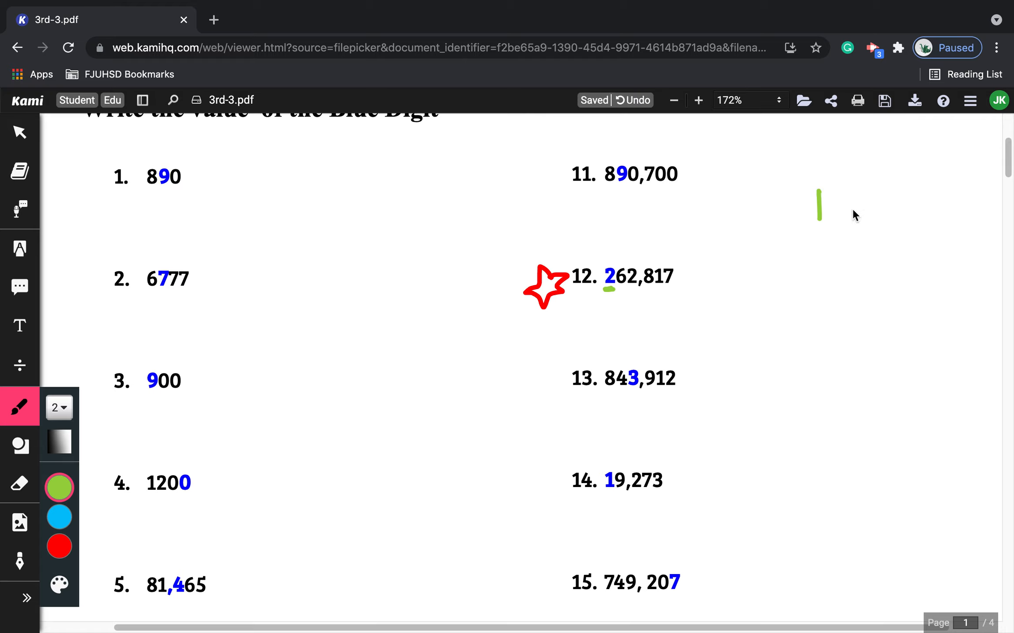
{"action": "left_click_drag", "start_coordinate": [859, 210], "coordinate": [902, 210]}
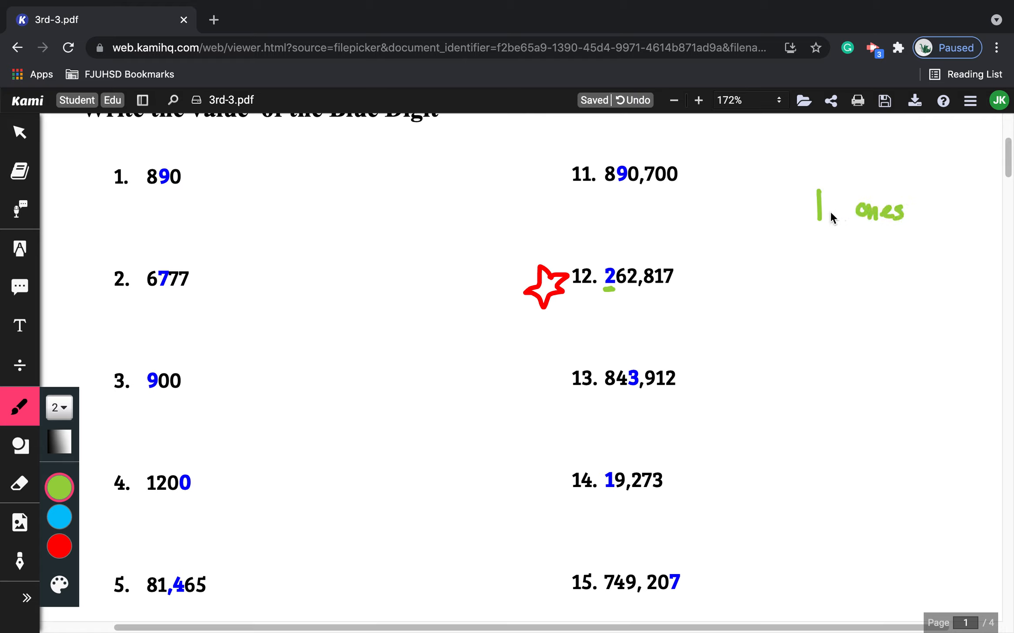
{"action": "left_click", "coordinate": [820, 239]}
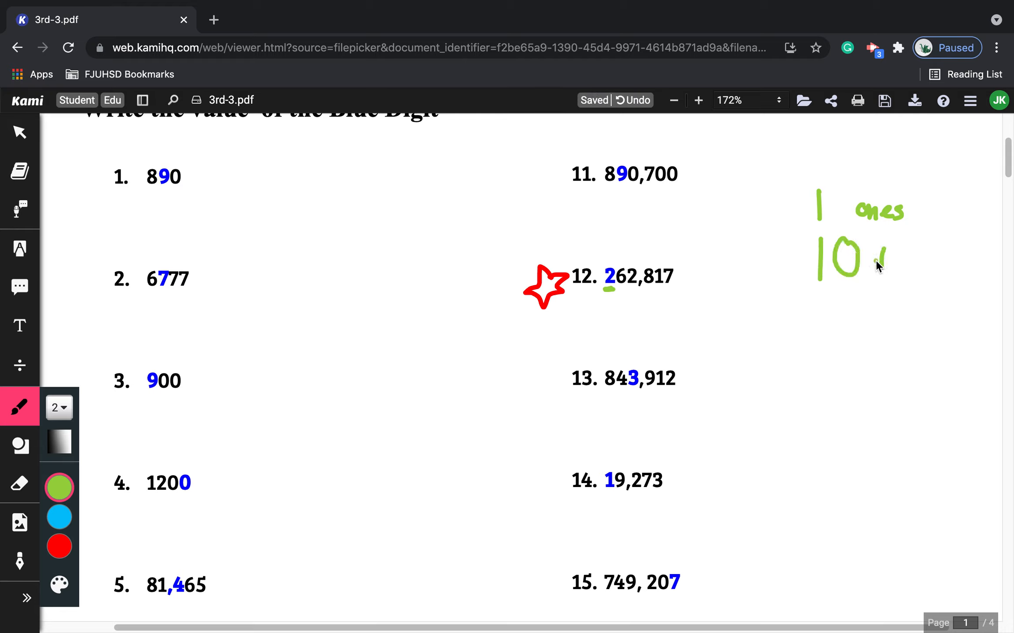
{"action": "left_click_drag", "start_coordinate": [879, 259], "coordinate": [924, 268]}
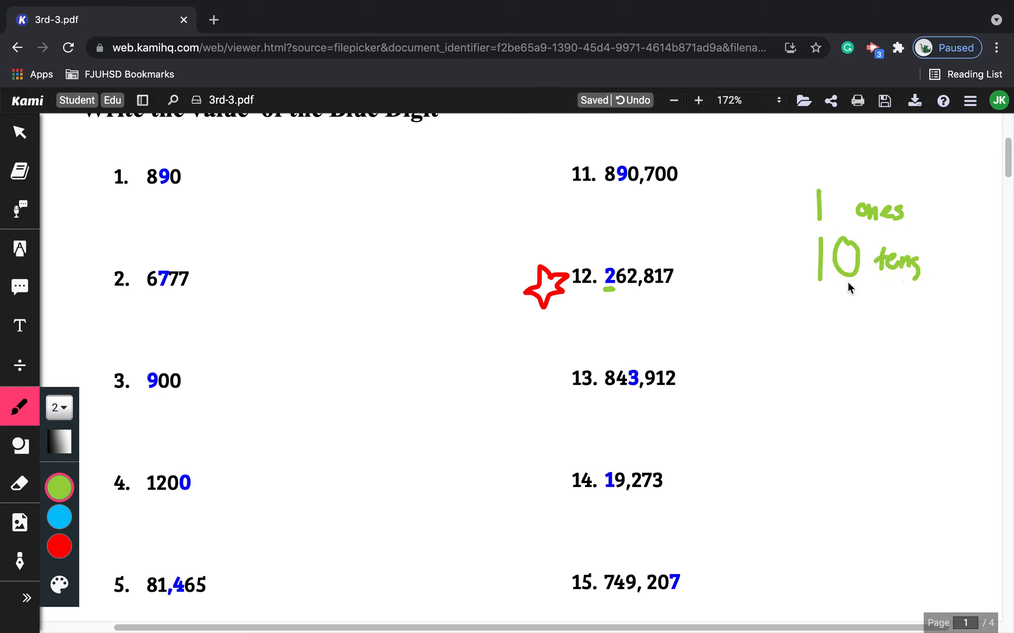
{"action": "left_click_drag", "start_coordinate": [821, 294], "coordinate": [879, 323]}
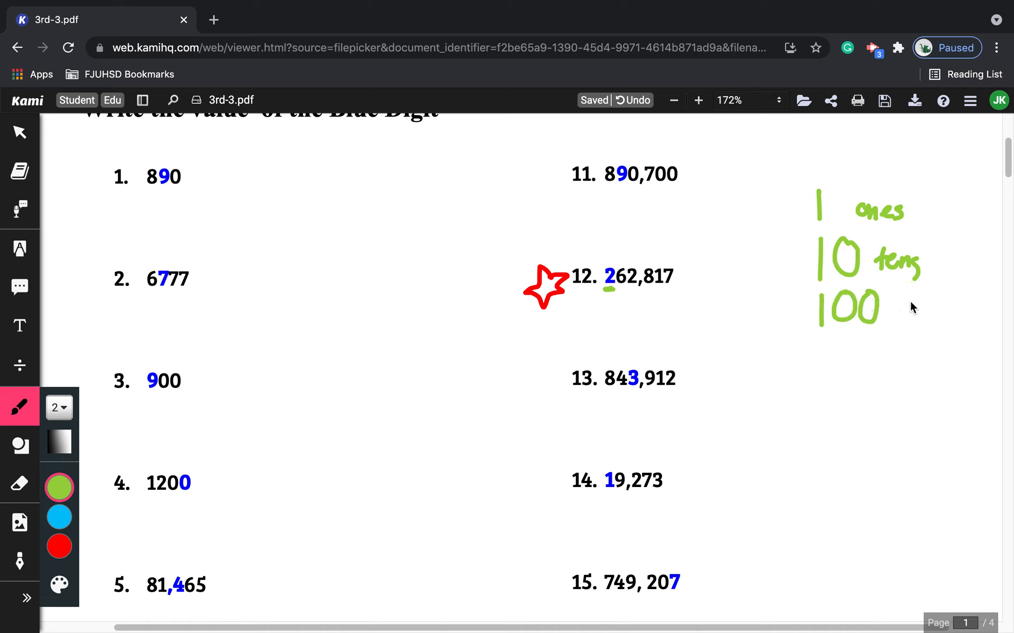
{"action": "left_click_drag", "start_coordinate": [899, 304], "coordinate": [950, 307]}
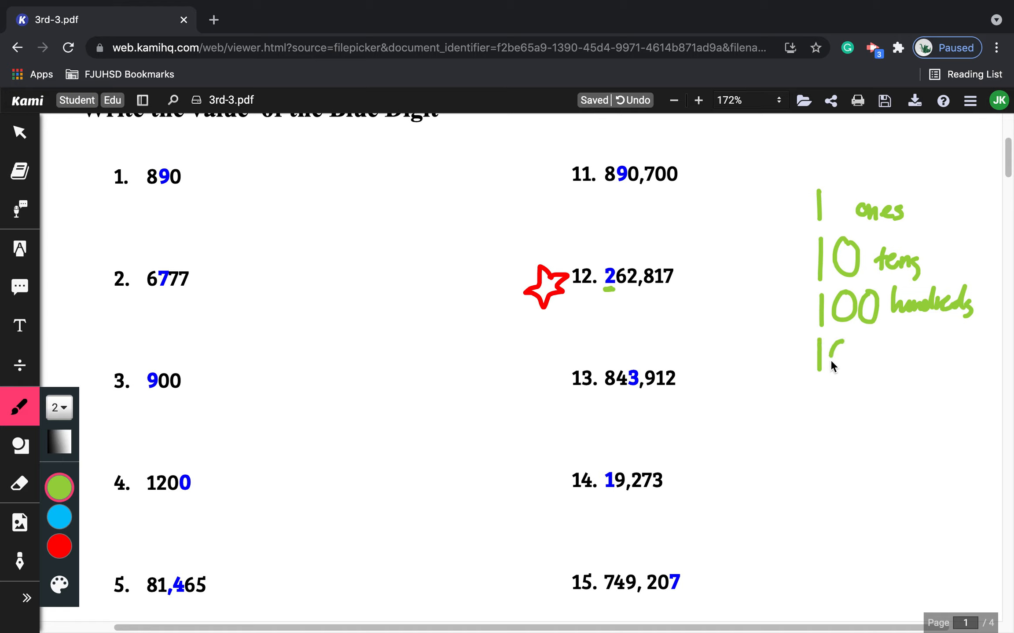
Add 1000 thousands and 10000 ten thousands rows below the hundreds
{"action": "left_click_drag", "start_coordinate": [834, 355], "coordinate": [905, 355]}
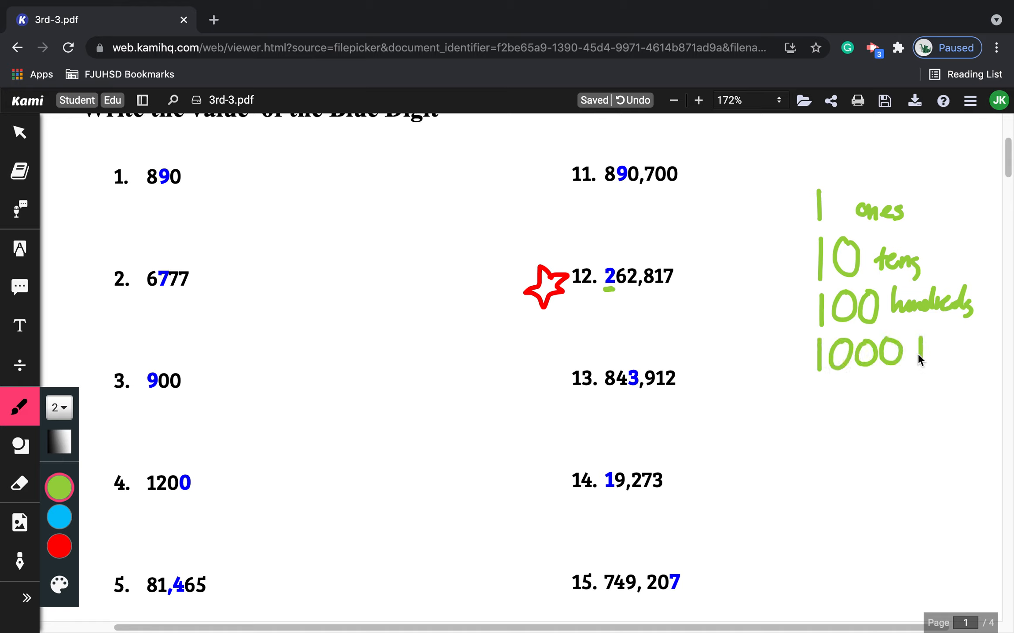
{"action": "left_click_drag", "start_coordinate": [911, 352], "coordinate": [989, 351]}
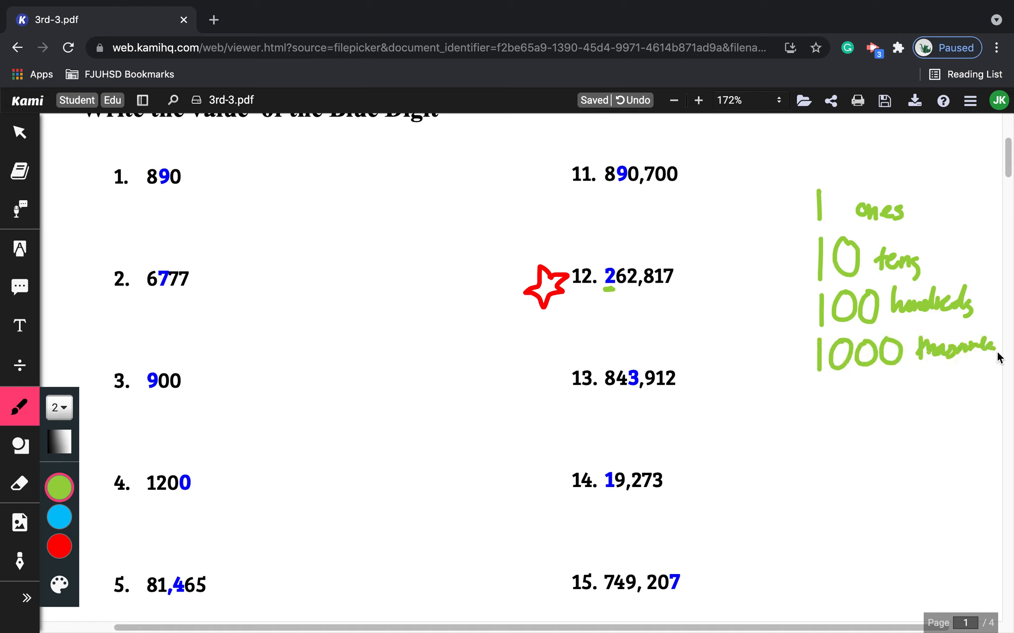
{"action": "mouse_move", "coordinate": [888, 335]}
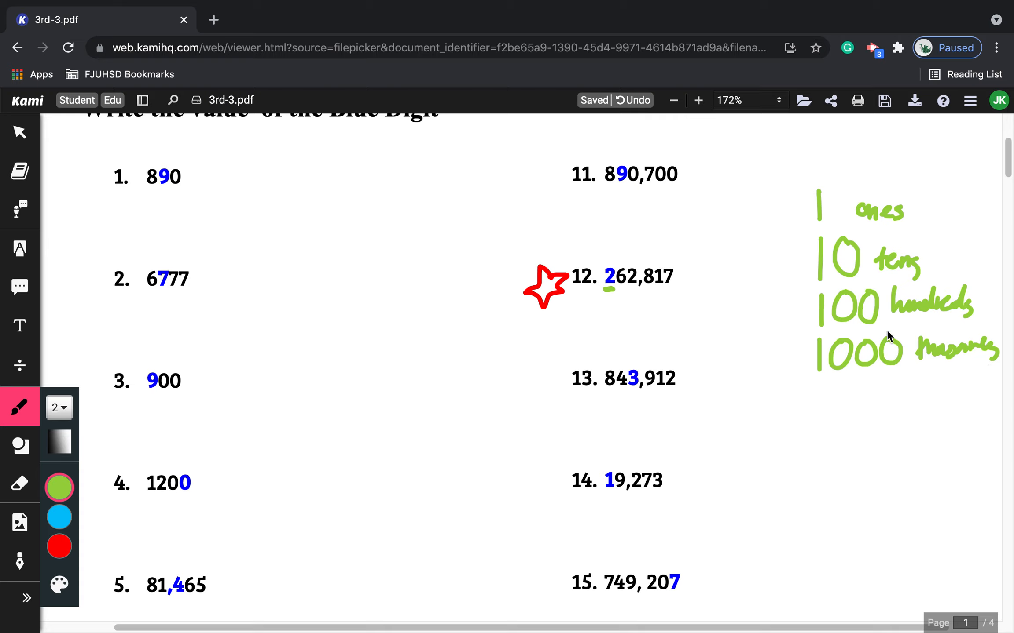
{"action": "left_click_drag", "start_coordinate": [821, 395], "coordinate": [876, 394]}
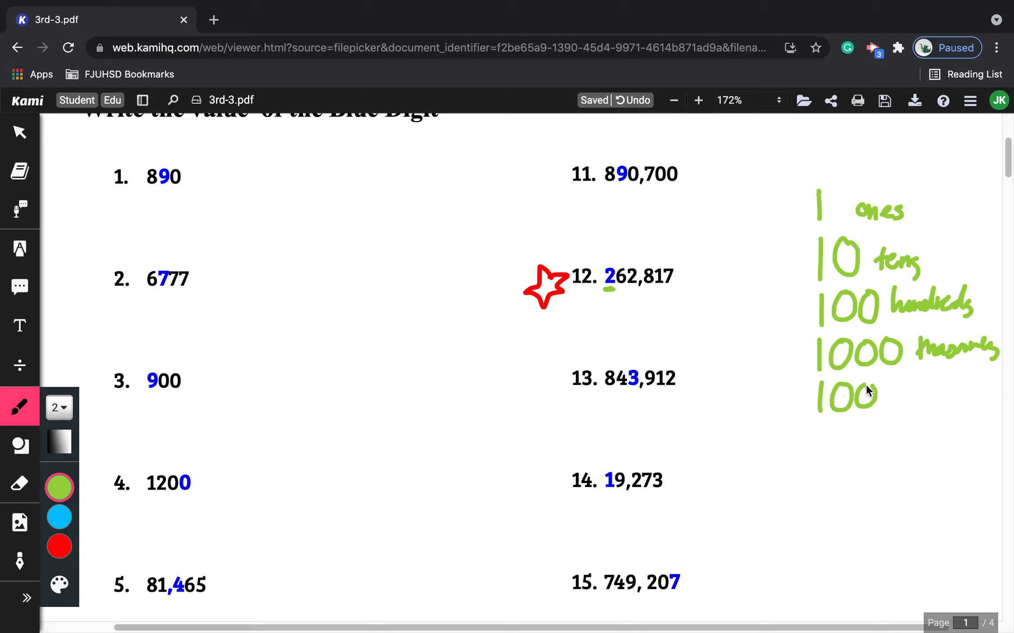
{"action": "left_click_drag", "start_coordinate": [886, 398], "coordinate": [925, 398]}
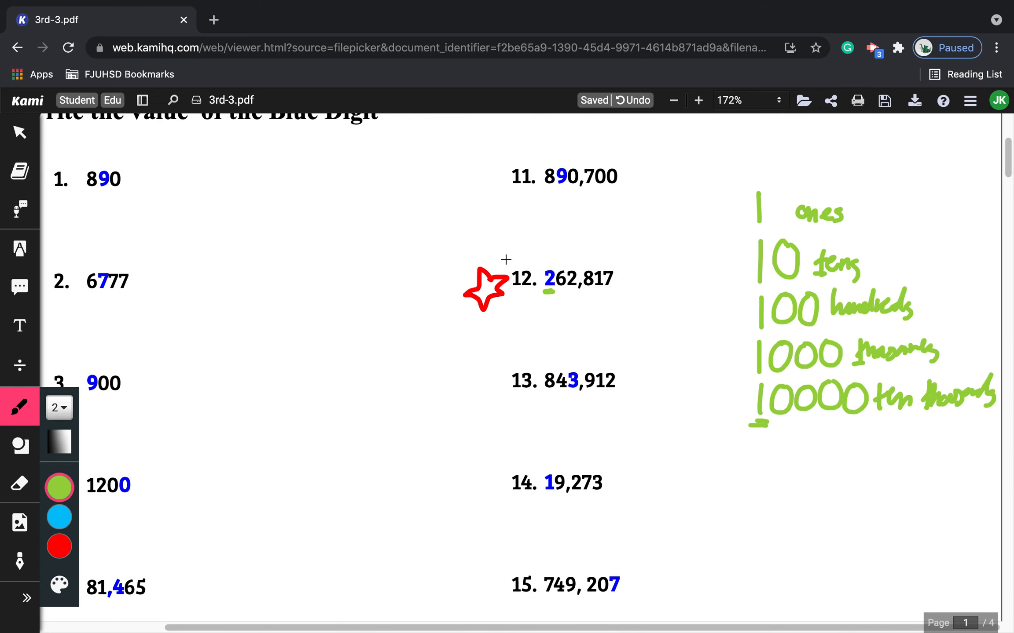
{"action": "mouse_move", "coordinate": [751, 362]}
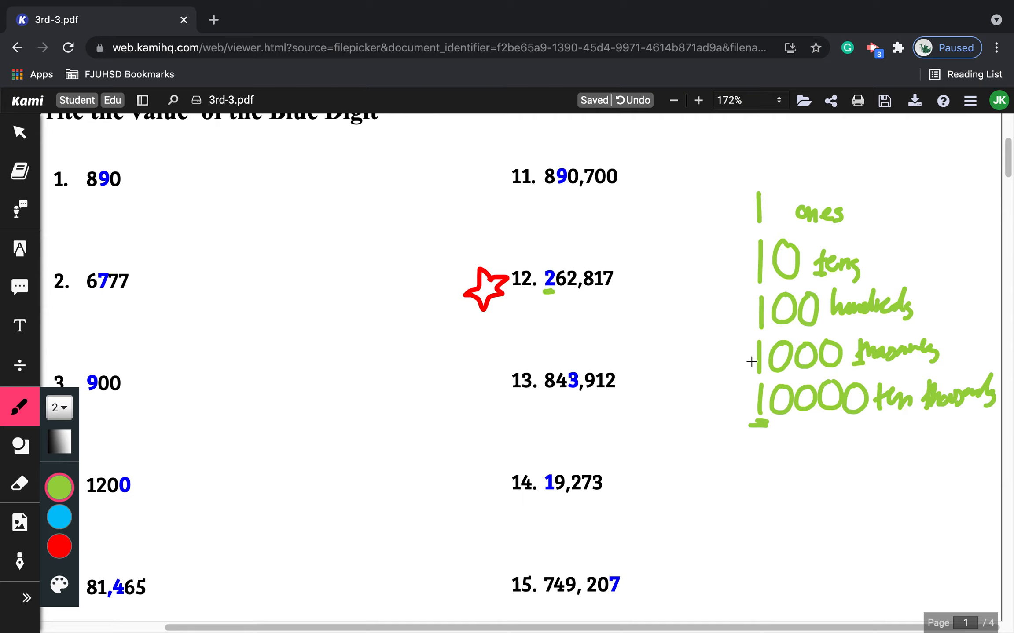
{"action": "mouse_move", "coordinate": [770, 370]}
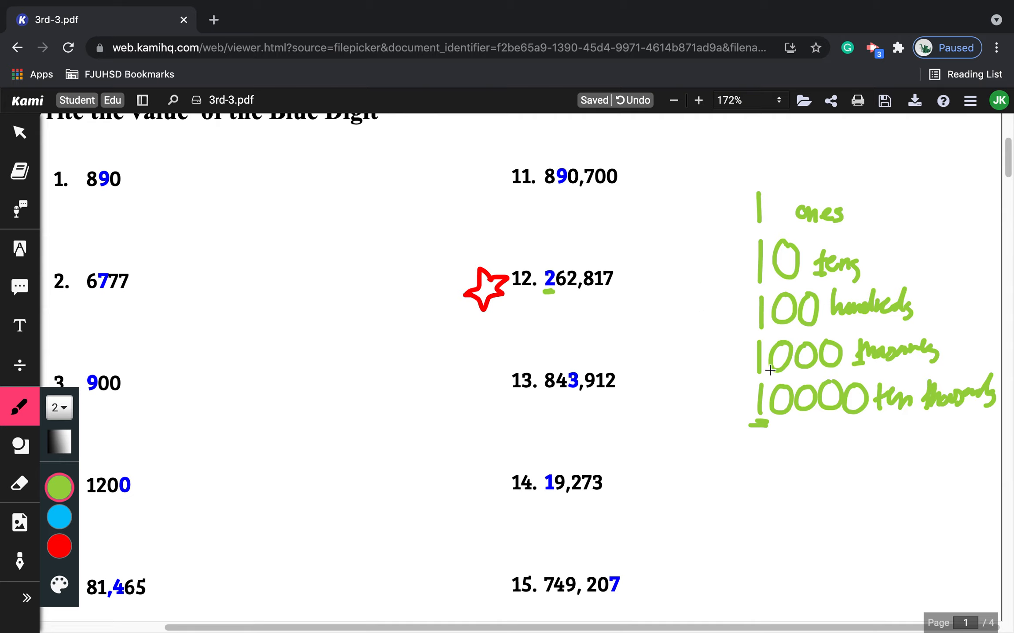
Draw a green bracket line beside the hundreds through ten thousands rows
{"action": "left_click_drag", "start_coordinate": [742, 314], "coordinate": [734, 394]}
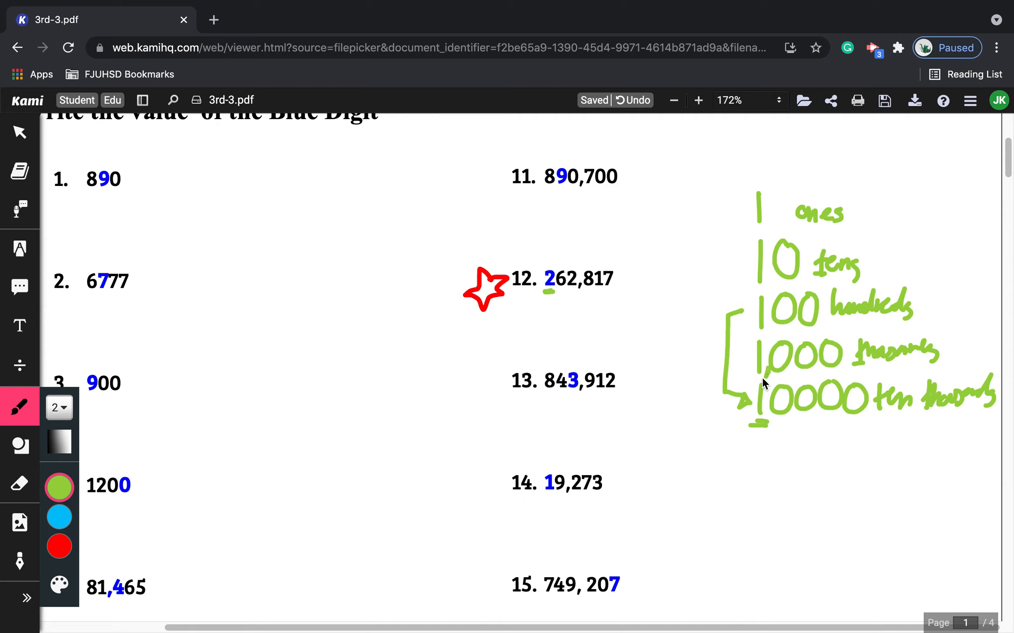
{"action": "mouse_move", "coordinate": [579, 268]}
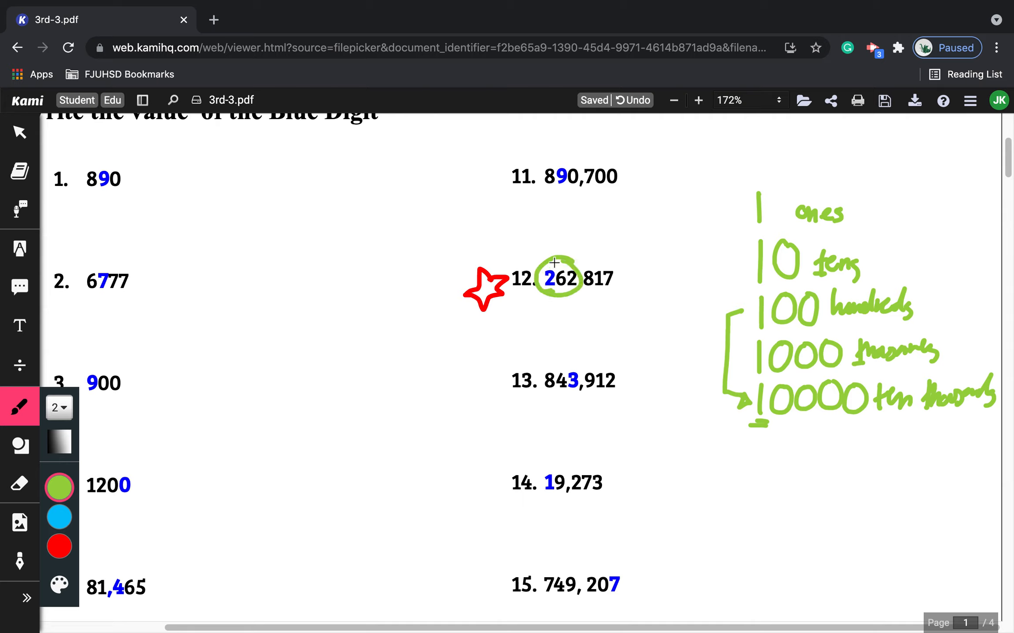
{"action": "mouse_move", "coordinate": [782, 335]}
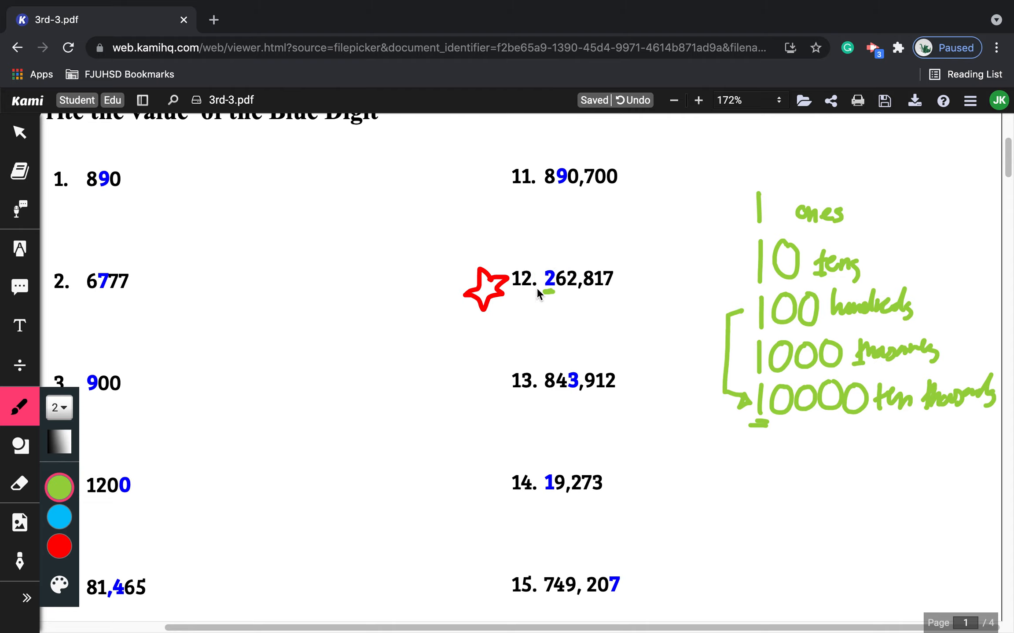
Underline the remaining 6 and 2 of 262 in item 12 in green
{"action": "left_click_drag", "start_coordinate": [547, 268], "coordinate": [546, 297]}
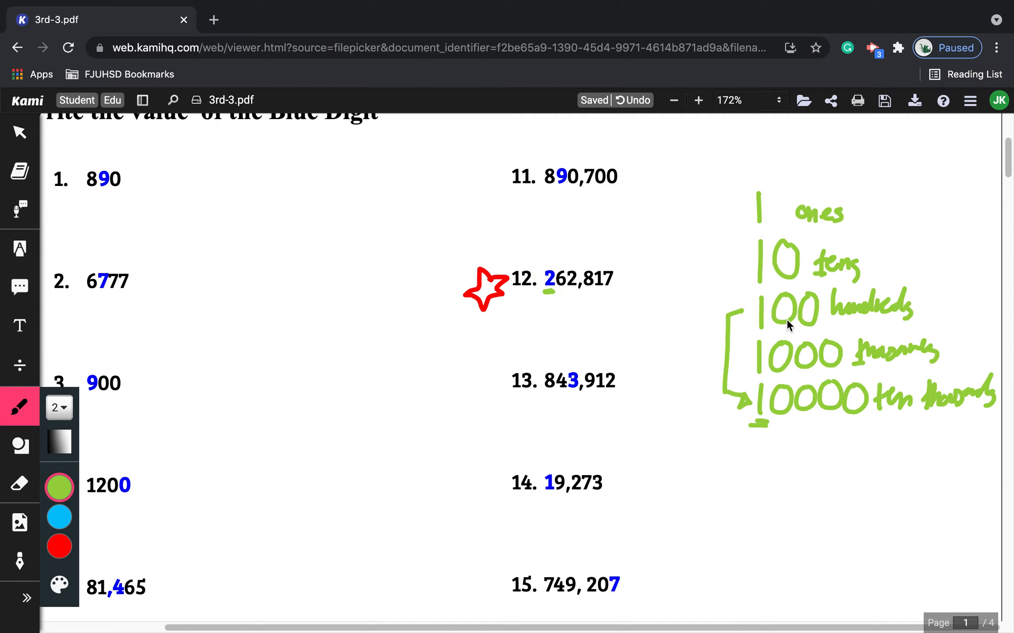
{"action": "left_click_drag", "start_coordinate": [572, 262], "coordinate": [570, 291]}
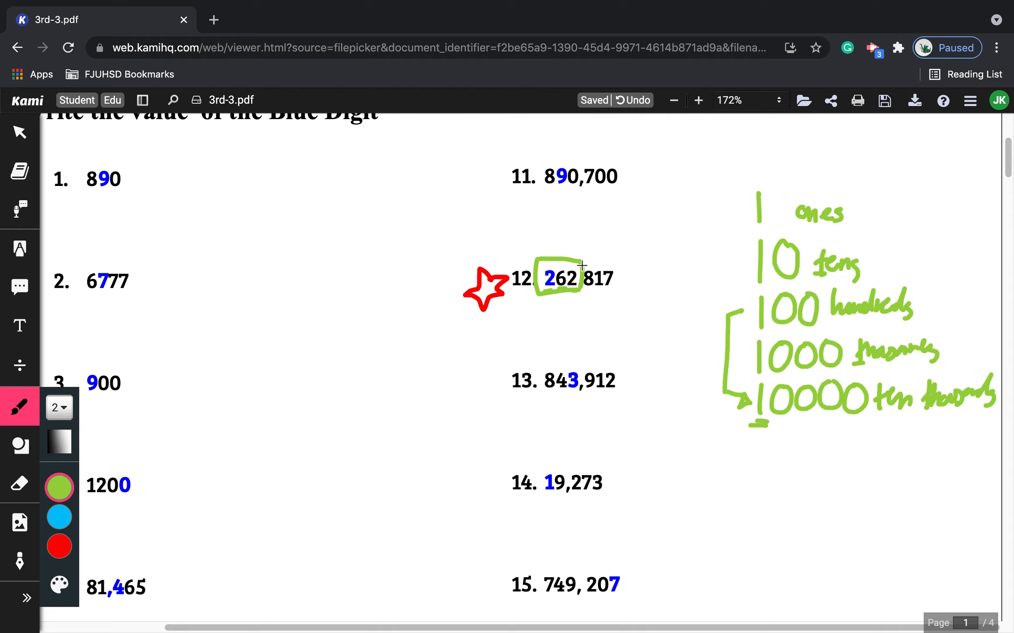
{"action": "mouse_move", "coordinate": [820, 321]}
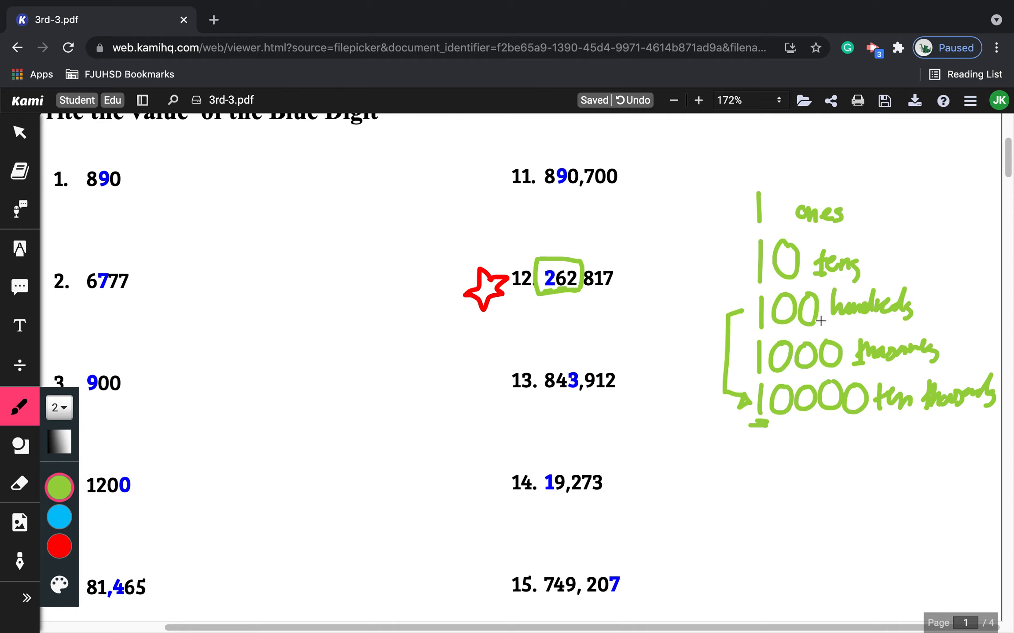
{"action": "left_click_drag", "start_coordinate": [831, 331], "coordinate": [892, 329]}
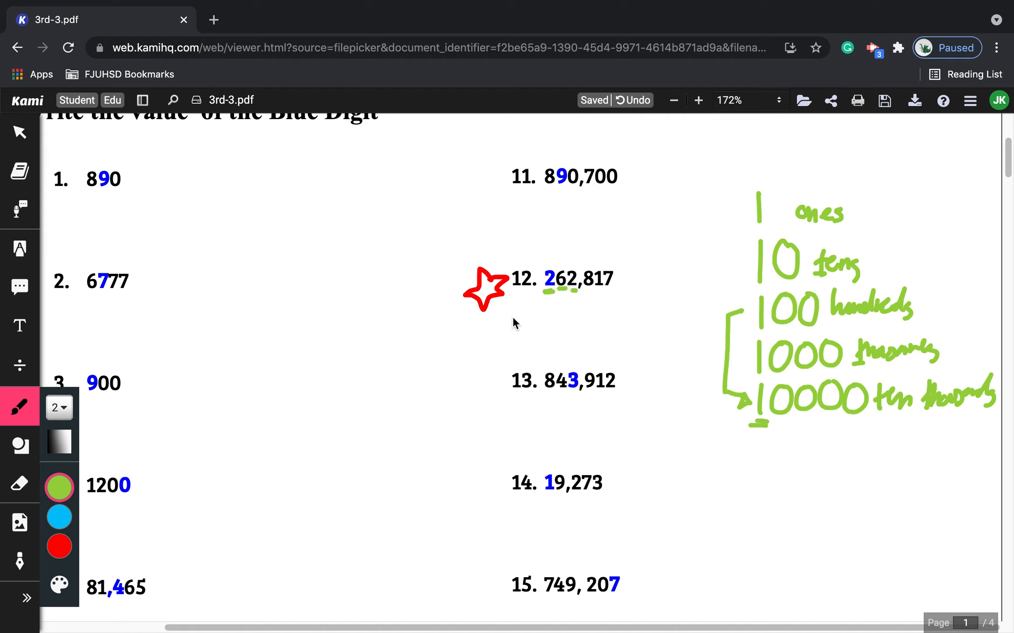
Write 'hundred thousands' under item 12 and draw a box around it
{"action": "left_click_drag", "start_coordinate": [501, 330], "coordinate": [569, 327]}
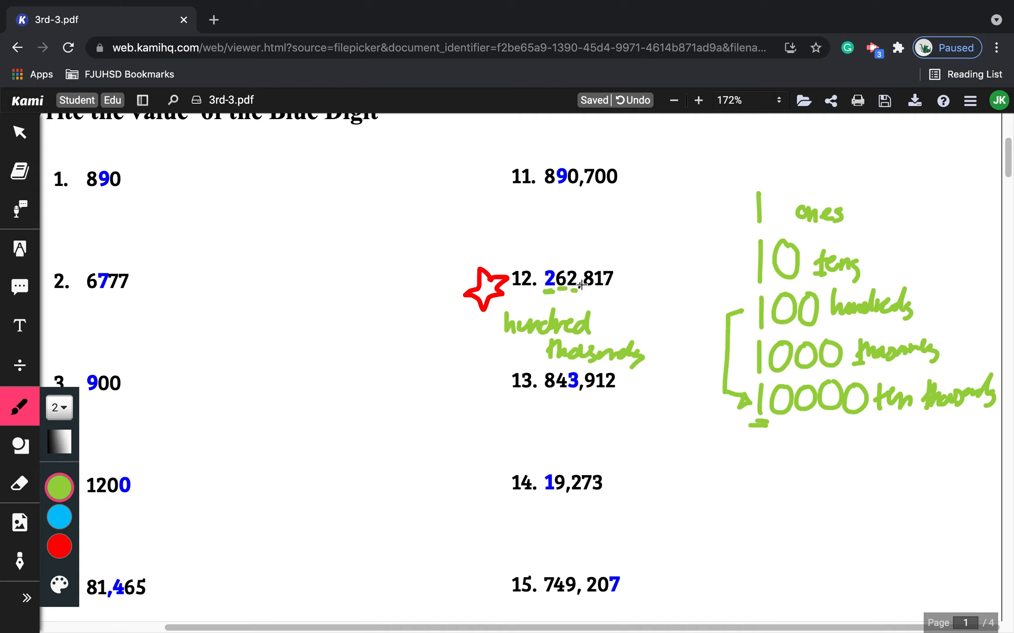
{"action": "mouse_move", "coordinate": [583, 279]}
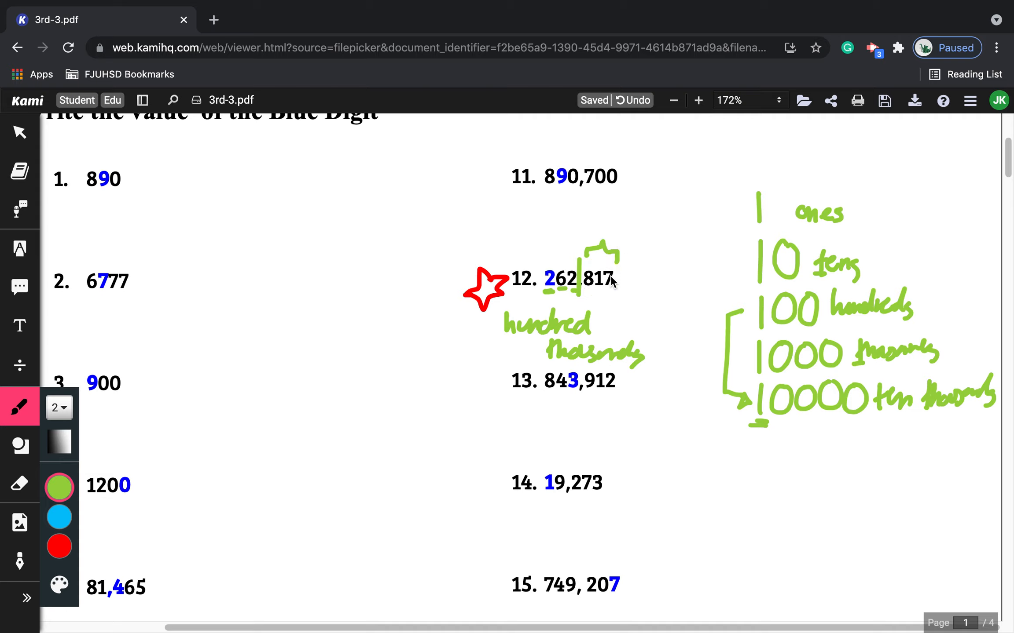
{"action": "mouse_move", "coordinate": [608, 282]}
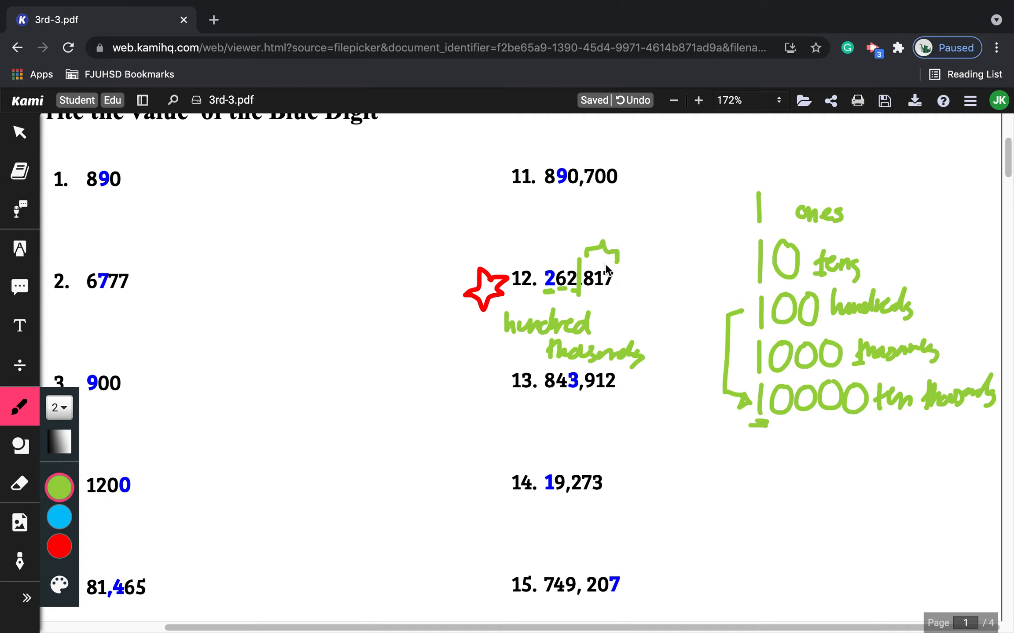
{"action": "mouse_move", "coordinate": [595, 278]}
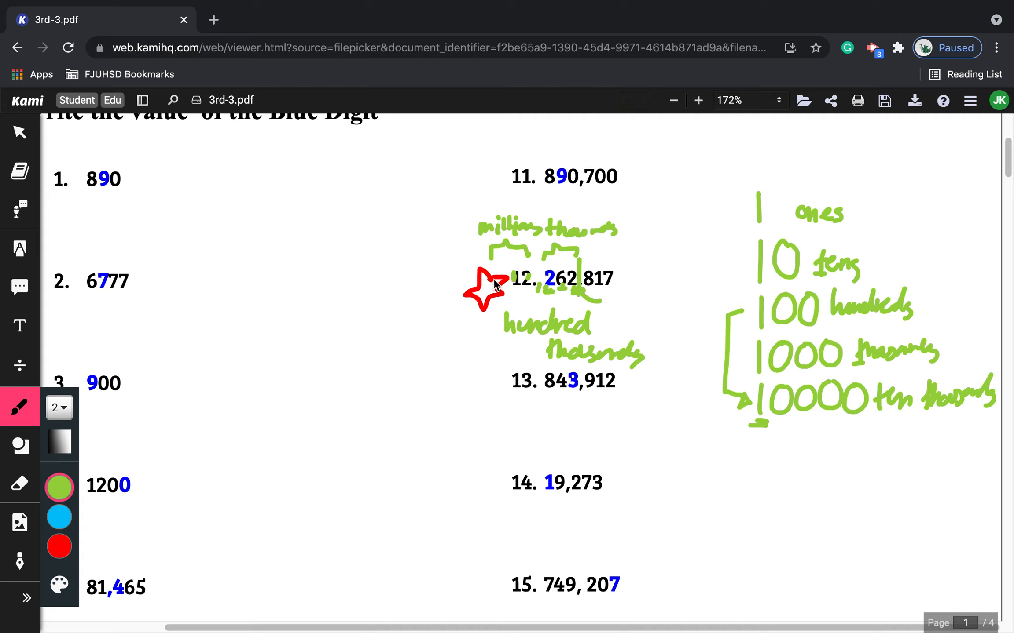
{"action": "mouse_move", "coordinate": [575, 291]}
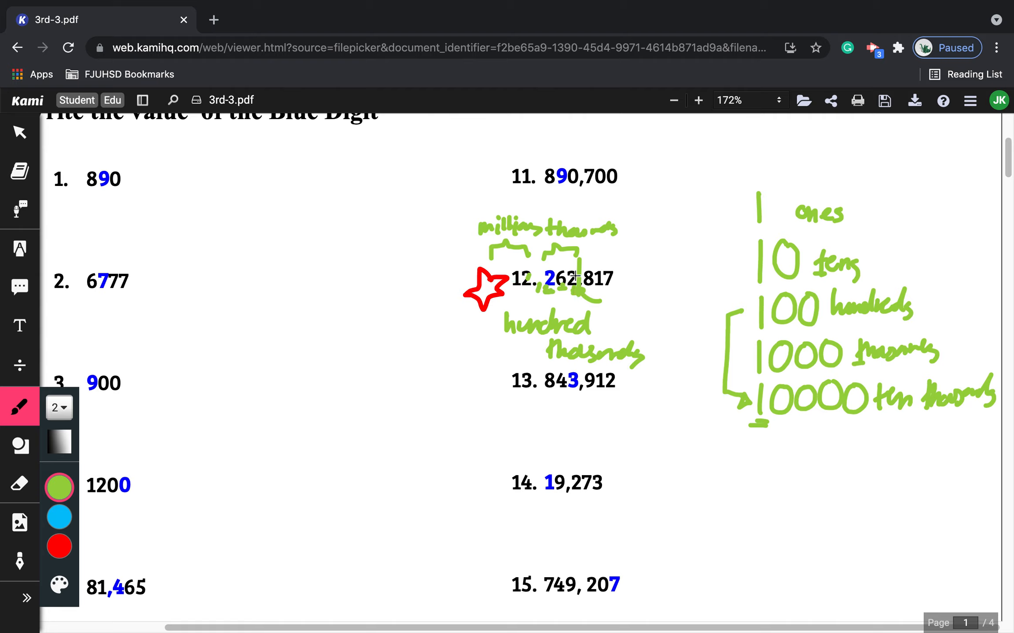
{"action": "mouse_move", "coordinate": [622, 308]}
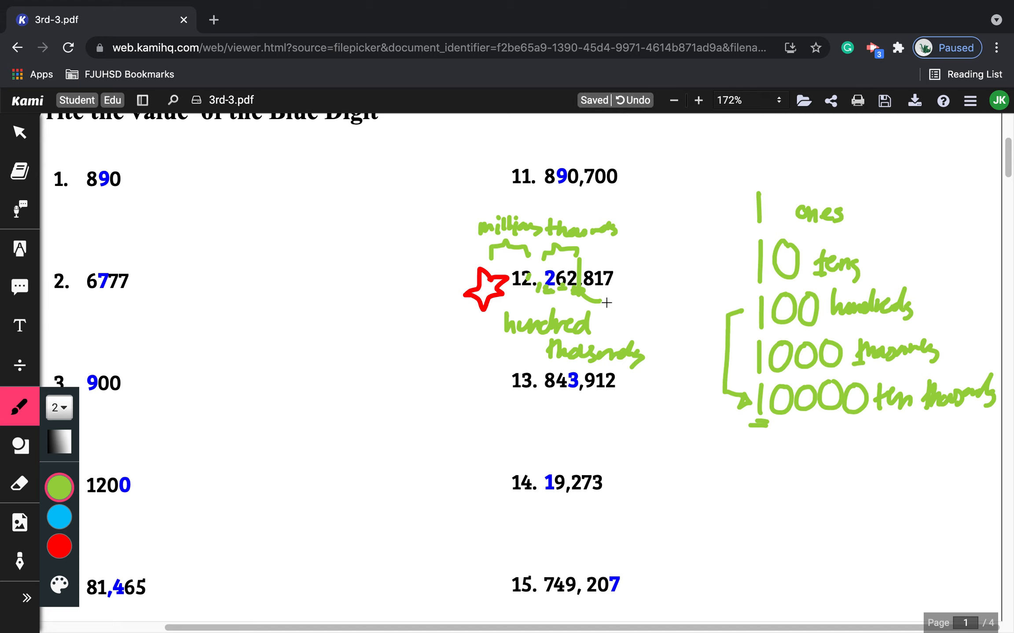
{"action": "scroll", "scroll_direction": "down", "scroll_amount": 3}
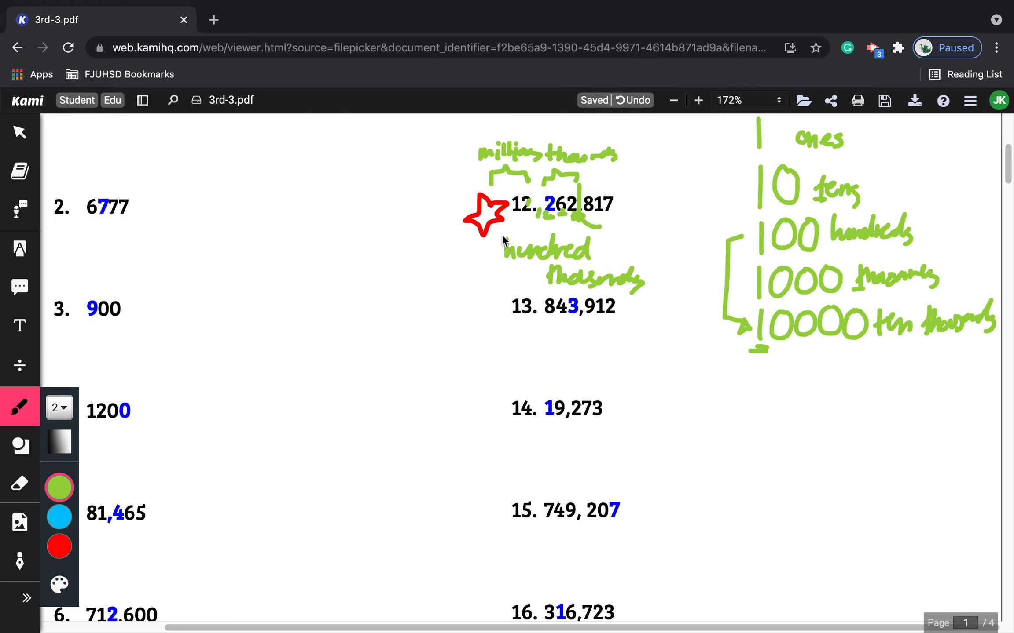
{"action": "left_click_drag", "start_coordinate": [500, 232], "coordinate": [672, 304]}
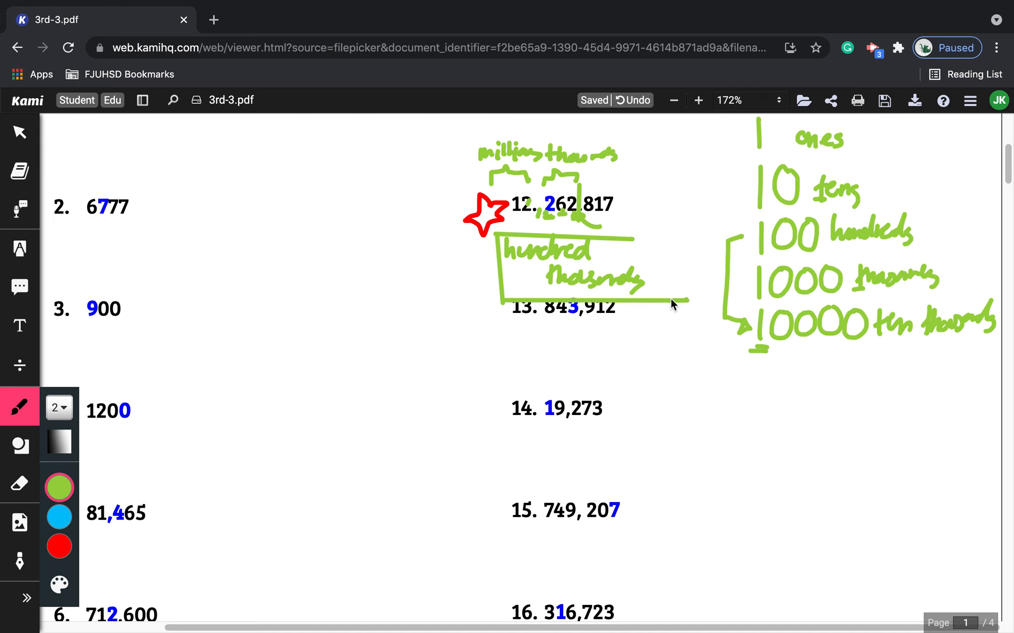
Scroll down to the top of page 2 above Write in Standard Form
{"action": "scroll", "scroll_direction": "down", "scroll_amount": 3}
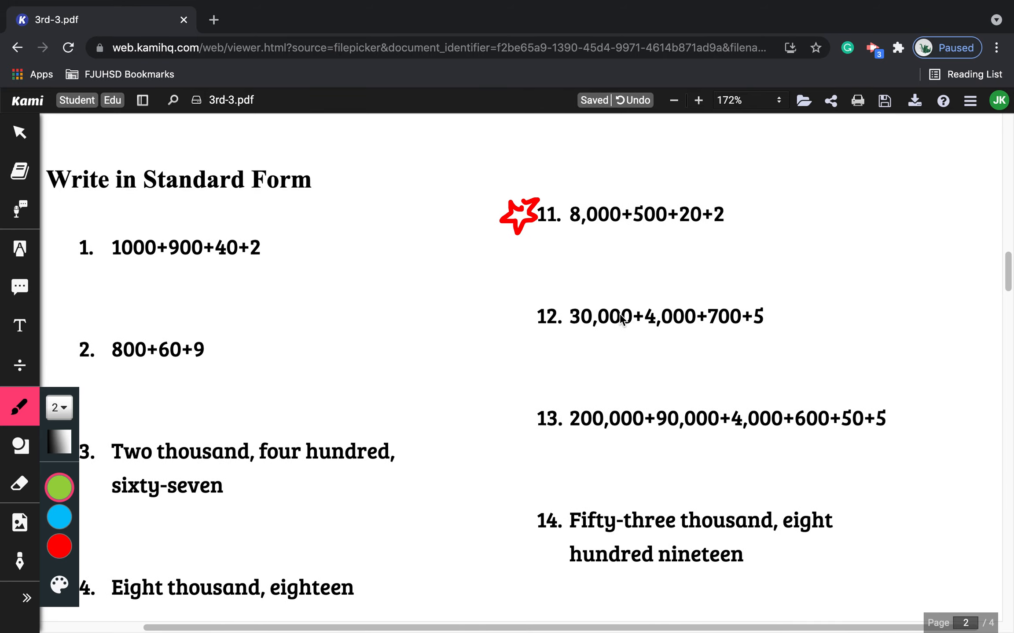
{"action": "scroll", "scroll_direction": "down", "scroll_amount": 3}
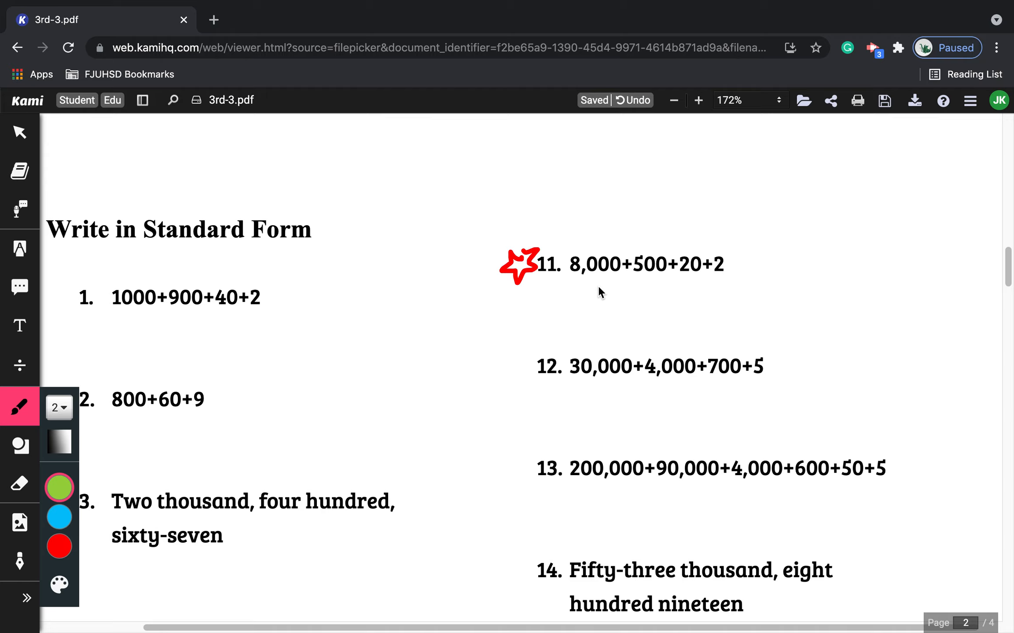
{"action": "mouse_move", "coordinate": [562, 154]}
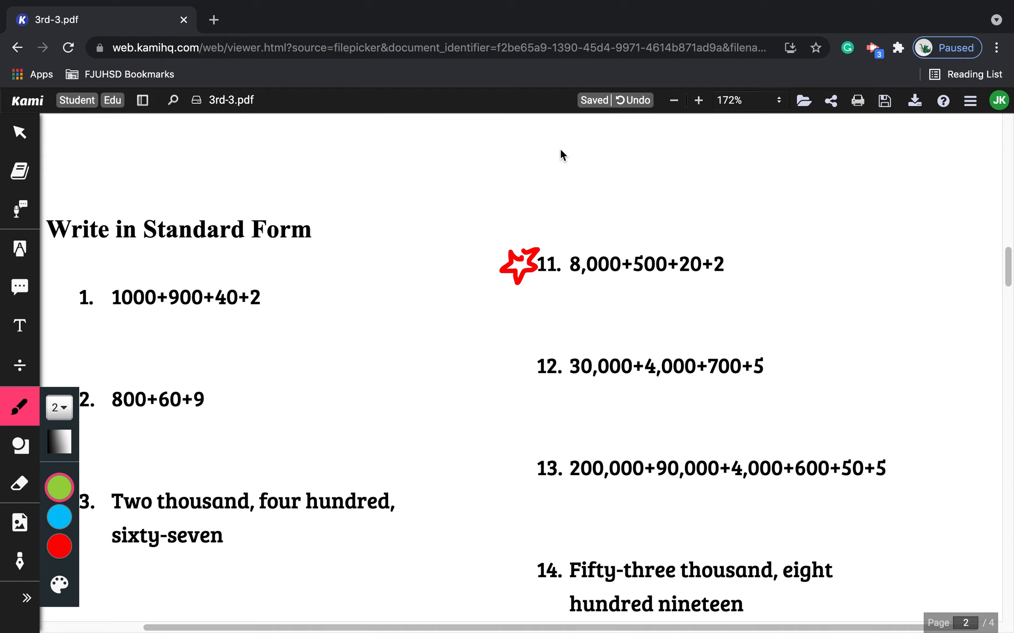
{"action": "scroll", "scroll_direction": "down", "scroll_amount": 3}
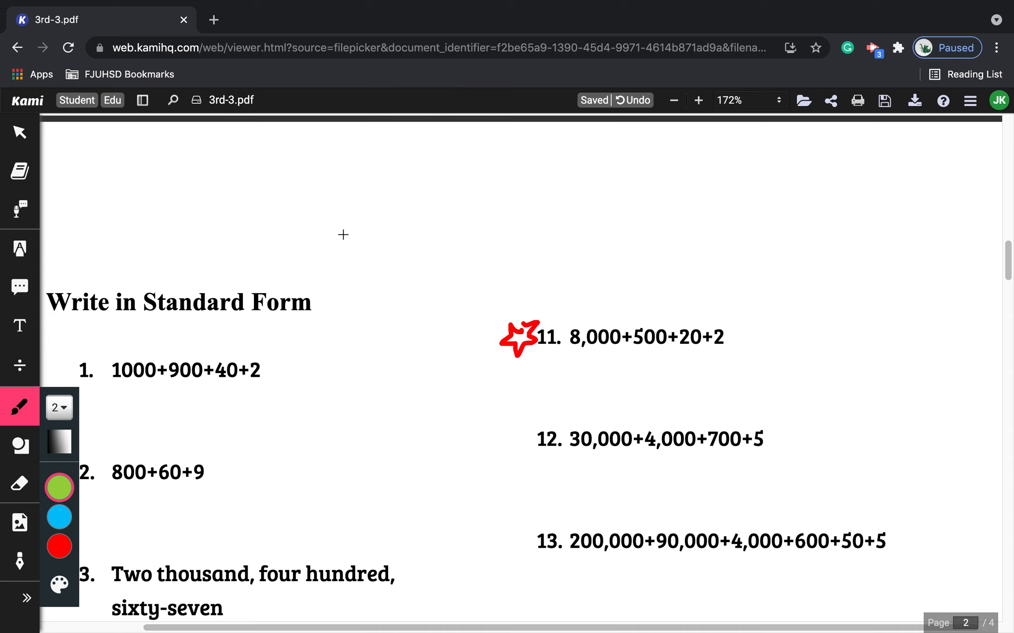
{"action": "scroll", "scroll_direction": "down", "scroll_amount": 3}
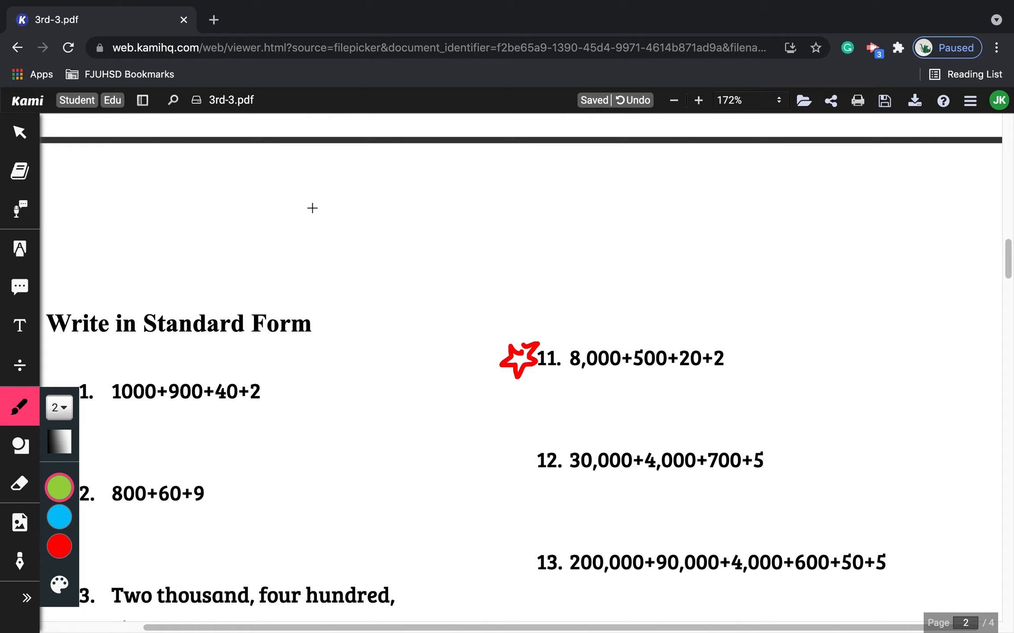
Write 100+20+3 = 123 in green and underline the answer 123
{"action": "left_click_drag", "start_coordinate": [309, 213], "coordinate": [426, 216]}
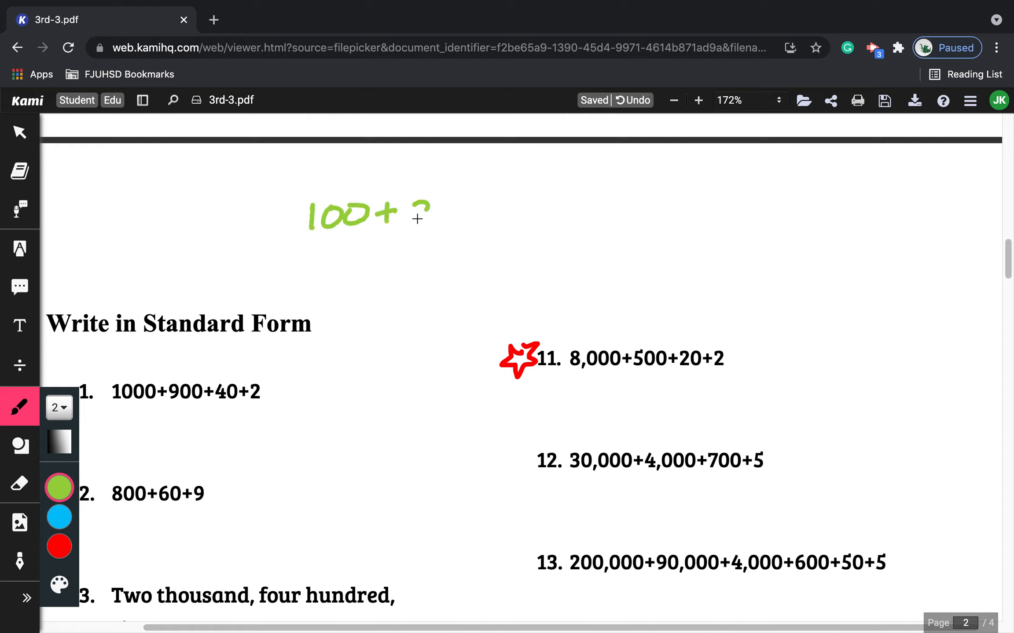
{"action": "left_click_drag", "start_coordinate": [413, 217], "coordinate": [504, 217]}
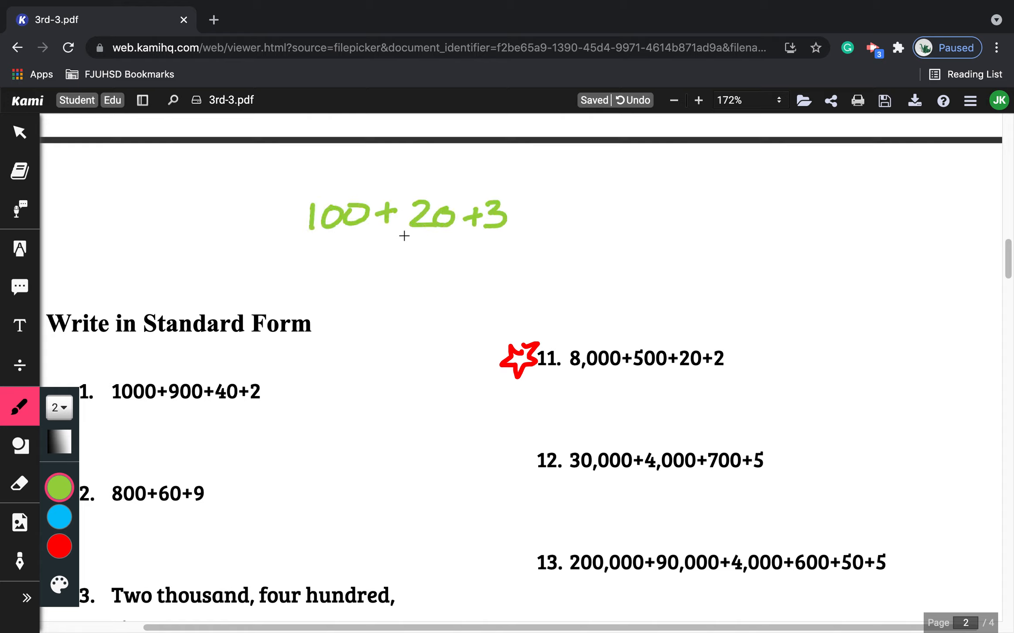
{"action": "left_click_drag", "start_coordinate": [524, 216], "coordinate": [546, 216]}
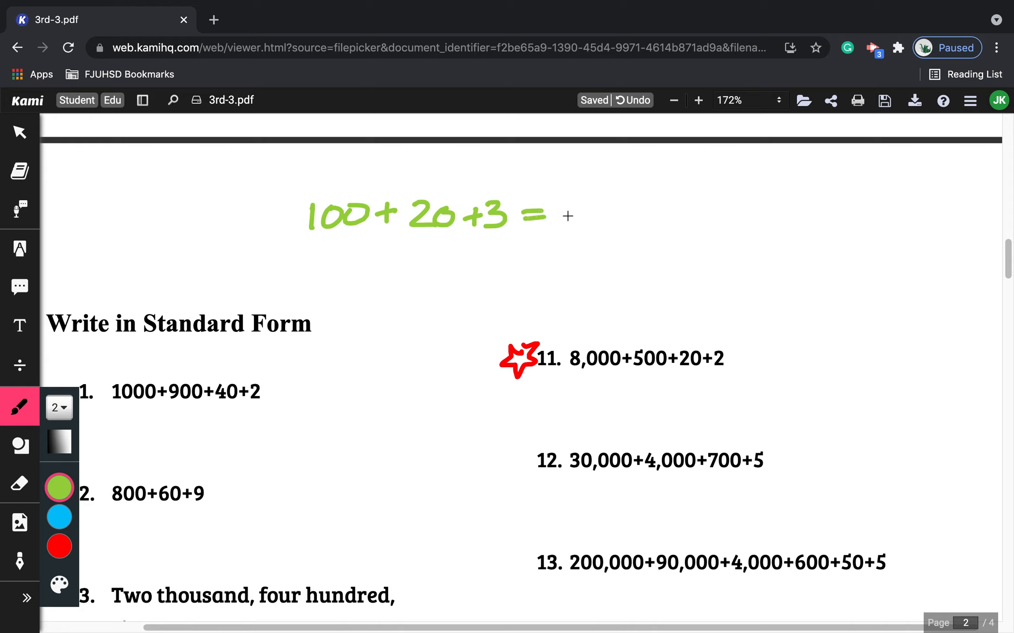
{"action": "left_click_drag", "start_coordinate": [569, 217], "coordinate": [624, 223]}
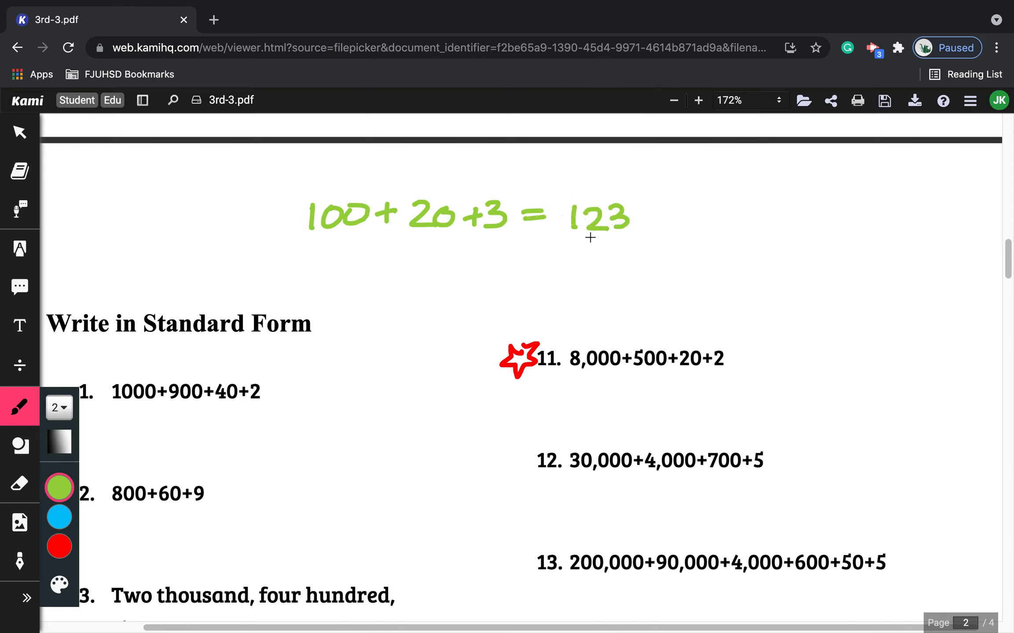
{"action": "left_click_drag", "start_coordinate": [564, 249], "coordinate": [654, 253]}
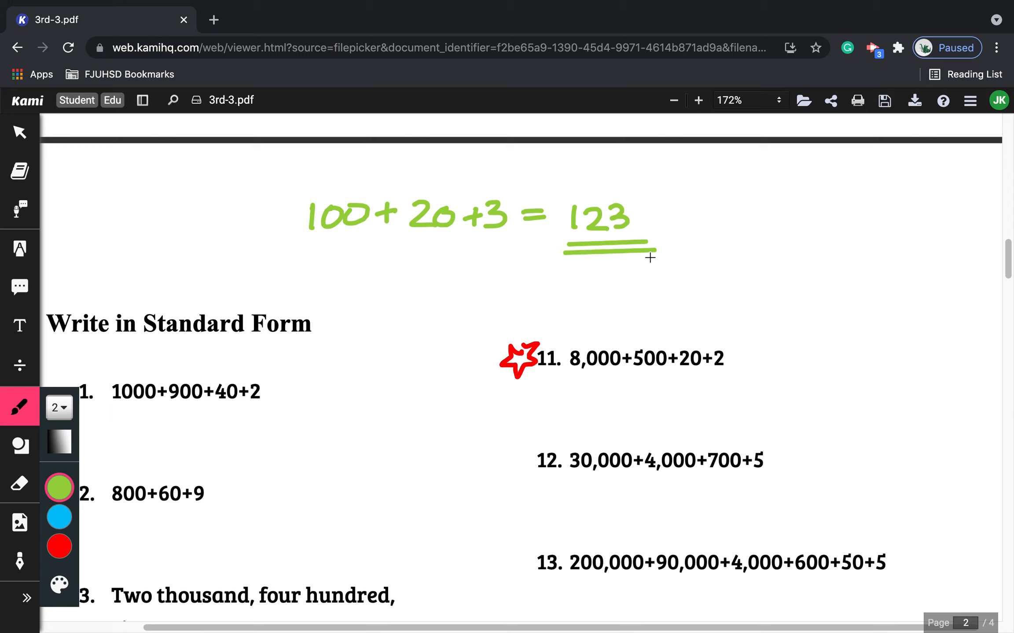
{"action": "scroll", "scroll_direction": "down", "scroll_amount": 3}
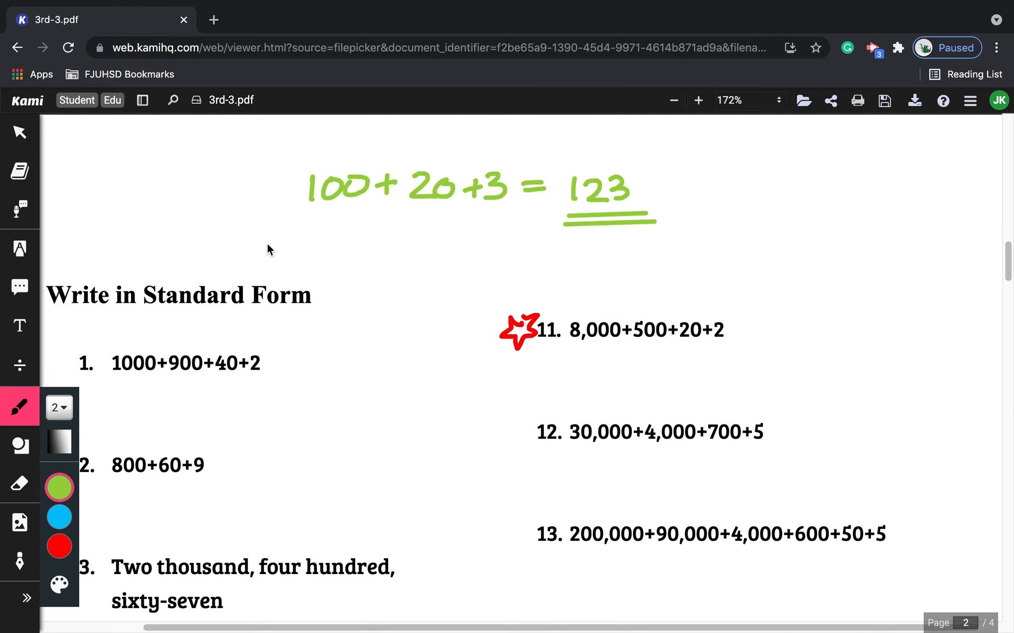
Write 'One hundred twenty three' in green below the expanded sum
{"action": "left_click_drag", "start_coordinate": [258, 252], "coordinate": [371, 258]}
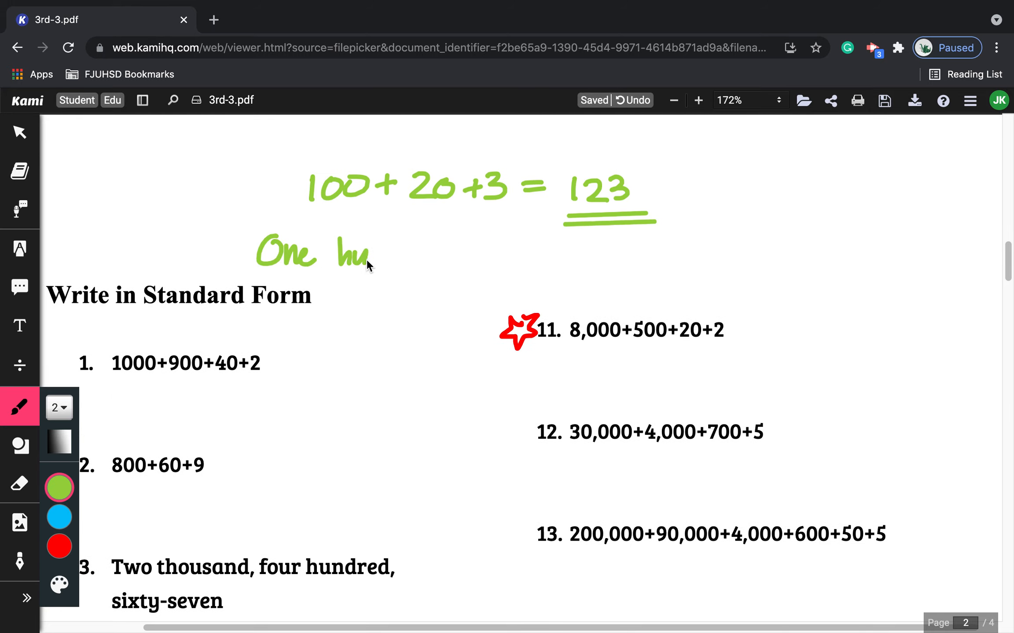
{"action": "left_click_drag", "start_coordinate": [368, 259], "coordinate": [440, 265]}
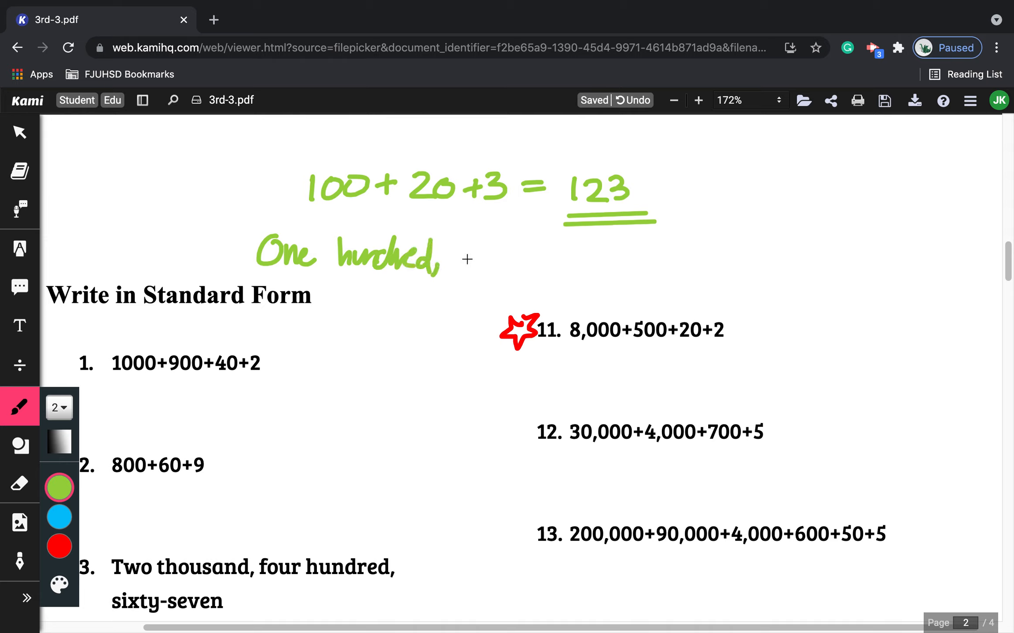
{"action": "left_click_drag", "start_coordinate": [466, 265], "coordinate": [479, 252]}
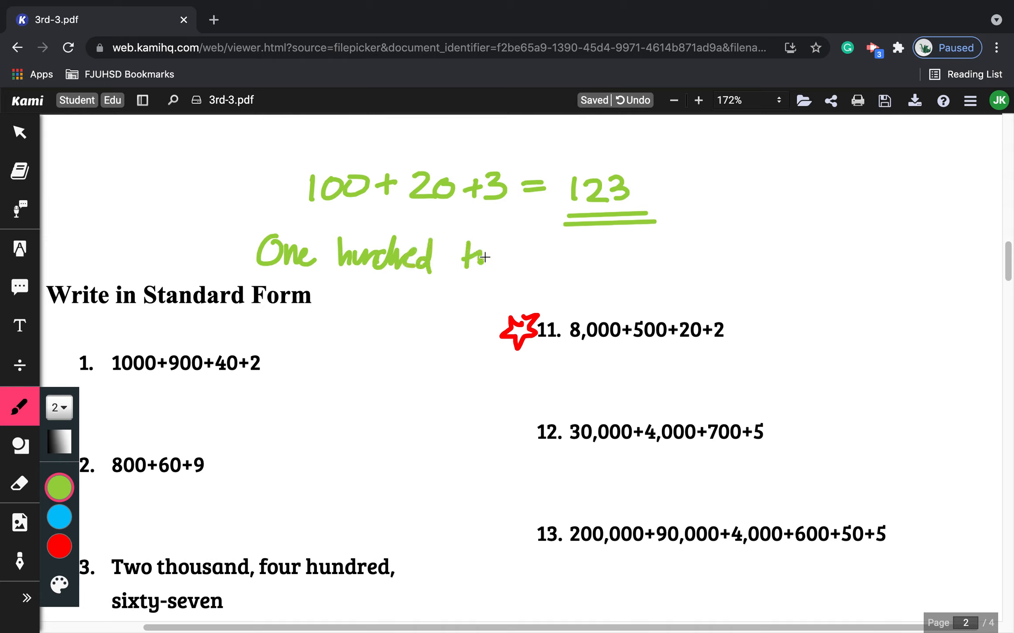
{"action": "left_click_drag", "start_coordinate": [465, 256], "coordinate": [585, 256]}
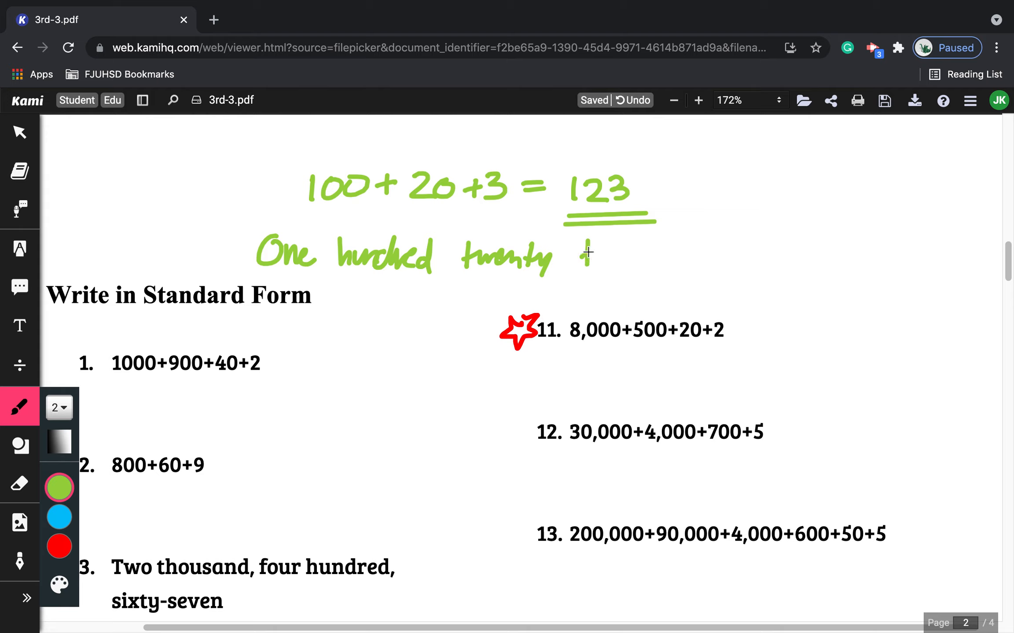
{"action": "left_click_drag", "start_coordinate": [589, 255], "coordinate": [666, 255]}
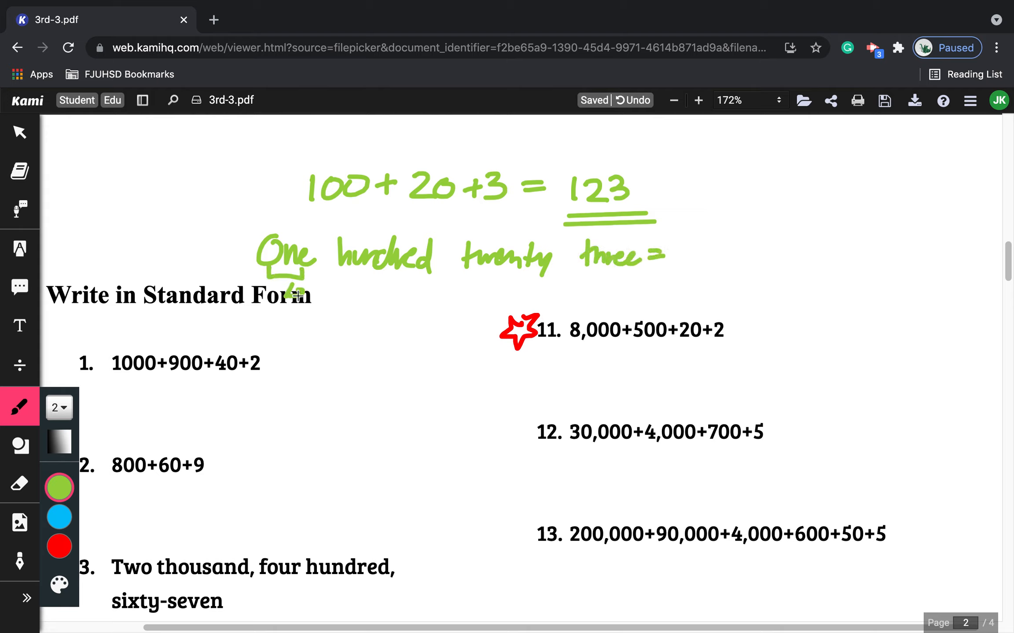
Draw an arrow down from One and write 100 + 20 + 3 beneath the words
{"action": "left_click_drag", "start_coordinate": [343, 272], "coordinate": [317, 352]}
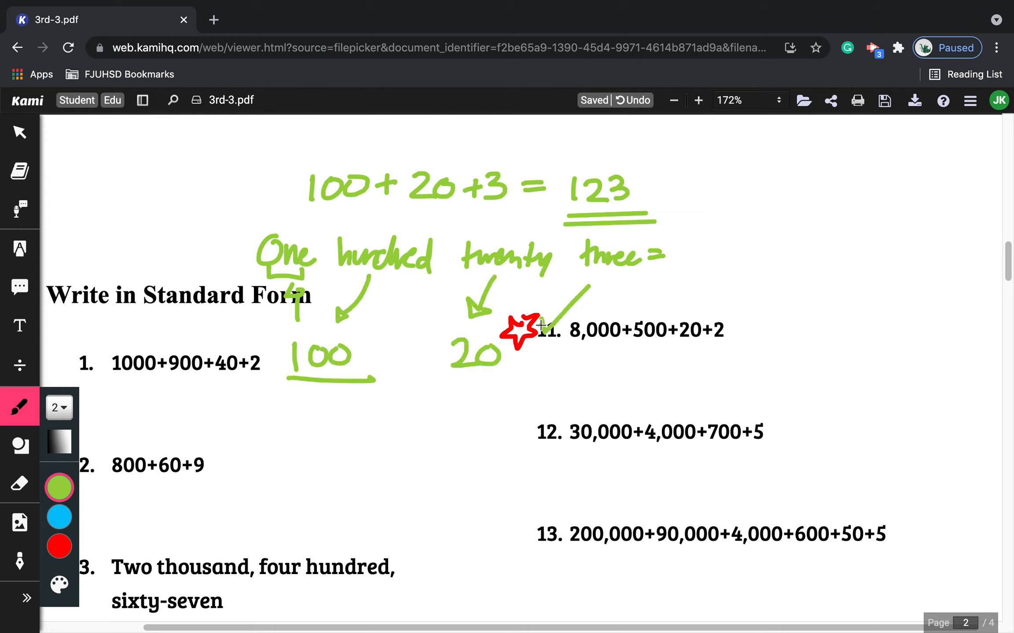
{"action": "left_click_drag", "start_coordinate": [420, 355], "coordinate": [536, 362]}
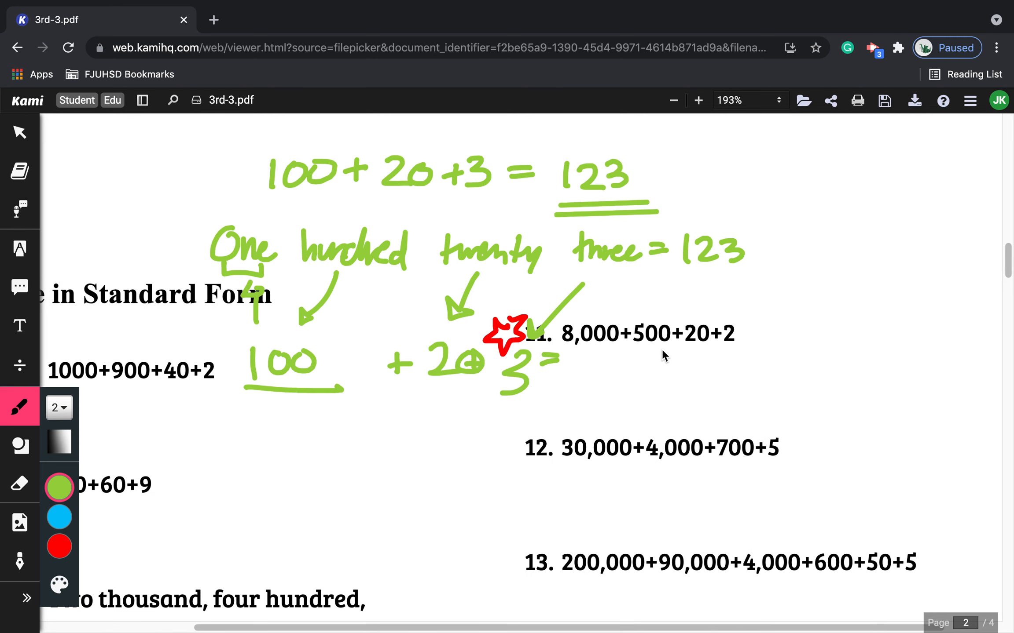
{"action": "scroll", "scroll_direction": "left", "scroll_amount": 3}
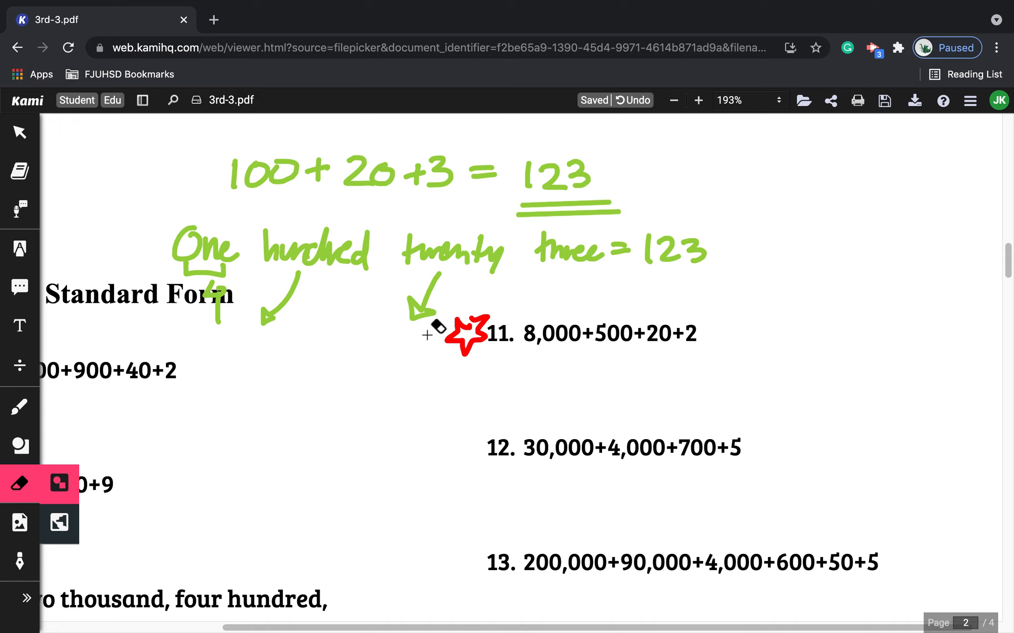
Set up the column sum 8000, 500, 20, 2 beside item 11 with a total line
{"action": "left_click", "coordinate": [19, 406]}
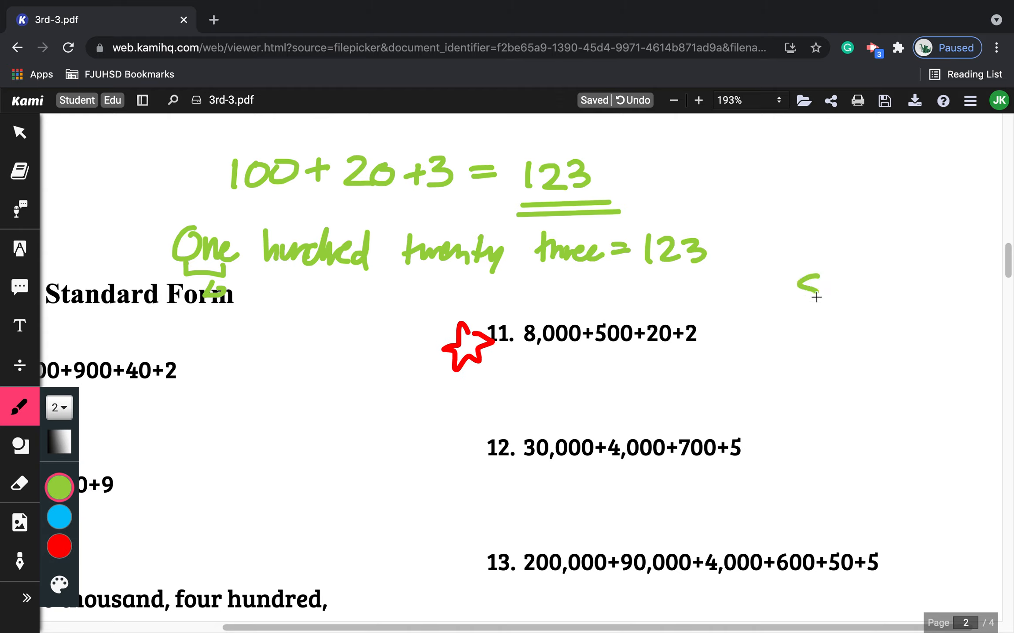
{"action": "left_click_drag", "start_coordinate": [802, 288], "coordinate": [896, 291]}
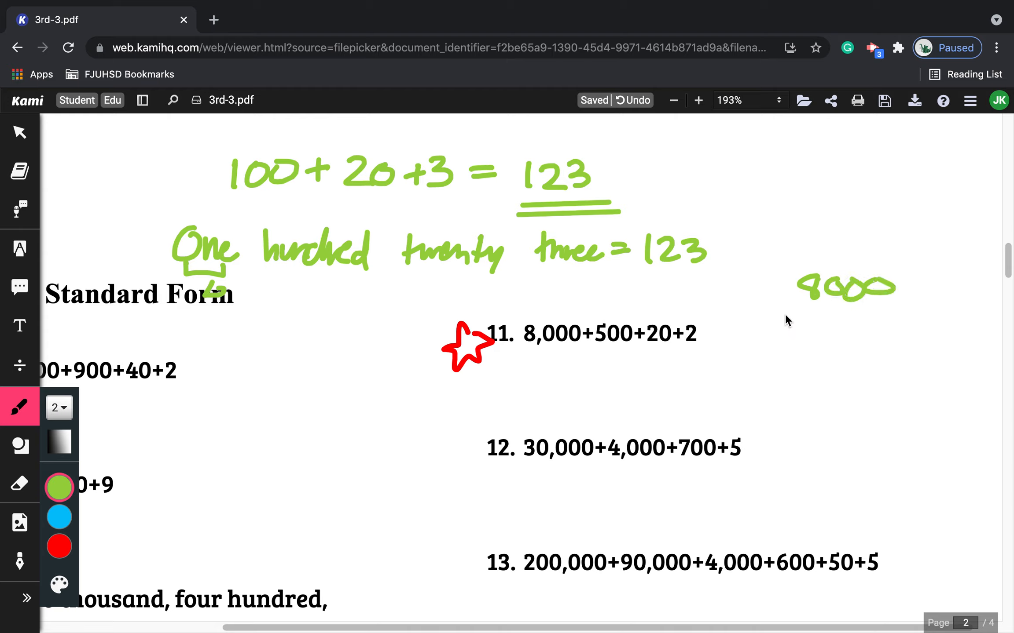
{"action": "left_click_drag", "start_coordinate": [782, 317], "coordinate": [840, 323]}
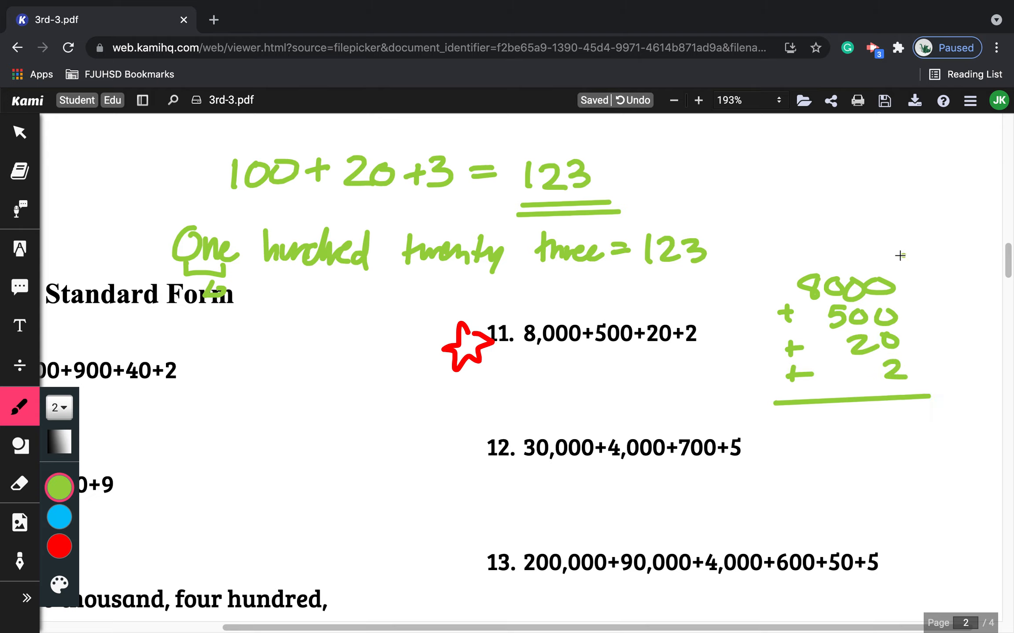
{"action": "left_click_drag", "start_coordinate": [763, 254], "coordinate": [905, 255]}
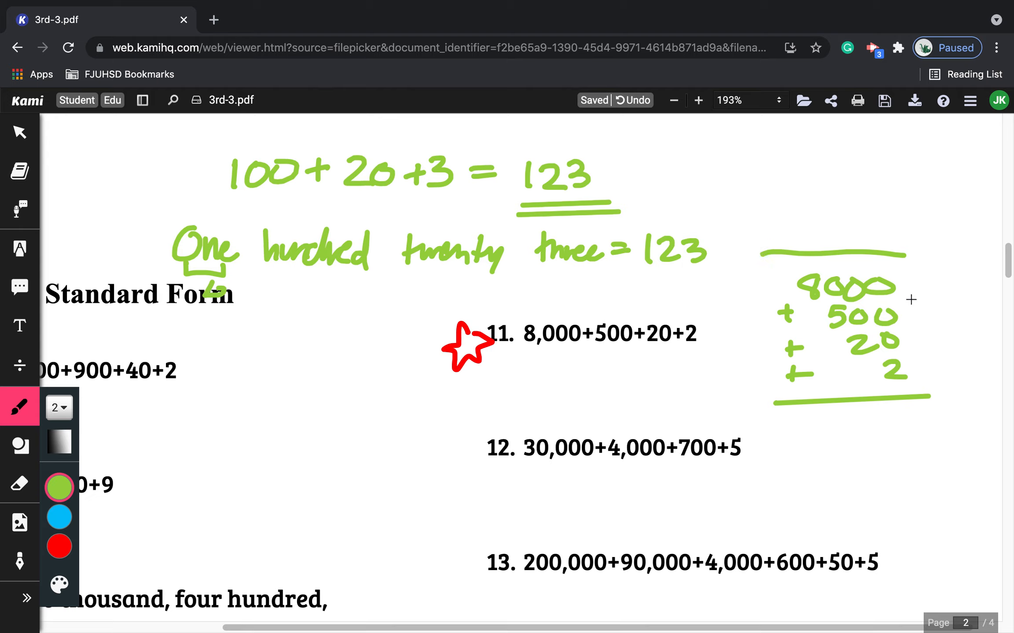
{"action": "left_click_drag", "start_coordinate": [917, 281], "coordinate": [921, 371]}
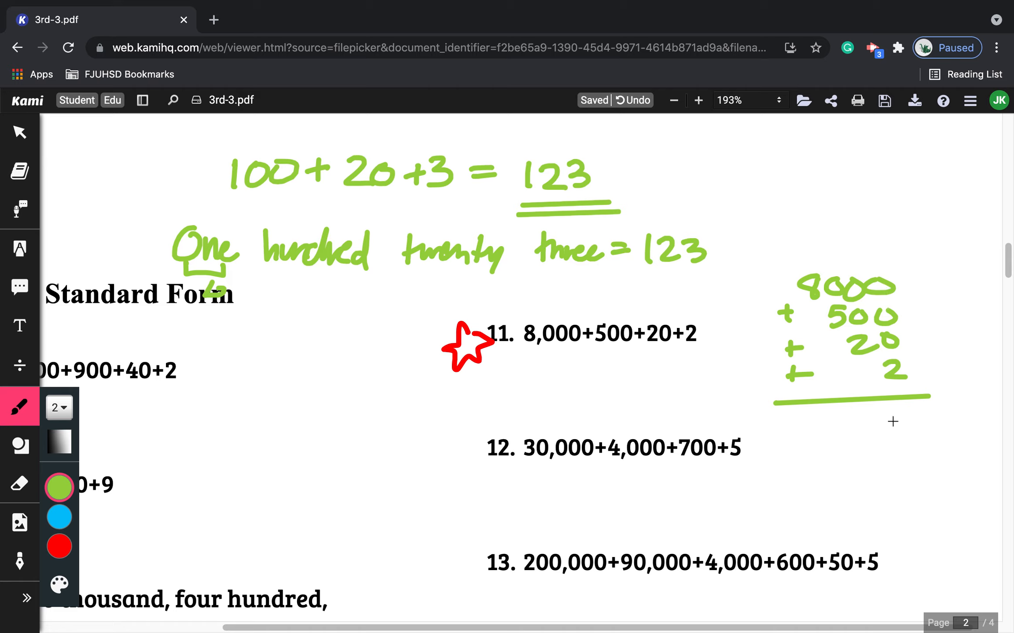
Total the column to 8522 and write 8,522 under item 11
{"action": "left_click_drag", "start_coordinate": [889, 410], "coordinate": [908, 433]}
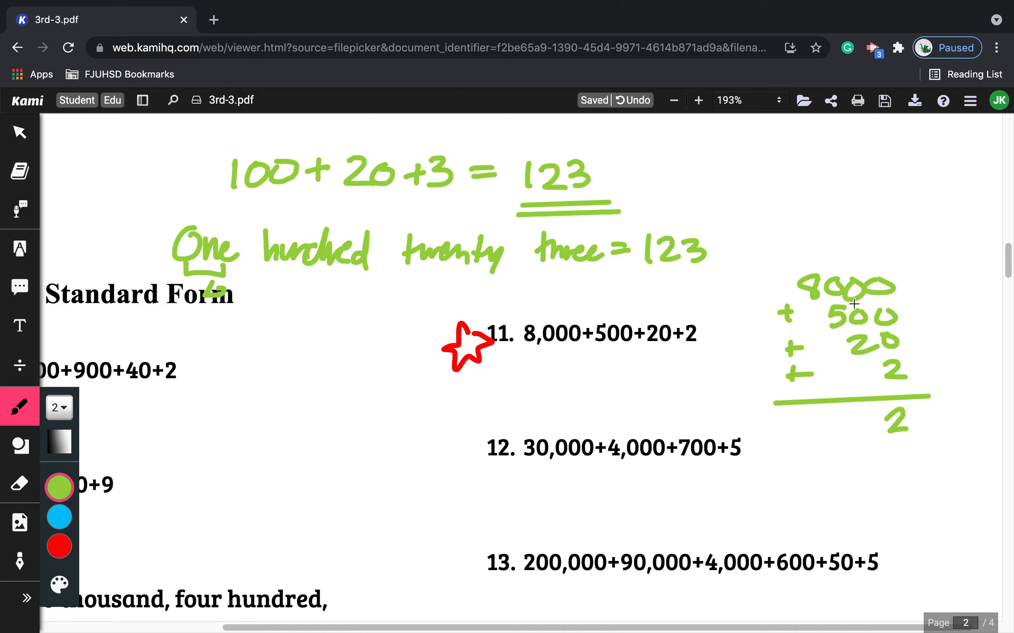
{"action": "mouse_move", "coordinate": [869, 380]}
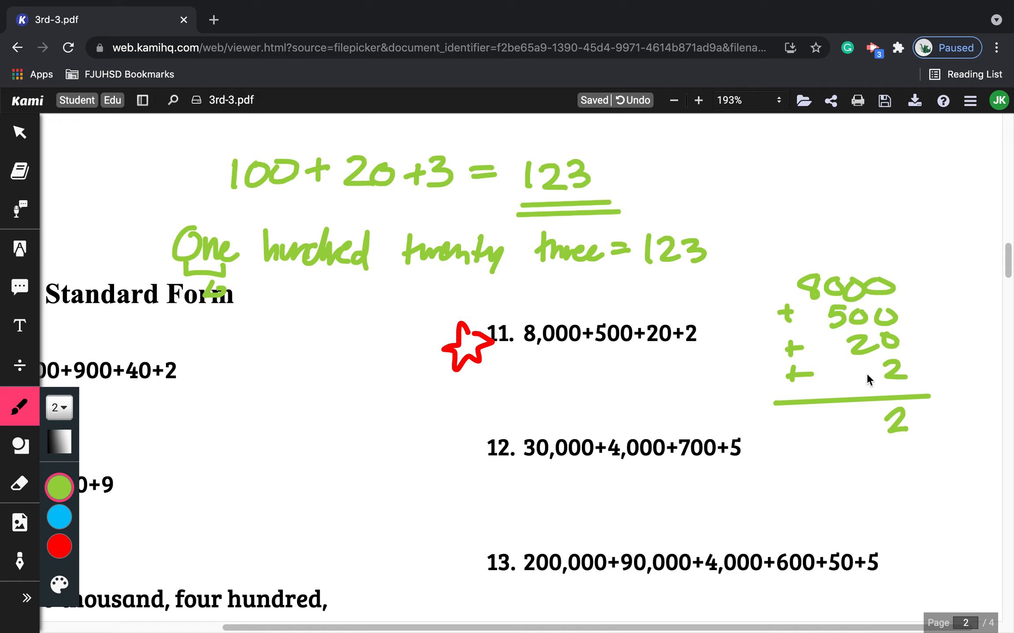
{"action": "left_click_drag", "start_coordinate": [873, 407], "coordinate": [864, 440]}
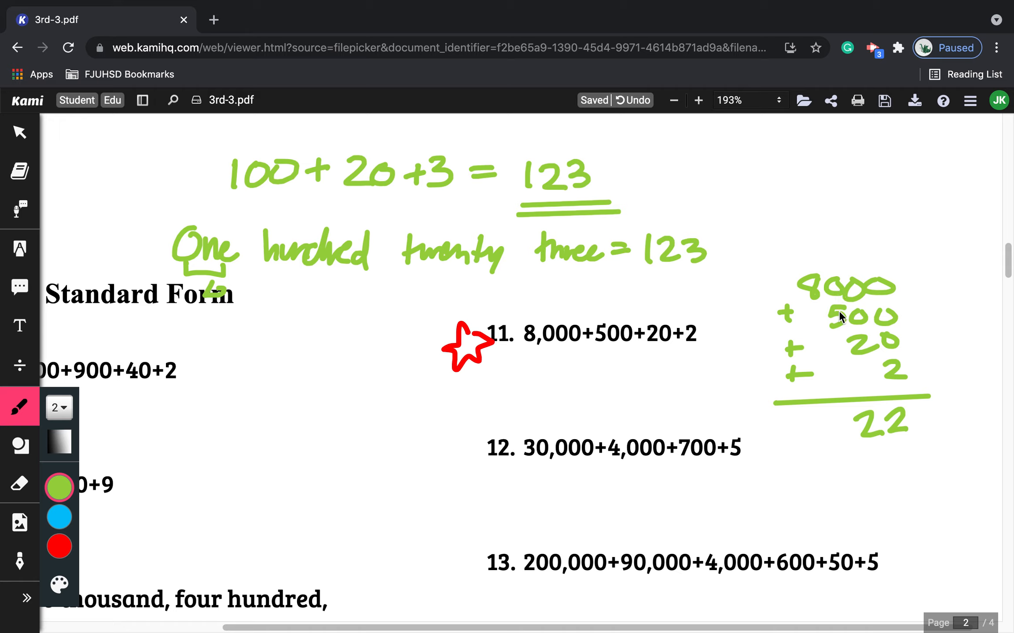
{"action": "left_click_drag", "start_coordinate": [834, 413], "coordinate": [847, 440]}
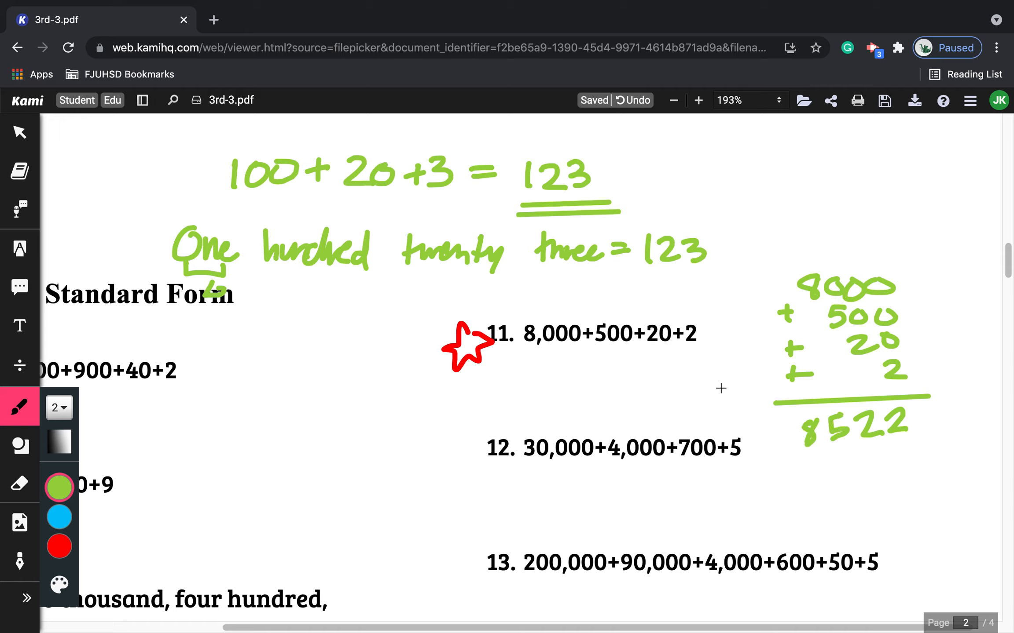
{"action": "left_click_drag", "start_coordinate": [546, 359], "coordinate": [559, 397]}
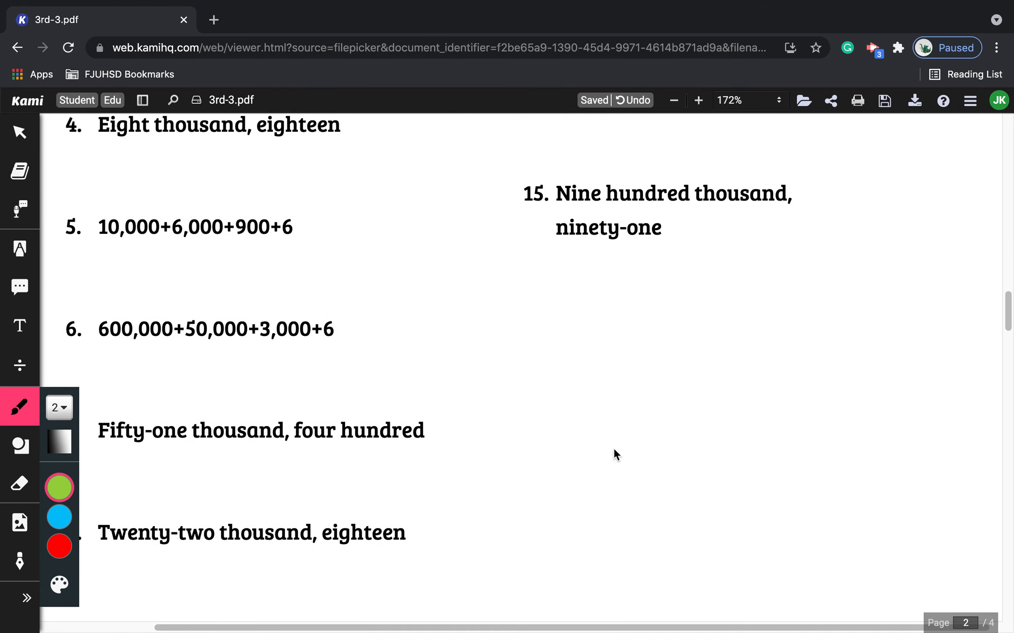
Reach item 3 on page 3 and write 10,000 + in green beneath 11,012
{"action": "scroll", "scroll_direction": "down", "scroll_amount": 3}
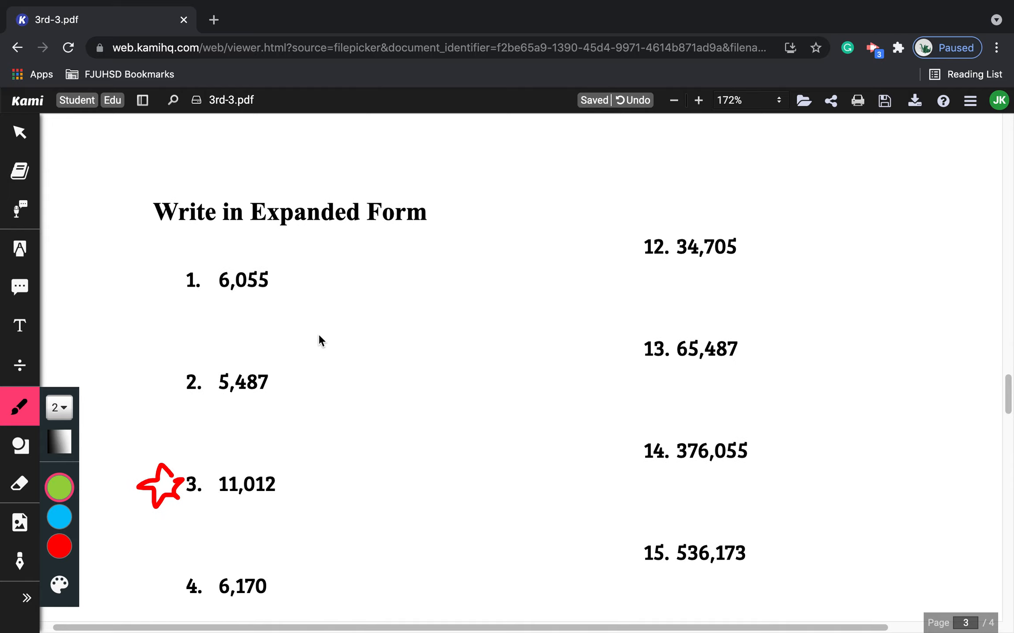
{"action": "mouse_move", "coordinate": [272, 214]}
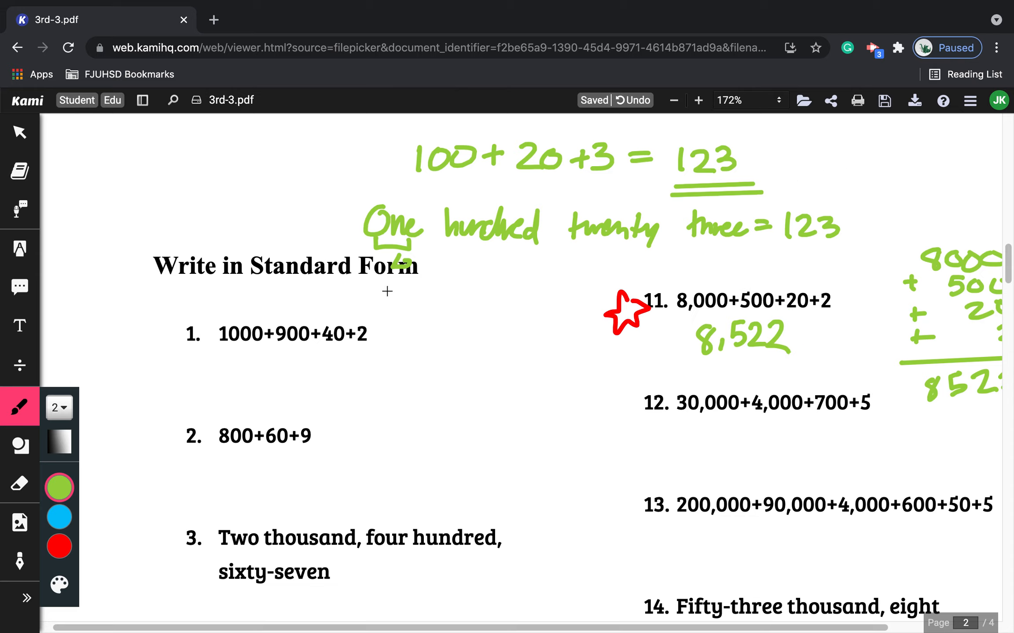
{"action": "mouse_move", "coordinate": [357, 308]}
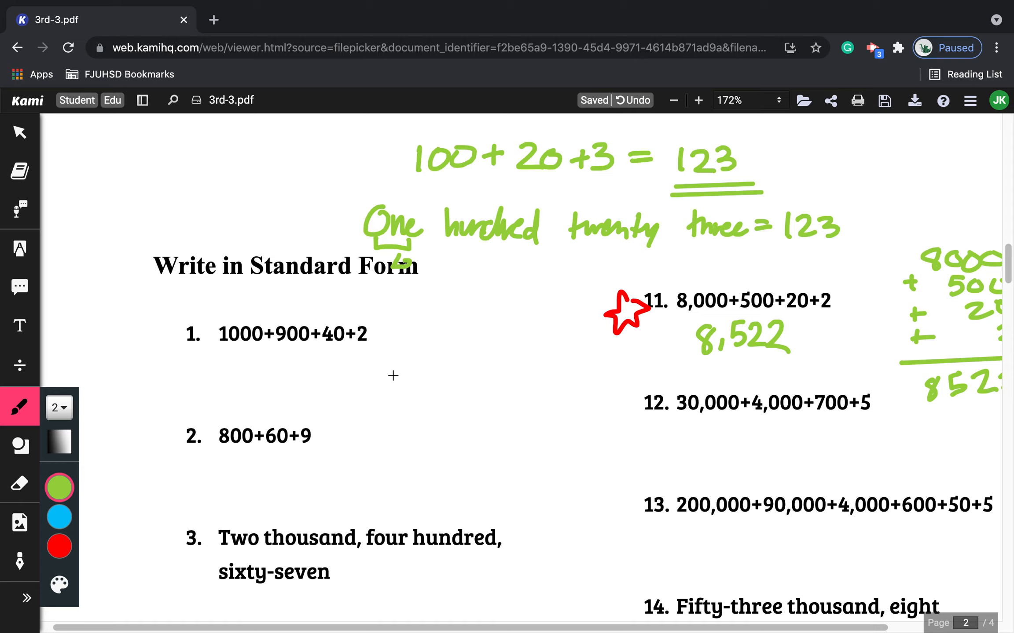
{"action": "scroll", "scroll_direction": "down", "scroll_amount": 3}
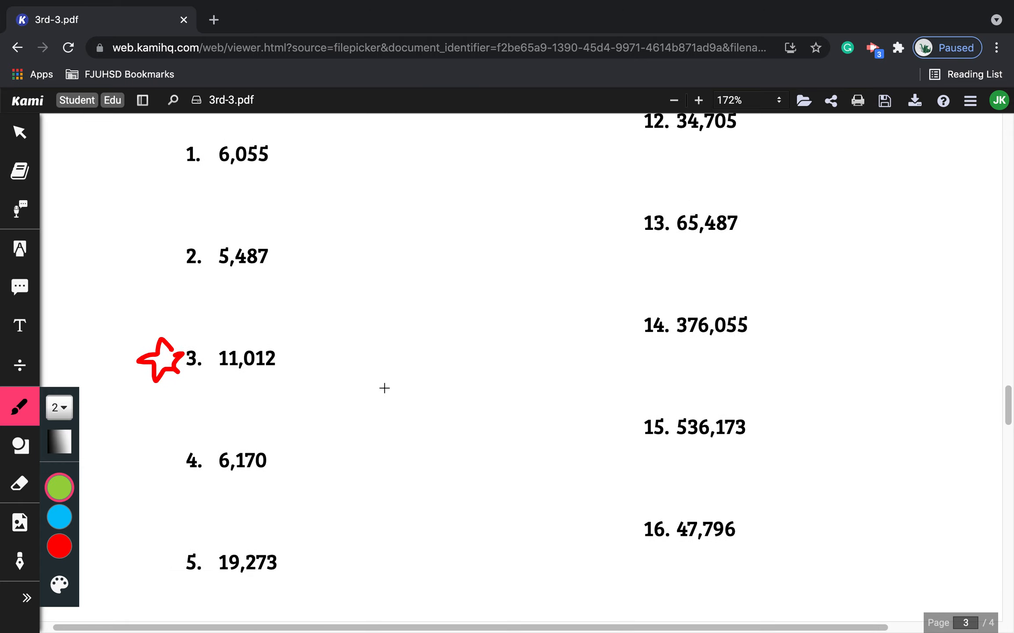
{"action": "scroll", "scroll_direction": "down", "scroll_amount": 3}
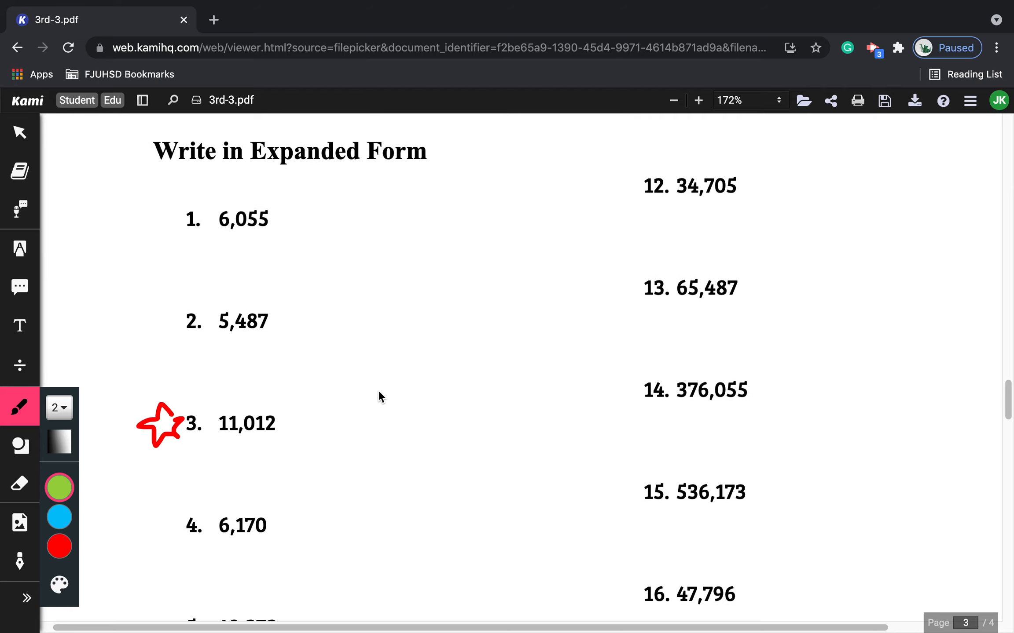
{"action": "scroll", "scroll_direction": "down", "scroll_amount": 3}
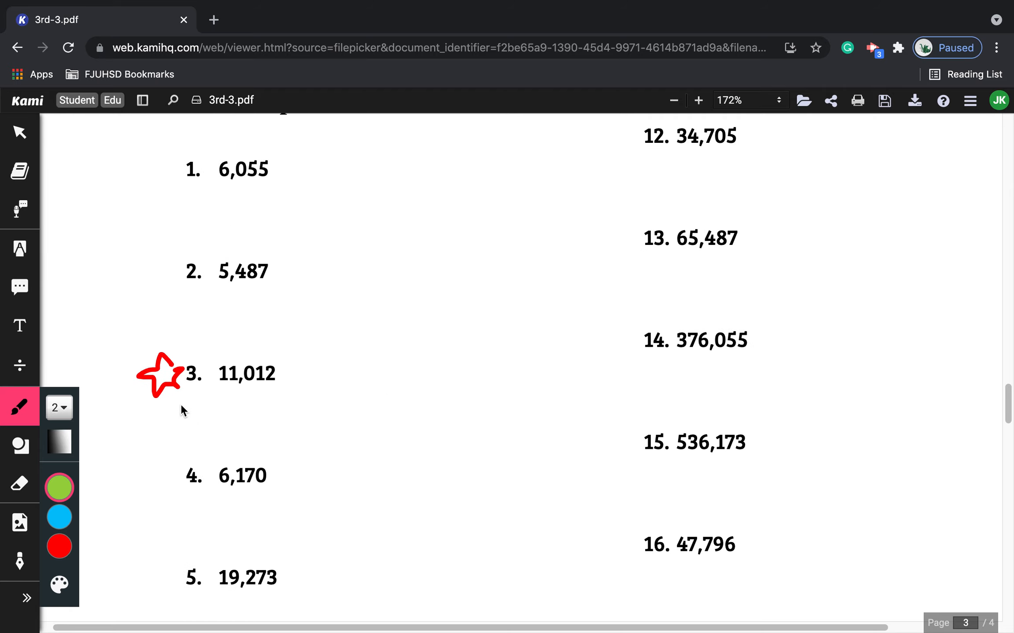
{"action": "left_click_drag", "start_coordinate": [258, 385], "coordinate": [278, 384]}
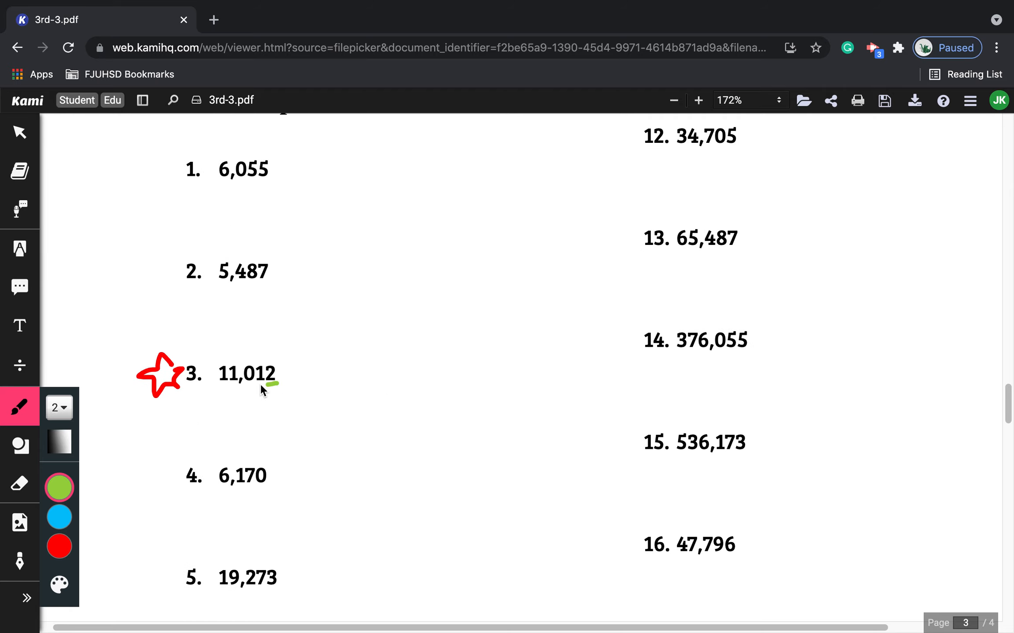
{"action": "left_click_drag", "start_coordinate": [258, 387], "coordinate": [284, 386]}
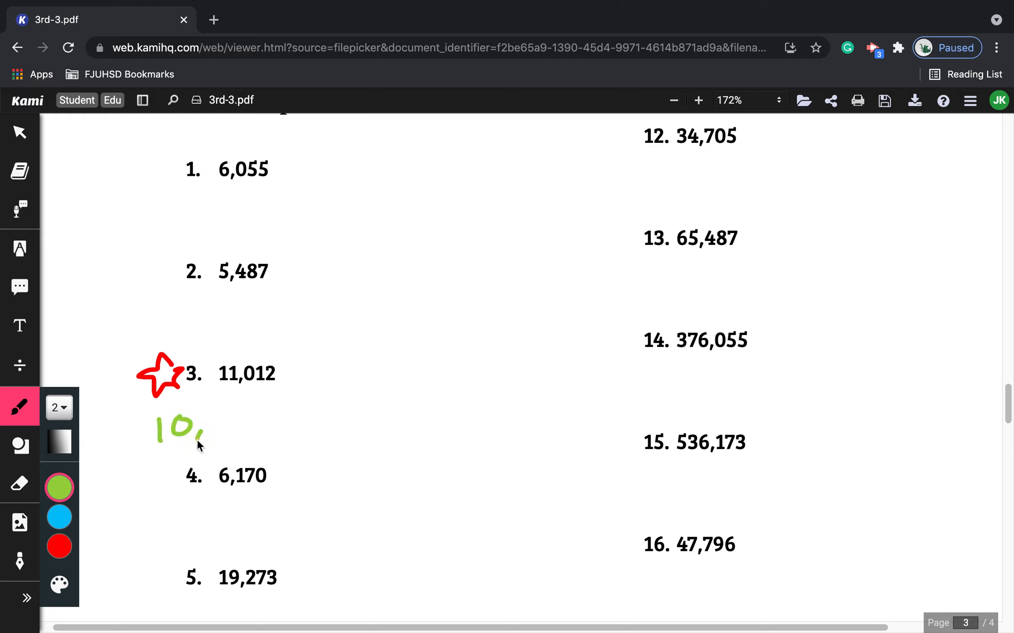
{"action": "left_click_drag", "start_coordinate": [201, 440], "coordinate": [282, 431]}
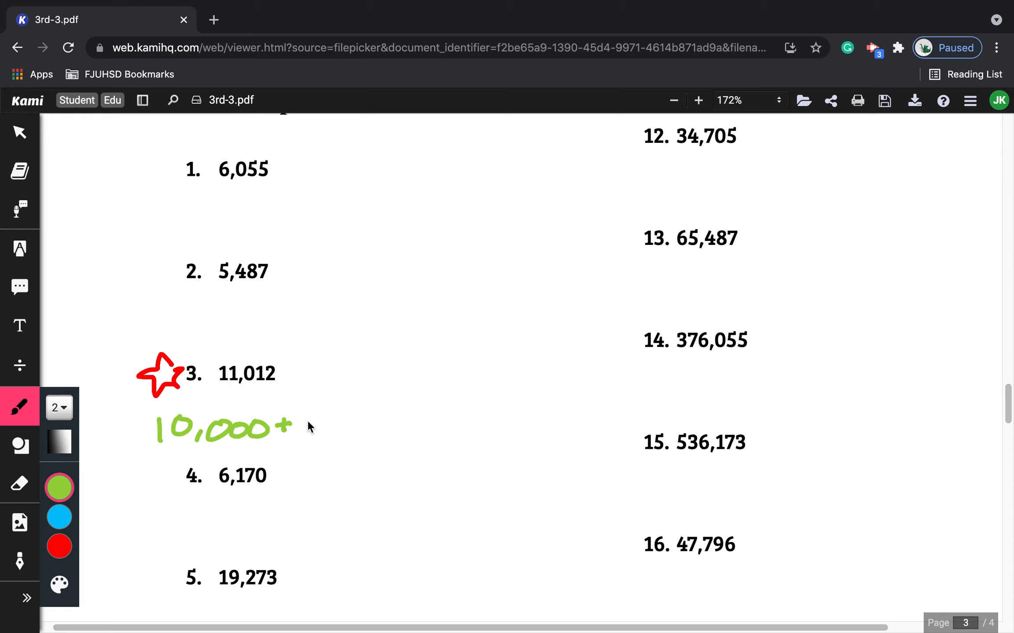
Complete the expanded form with 1,000 + 10 + 2, marking the tens digit
{"action": "left_click_drag", "start_coordinate": [303, 427], "coordinate": [375, 431]}
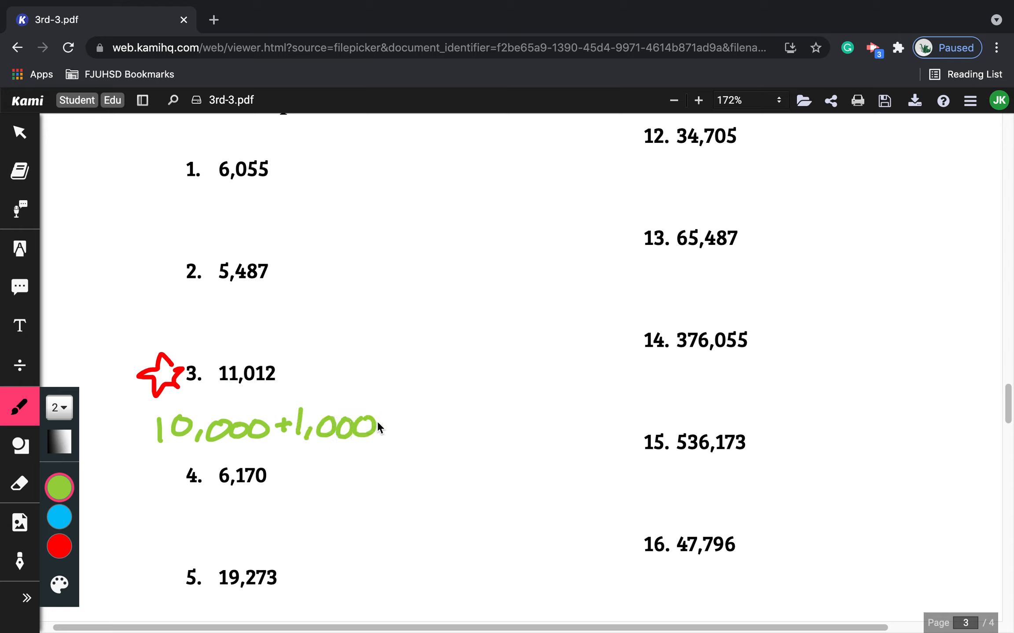
{"action": "left_click_drag", "start_coordinate": [385, 427], "coordinate": [398, 427]}
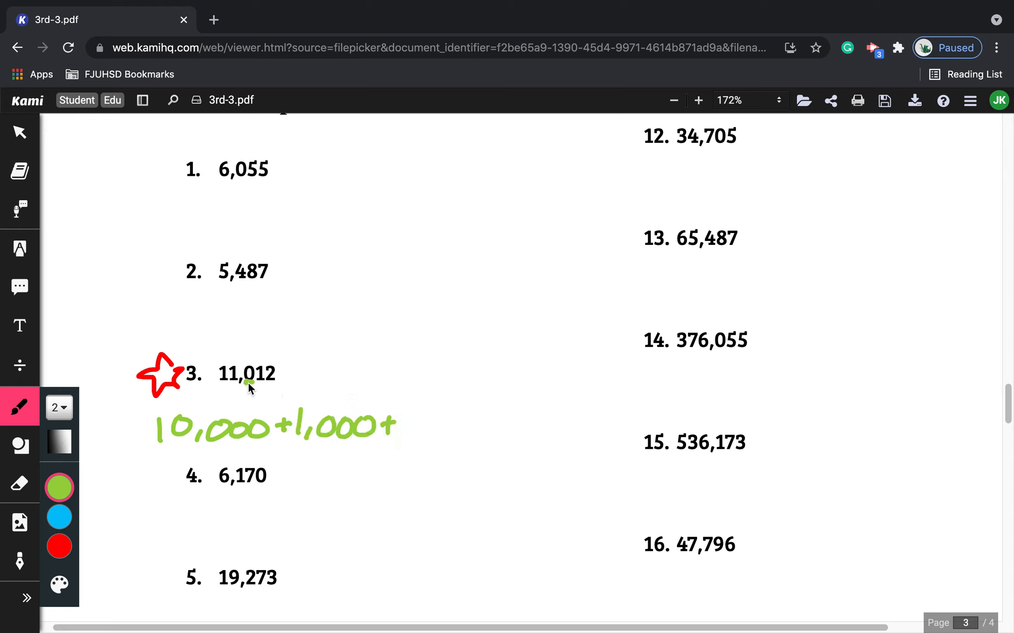
{"action": "left_click", "coordinate": [246, 374]}
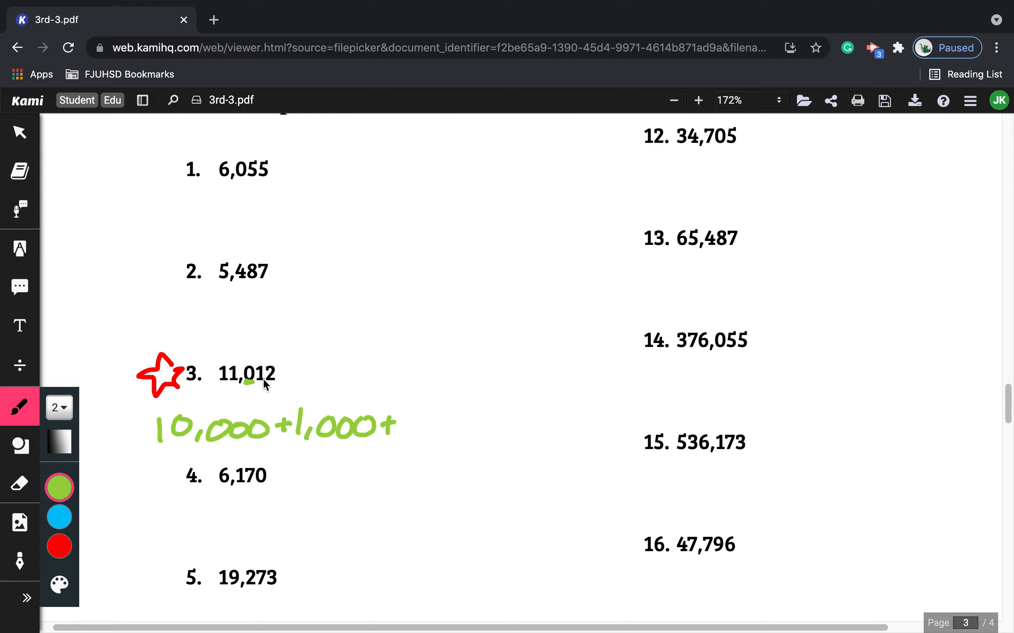
{"action": "mouse_move", "coordinate": [412, 415]}
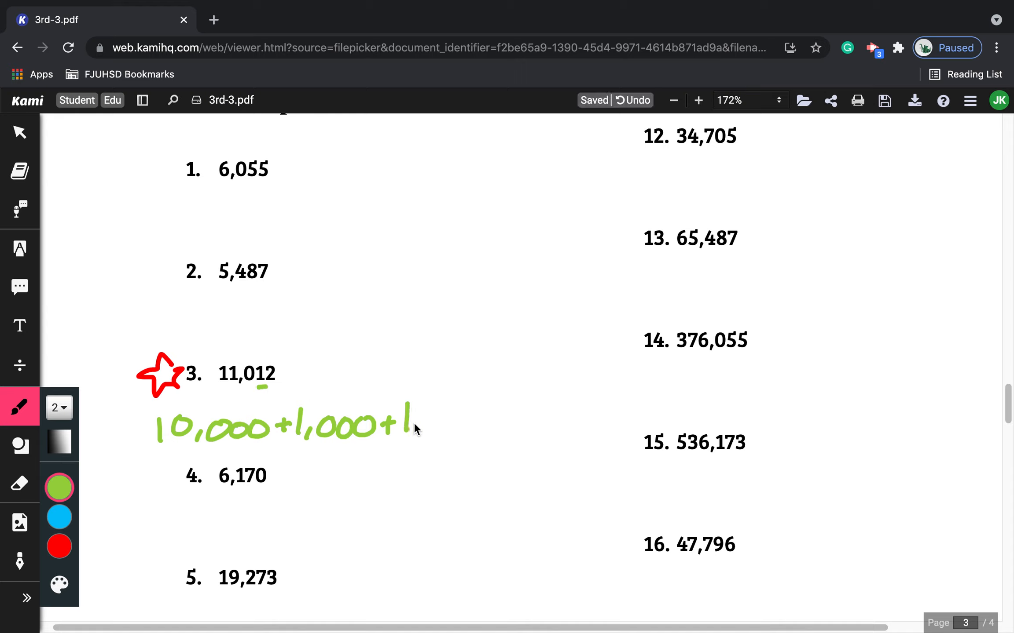
{"action": "left_click_drag", "start_coordinate": [420, 421], "coordinate": [465, 413]}
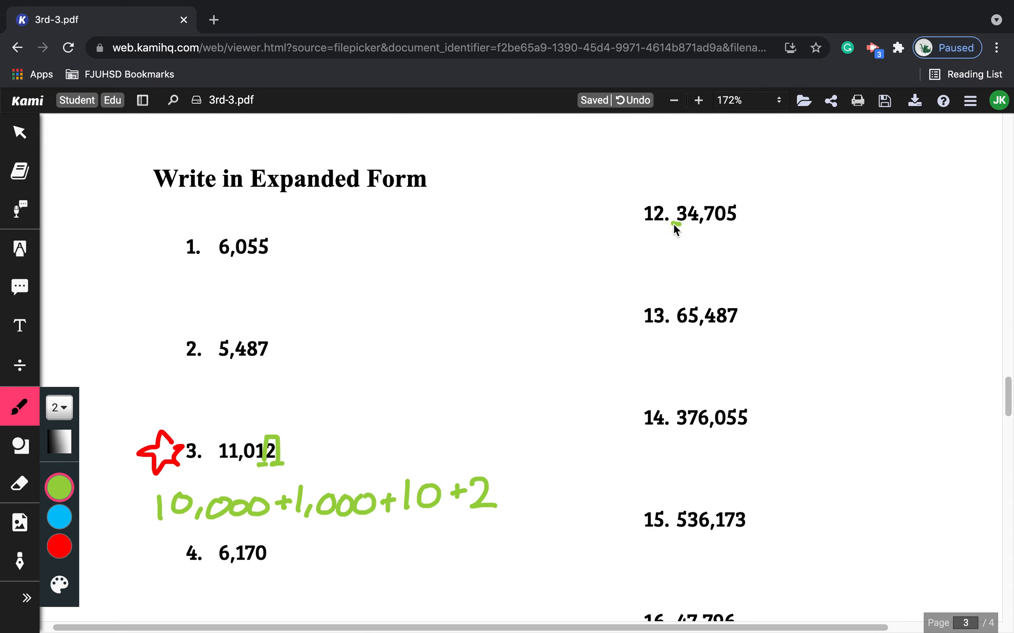
{"action": "mouse_move", "coordinate": [680, 231]}
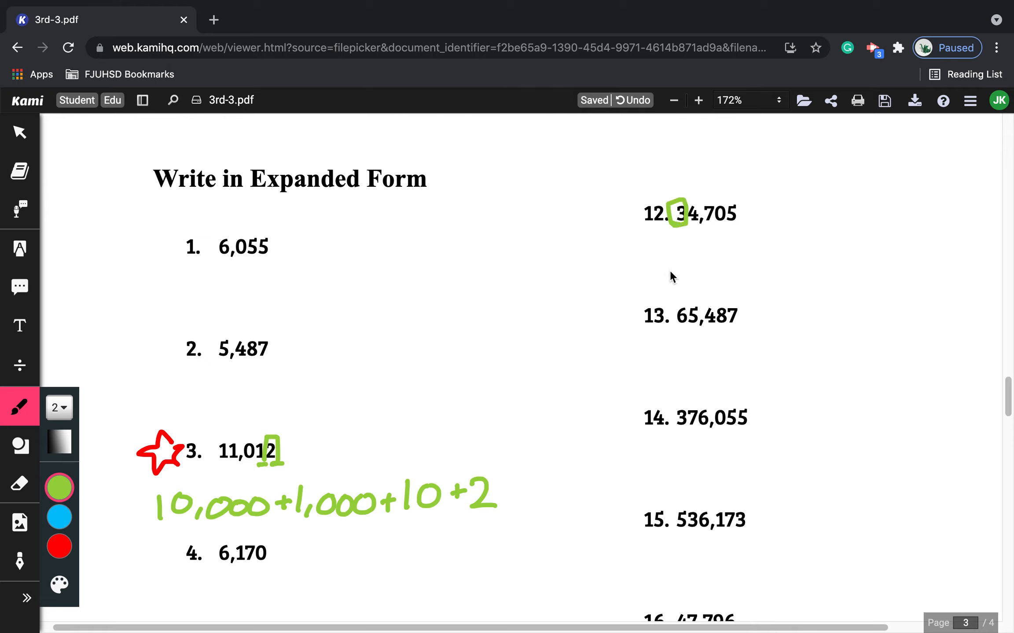
{"action": "mouse_move", "coordinate": [678, 235]}
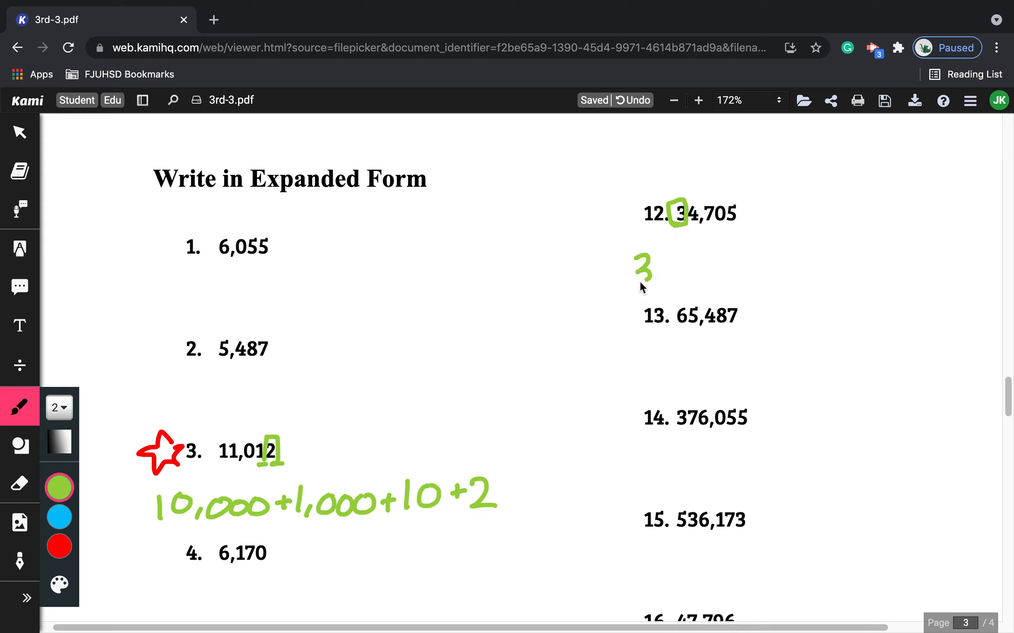
Write 30,000 in green beneath item 12's 34,705 to start its expanded form
{"action": "left_click_drag", "start_coordinate": [640, 272], "coordinate": [762, 272]}
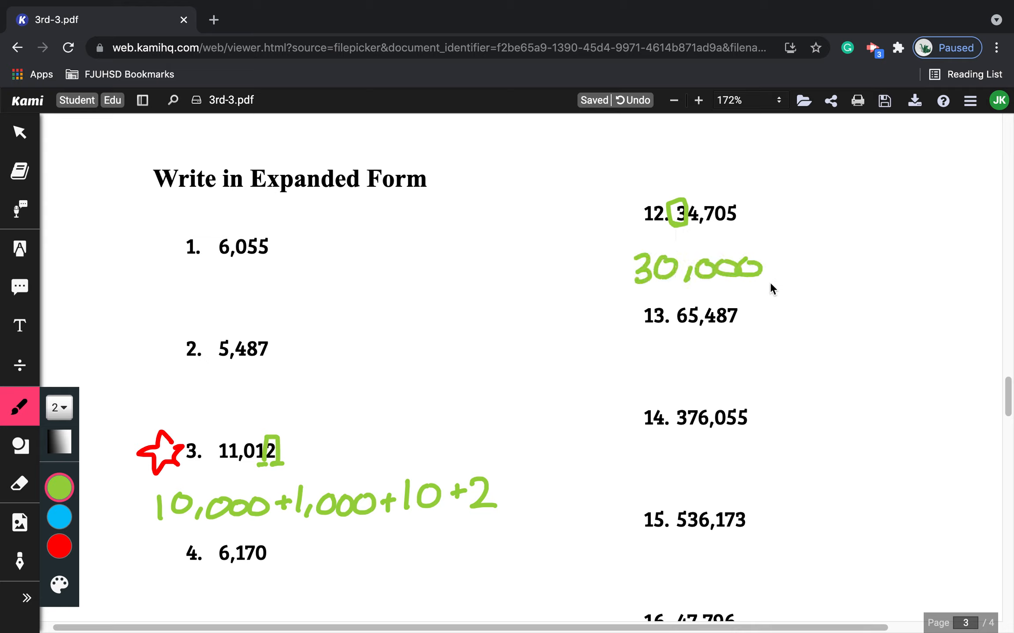
{"action": "left_click_drag", "start_coordinate": [767, 268], "coordinate": [854, 268]}
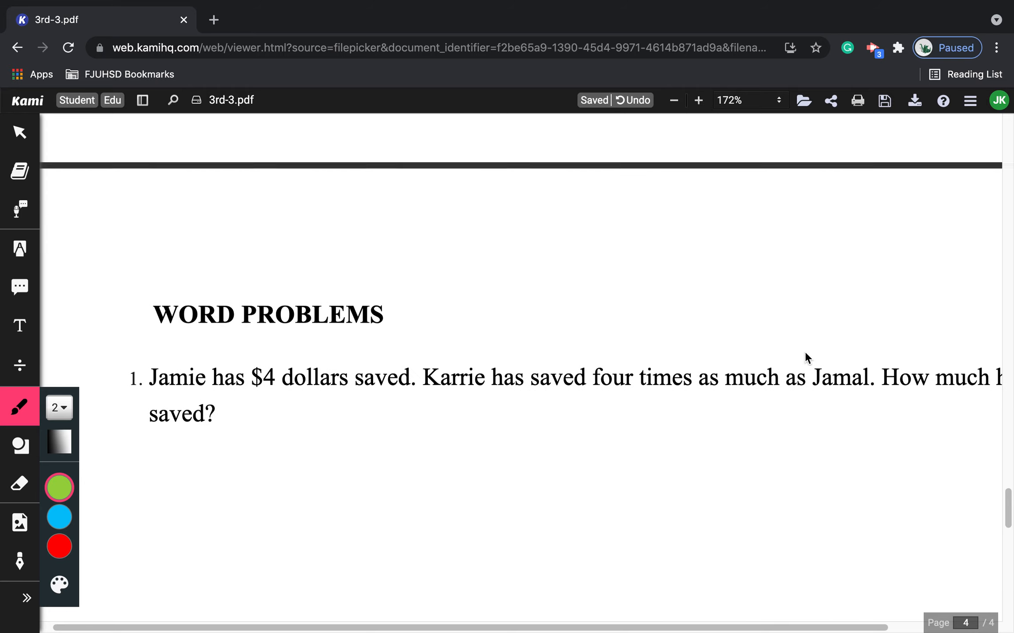
Underline '2 cookies to her students', '11 students' and the question, then write a 2 below
{"action": "scroll", "scroll_direction": "down", "scroll_amount": 3}
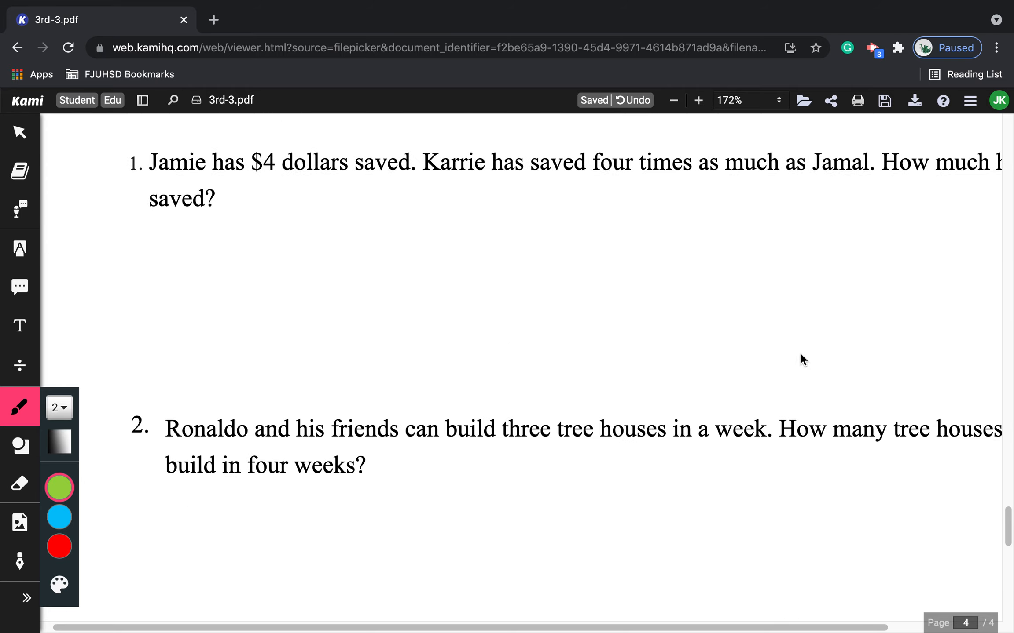
{"action": "scroll", "scroll_direction": "down", "scroll_amount": 3}
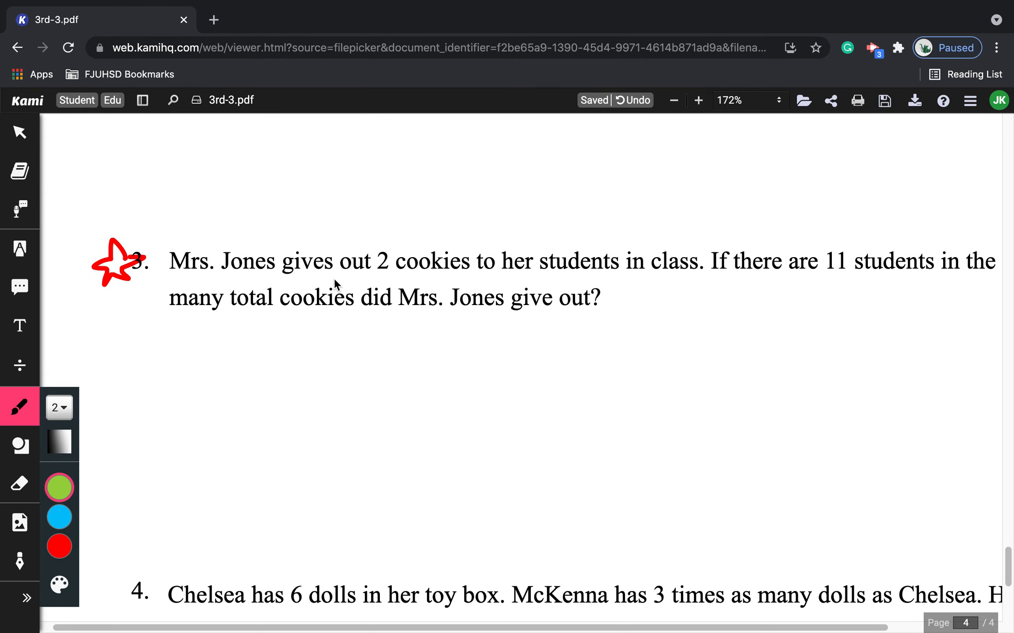
{"action": "mouse_move", "coordinate": [647, 301]}
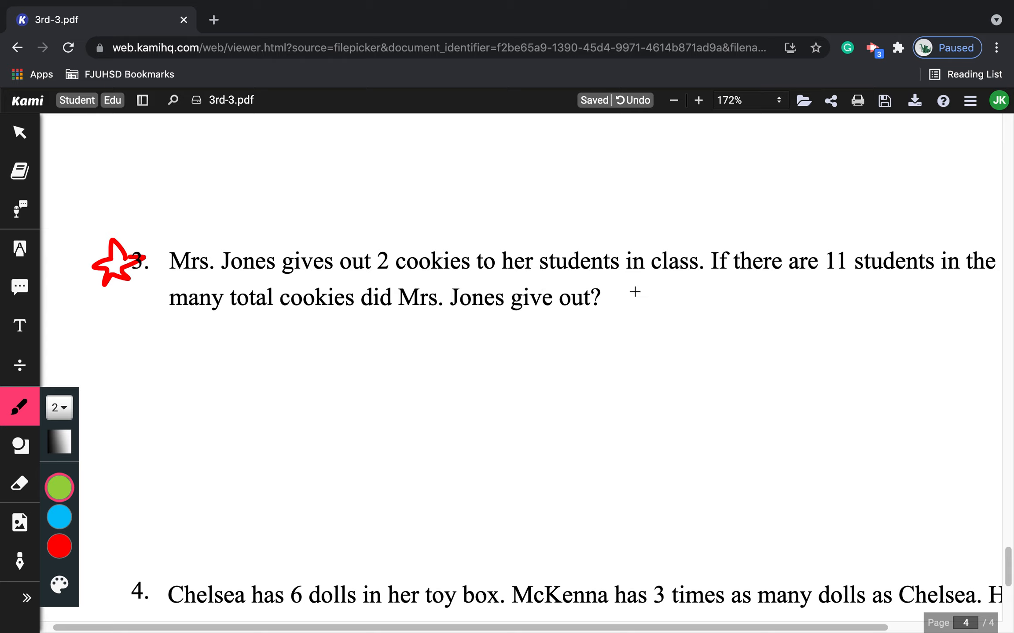
{"action": "mouse_move", "coordinate": [207, 279]}
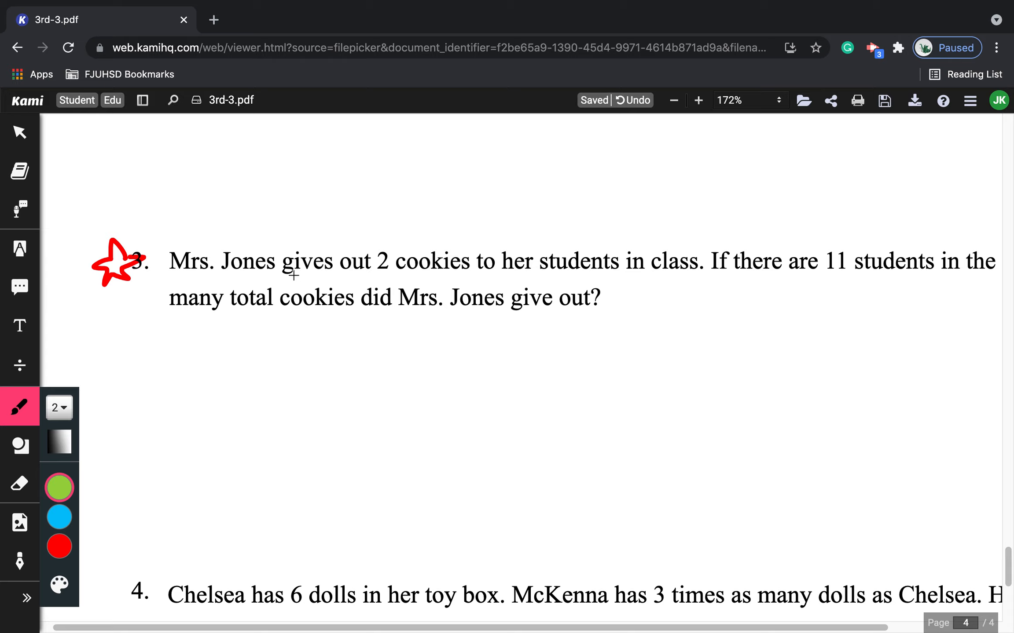
{"action": "left_click_drag", "start_coordinate": [283, 277], "coordinate": [464, 278]}
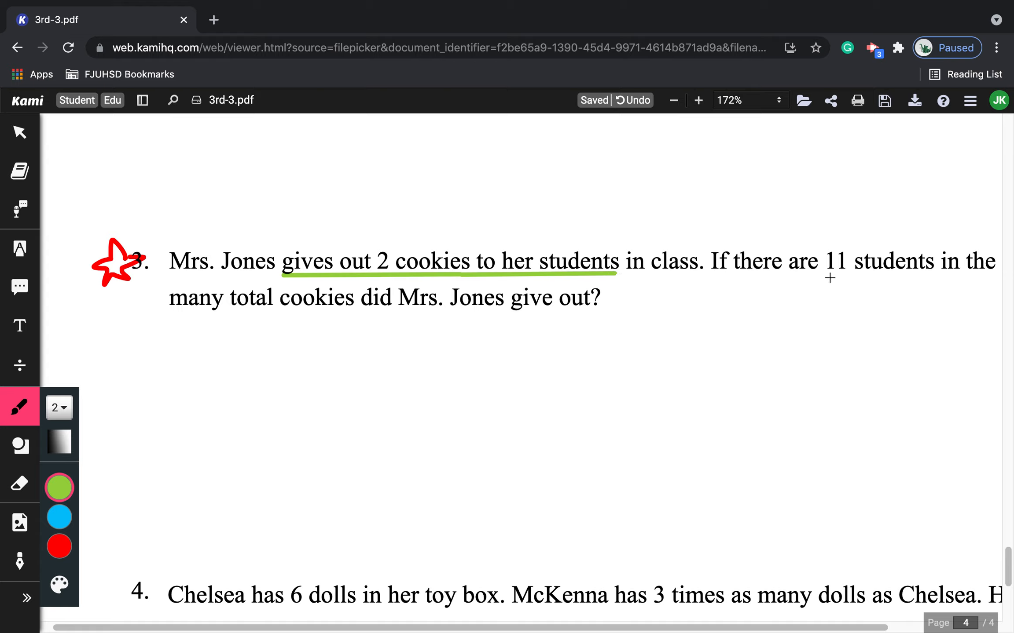
{"action": "left_click_drag", "start_coordinate": [834, 279], "coordinate": [931, 279]}
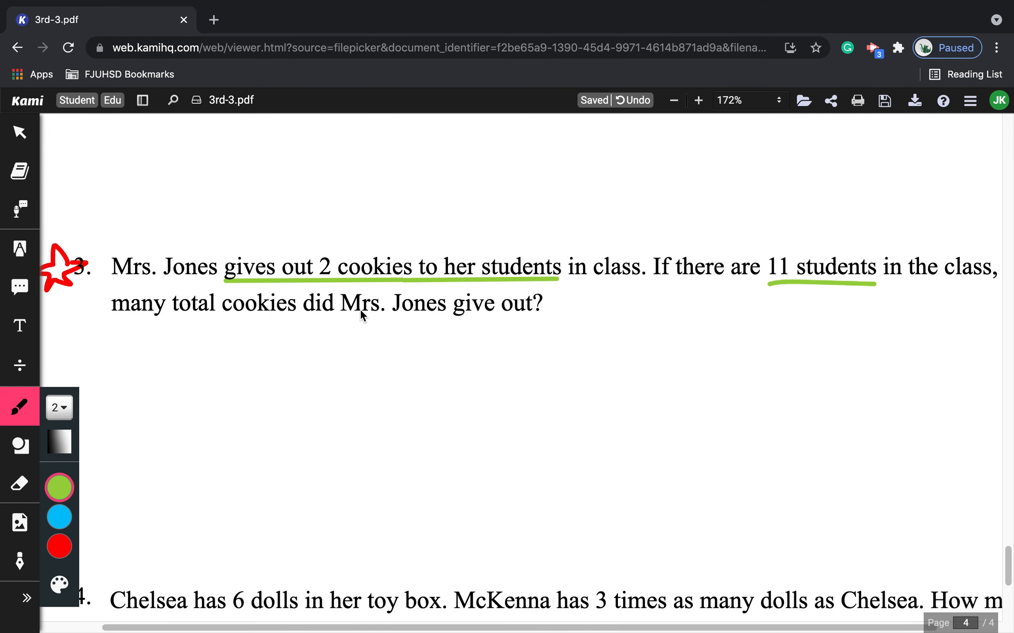
{"action": "mouse_move", "coordinate": [661, 303]}
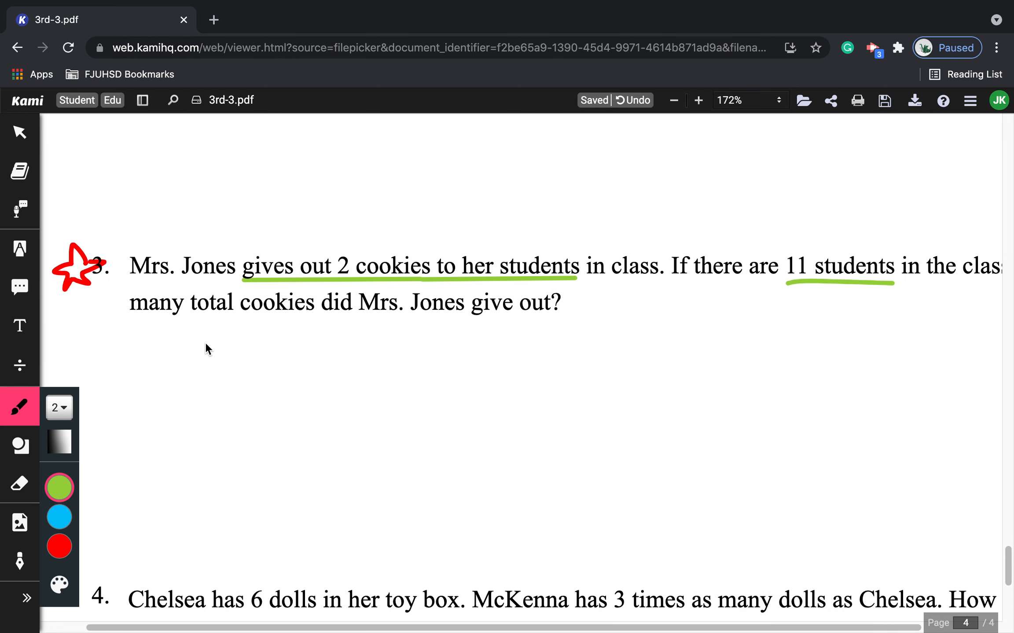
{"action": "left_click_drag", "start_coordinate": [129, 316], "coordinate": [557, 316]}
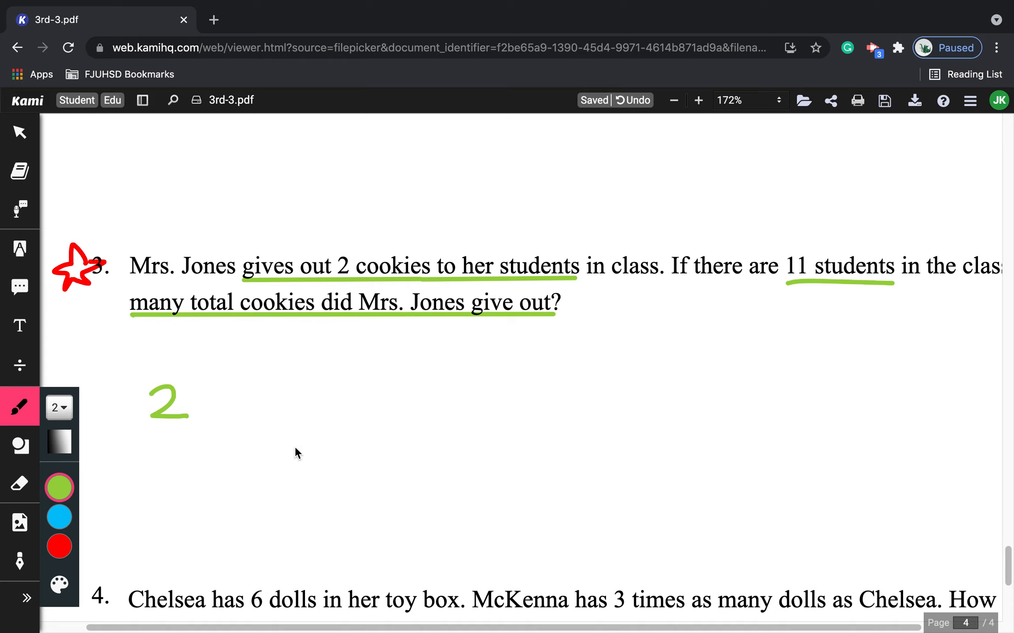
Draw two cookies under the 2, a stick-figure student holding two cookies, and a 2 to the right
{"action": "left_click_drag", "start_coordinate": [144, 450], "coordinate": [182, 450]}
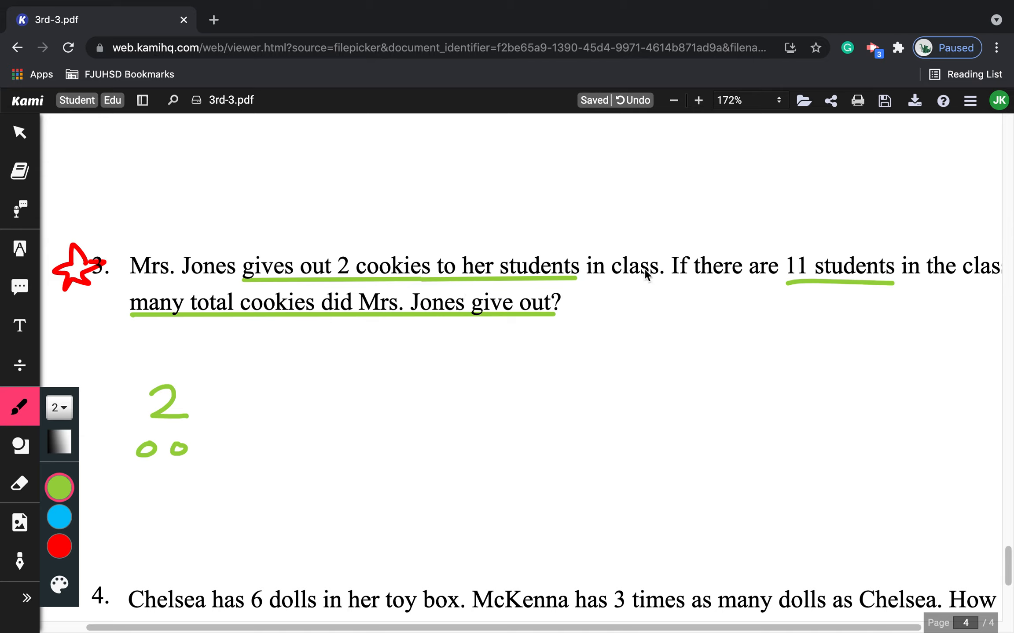
{"action": "mouse_move", "coordinate": [298, 379]}
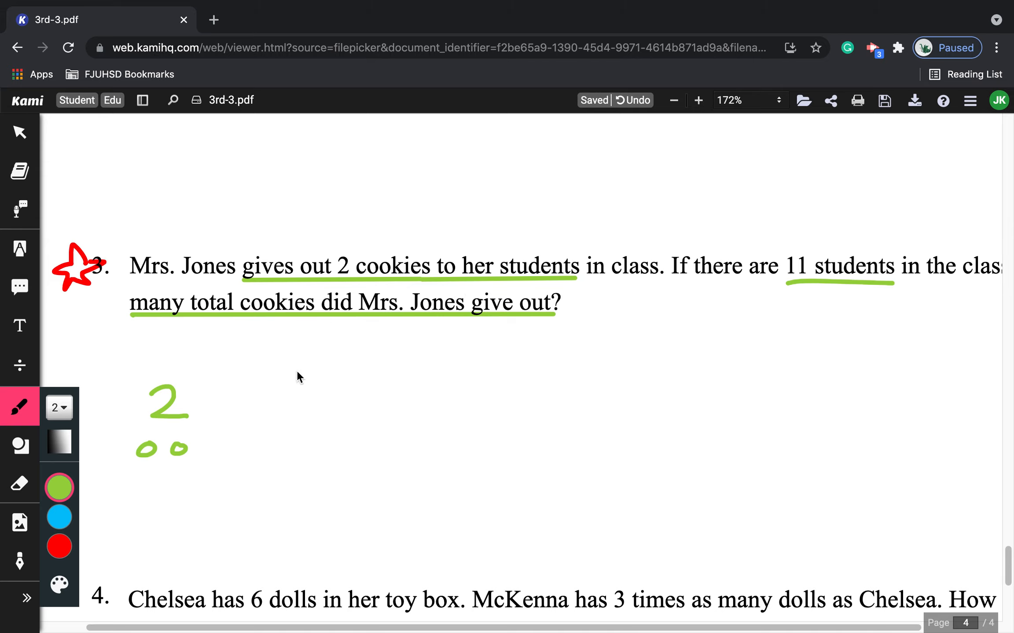
{"action": "left_click_drag", "start_coordinate": [284, 362], "coordinate": [310, 440]}
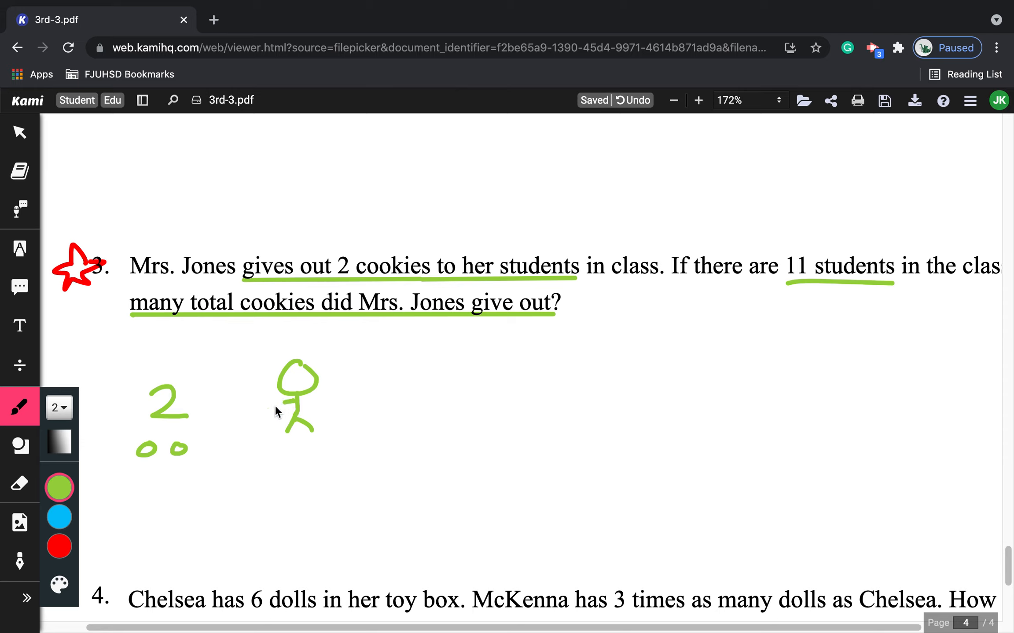
{"action": "left_click_drag", "start_coordinate": [259, 404], "coordinate": [330, 401]}
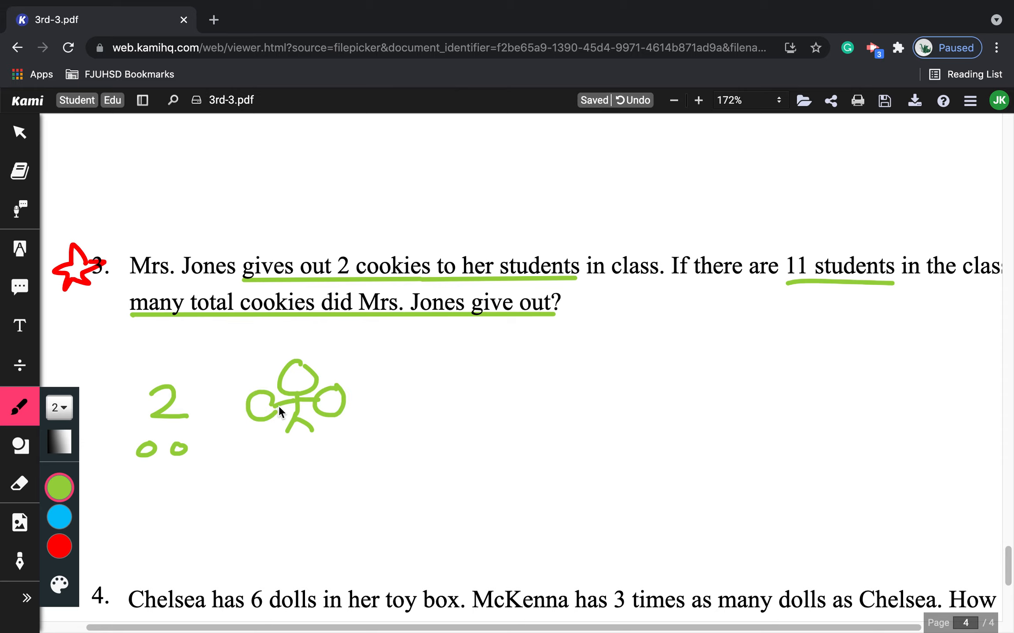
{"action": "scroll", "scroll_direction": "right", "scroll_amount": 3}
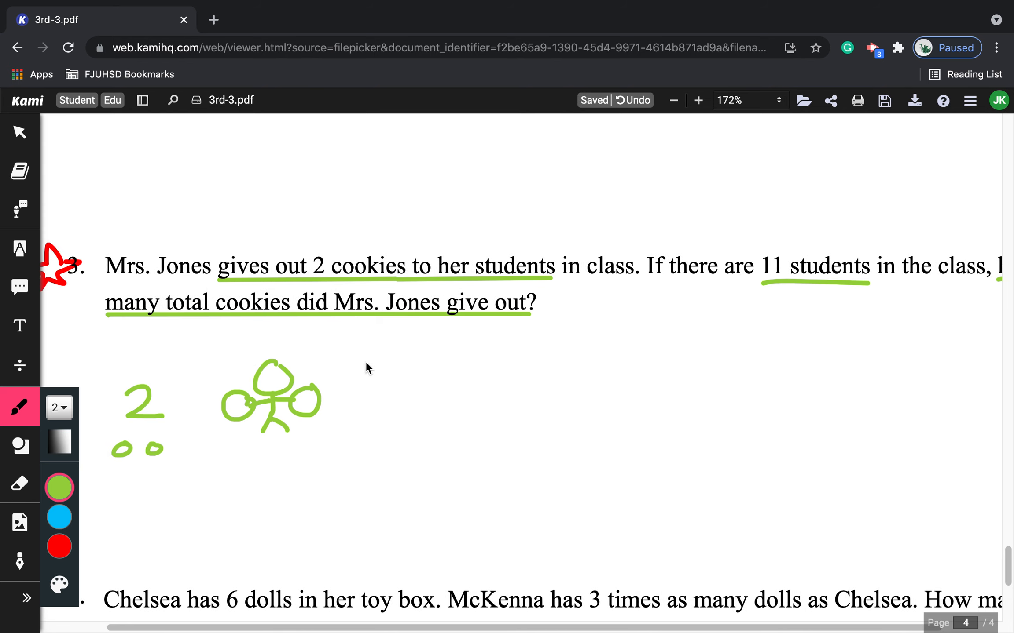
{"action": "left_click_drag", "start_coordinate": [365, 362], "coordinate": [368, 431]}
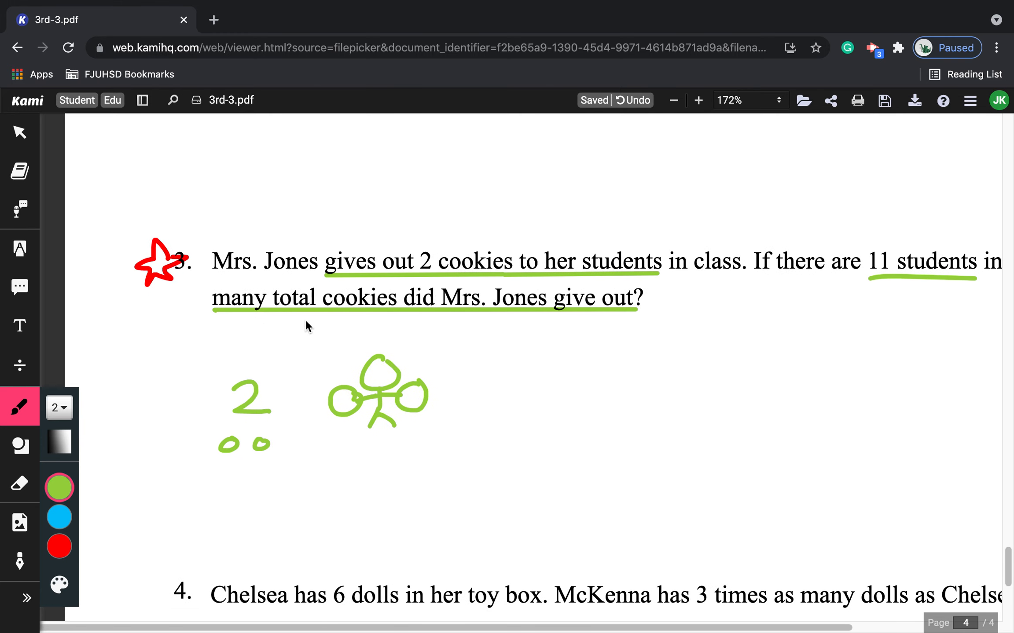
{"action": "mouse_move", "coordinate": [366, 332]}
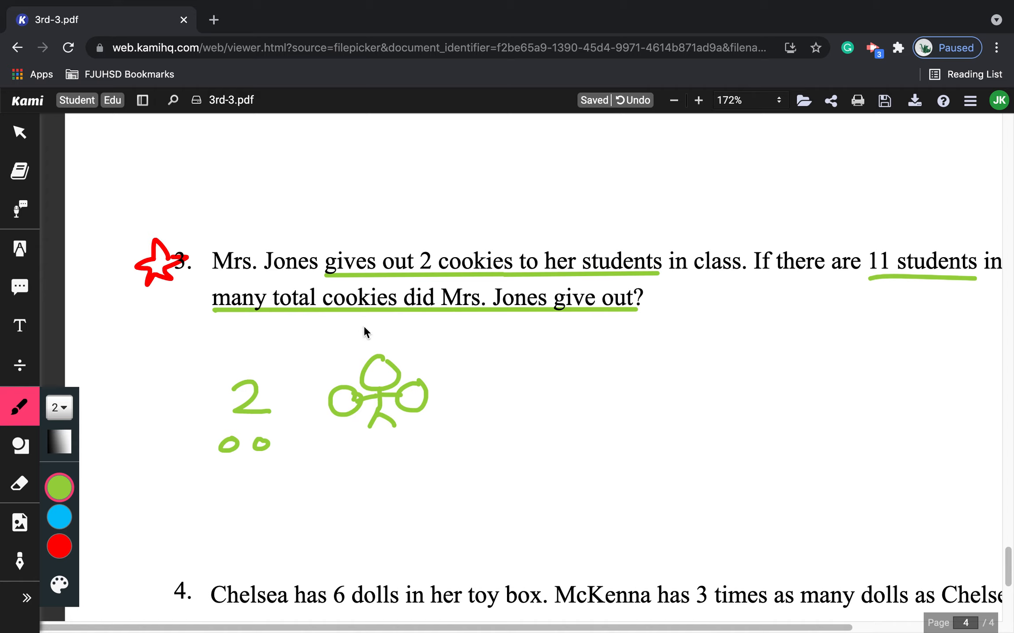
{"action": "mouse_move", "coordinate": [460, 256]}
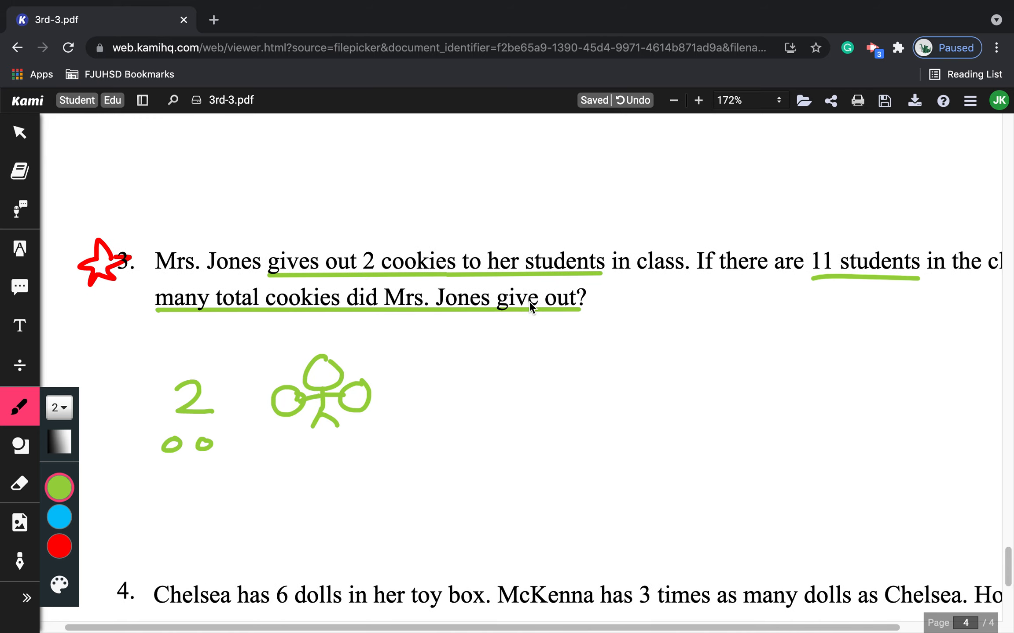
{"action": "mouse_move", "coordinate": [793, 282]}
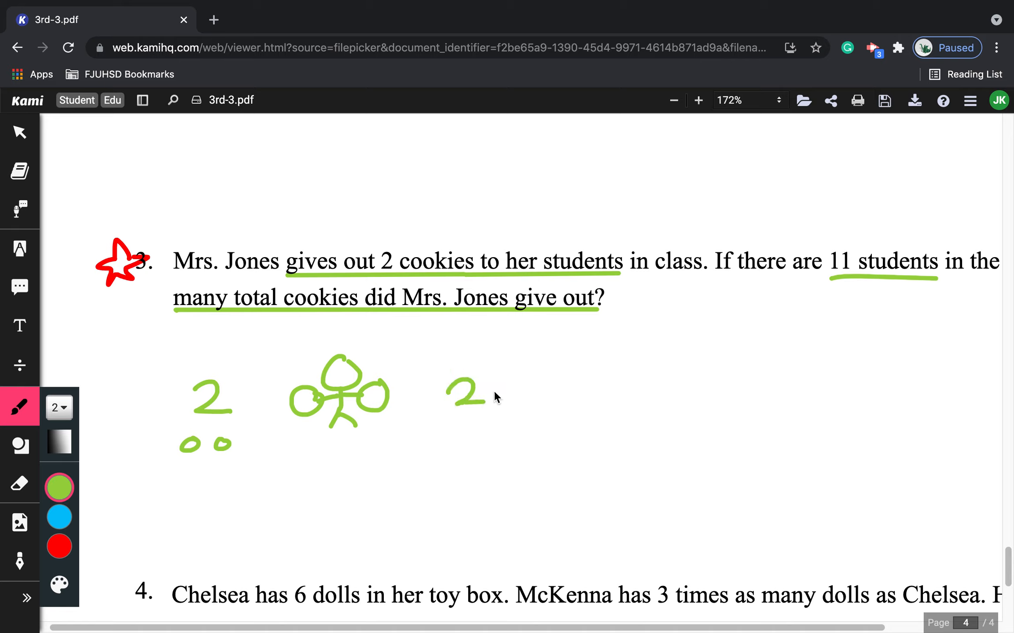
Write the equation 2 × 11 = 22 with an 11 + 11 = 22 check beneath
{"action": "left_click_drag", "start_coordinate": [498, 394], "coordinate": [543, 402]}
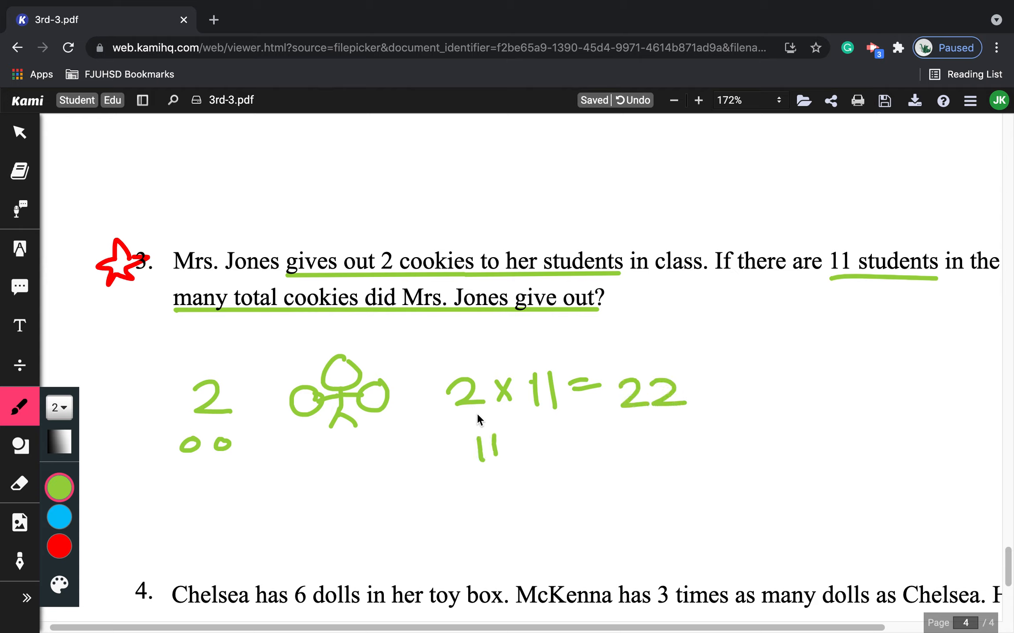
{"action": "left_click_drag", "start_coordinate": [460, 472], "coordinate": [491, 481]}
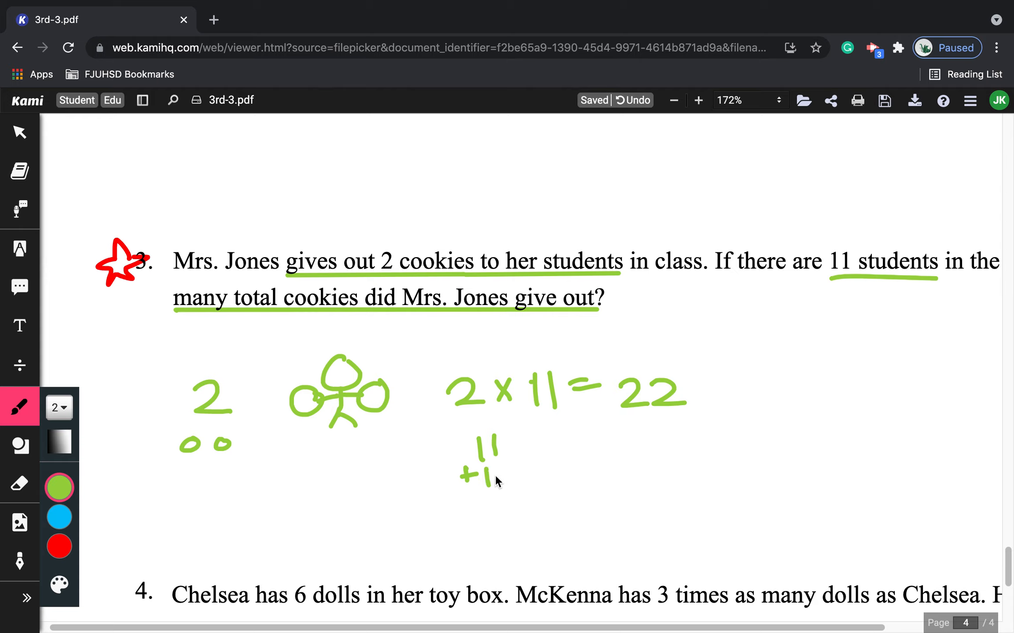
{"action": "left_click_drag", "start_coordinate": [462, 495], "coordinate": [527, 511]}
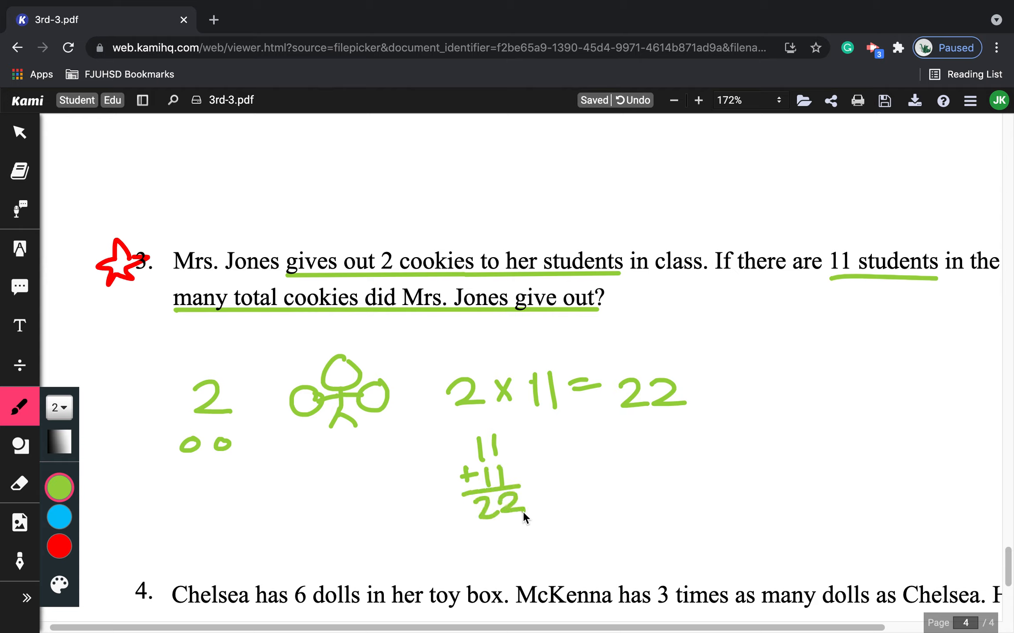
Box the answer 22 and label it cookies
{"action": "left_click_drag", "start_coordinate": [612, 355], "coordinate": [696, 421]}
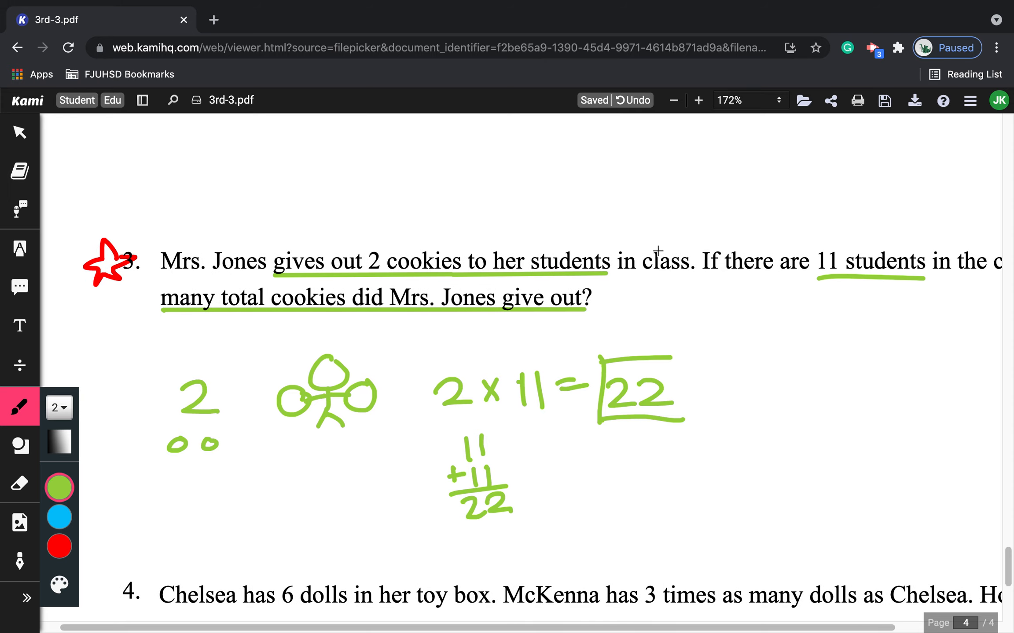
{"action": "left_click_drag", "start_coordinate": [682, 394], "coordinate": [740, 391]}
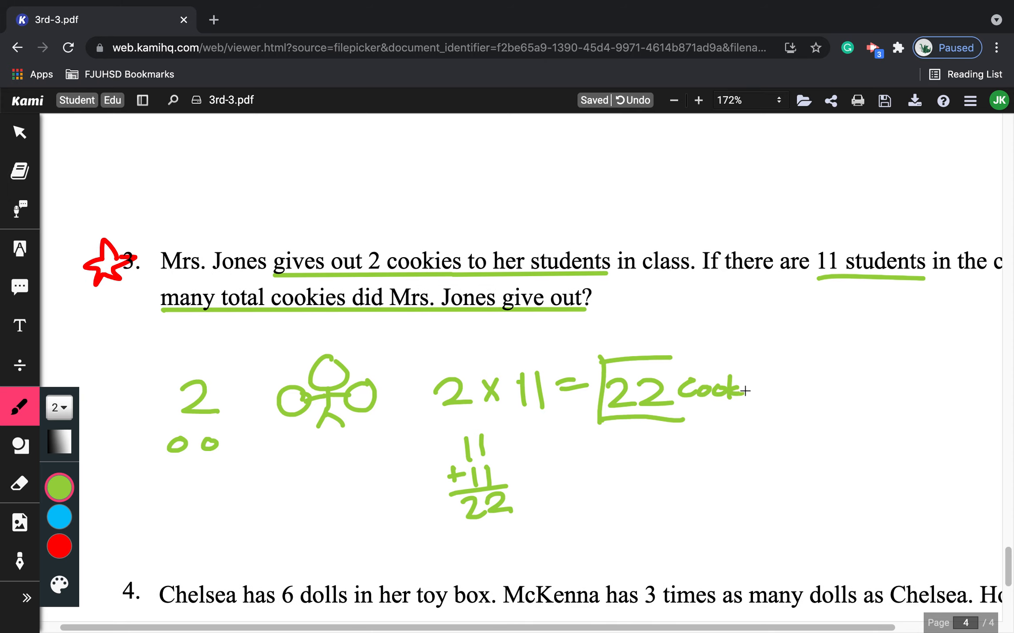
{"action": "left_click_drag", "start_coordinate": [744, 392], "coordinate": [787, 427]}
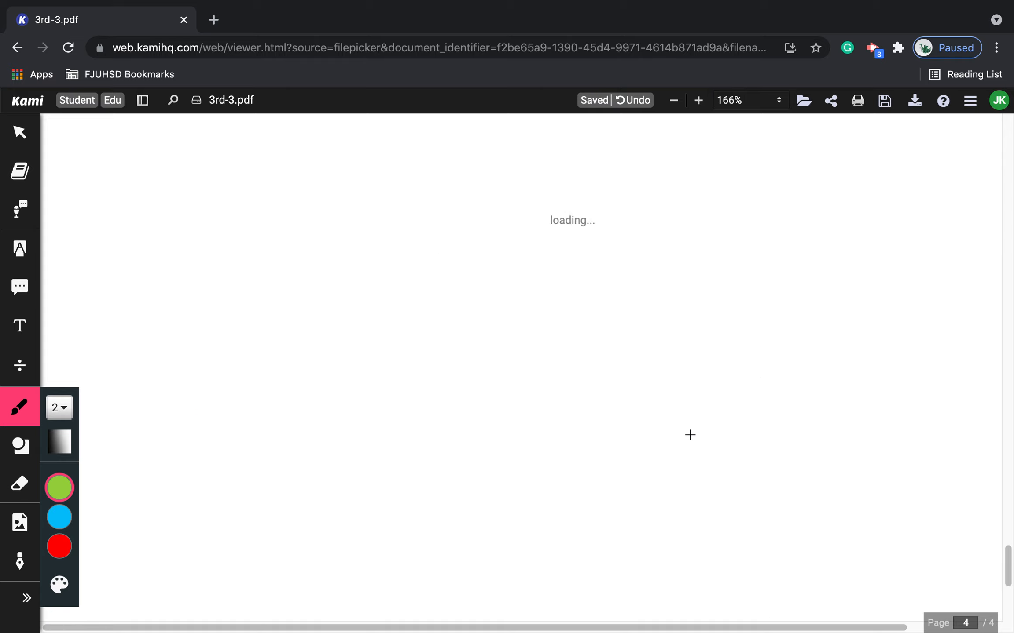
Zoom out to 124% and scroll back up to page 1 of the worksheet
{"action": "left_click", "coordinate": [673, 100]}
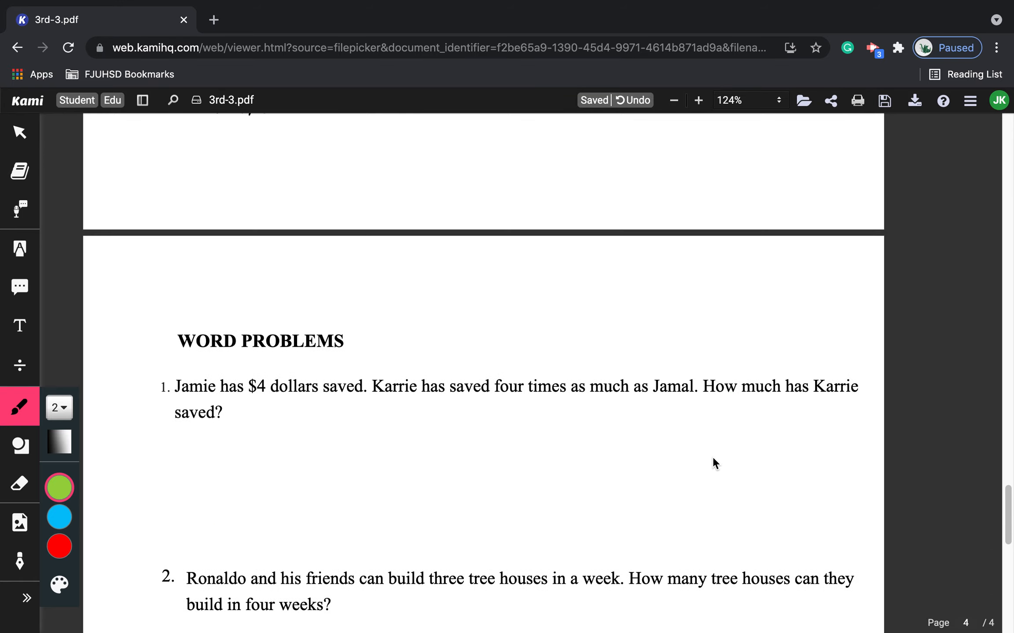
{"action": "scroll", "scroll_direction": "up", "scroll_amount": 3}
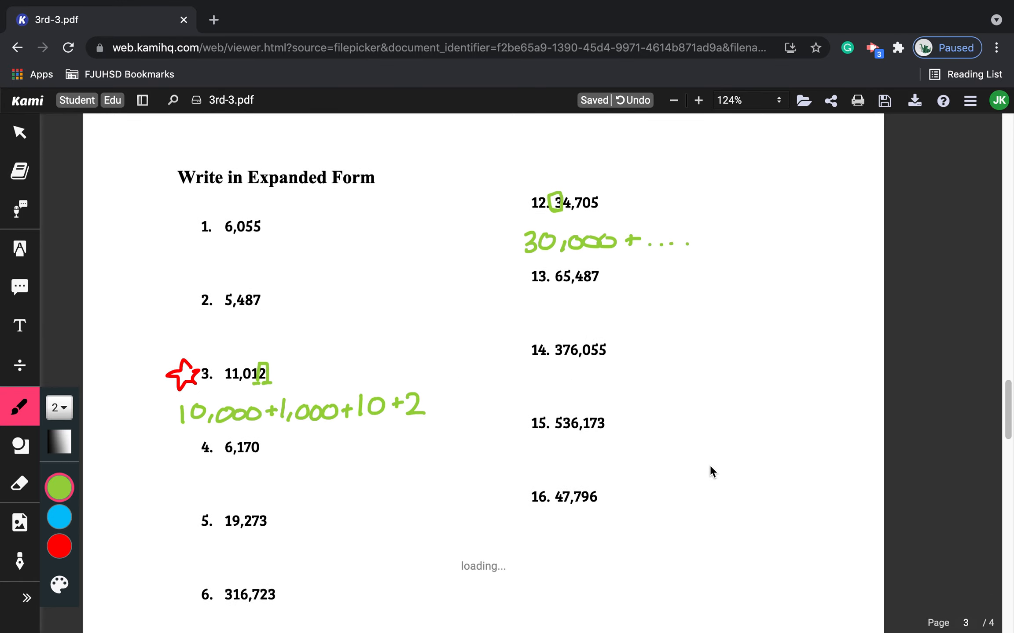
{"action": "scroll", "scroll_direction": "up", "scroll_amount": 3}
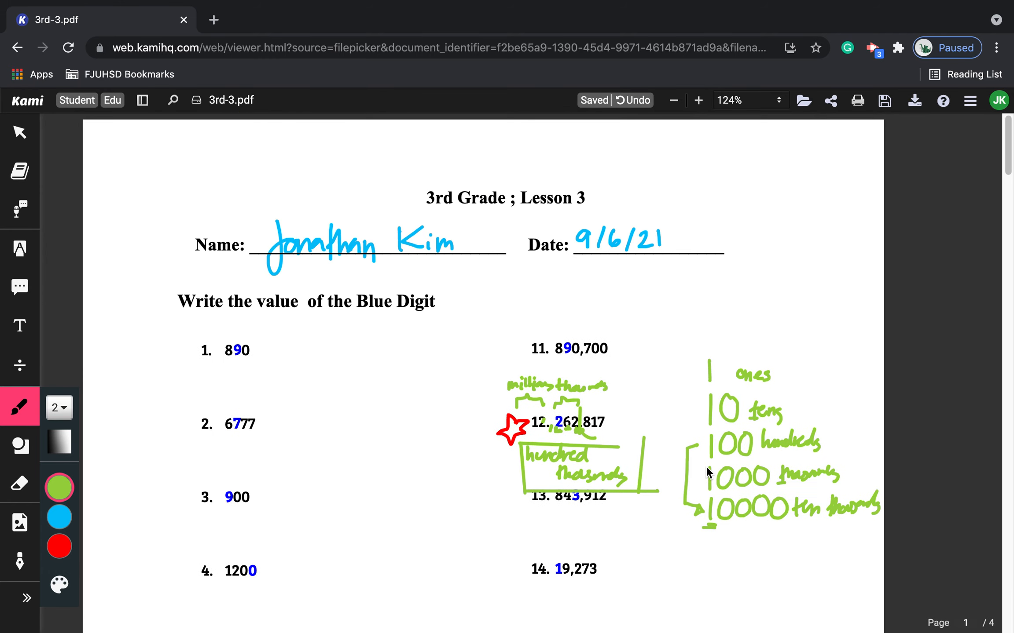
{"action": "mouse_move", "coordinate": [693, 481]}
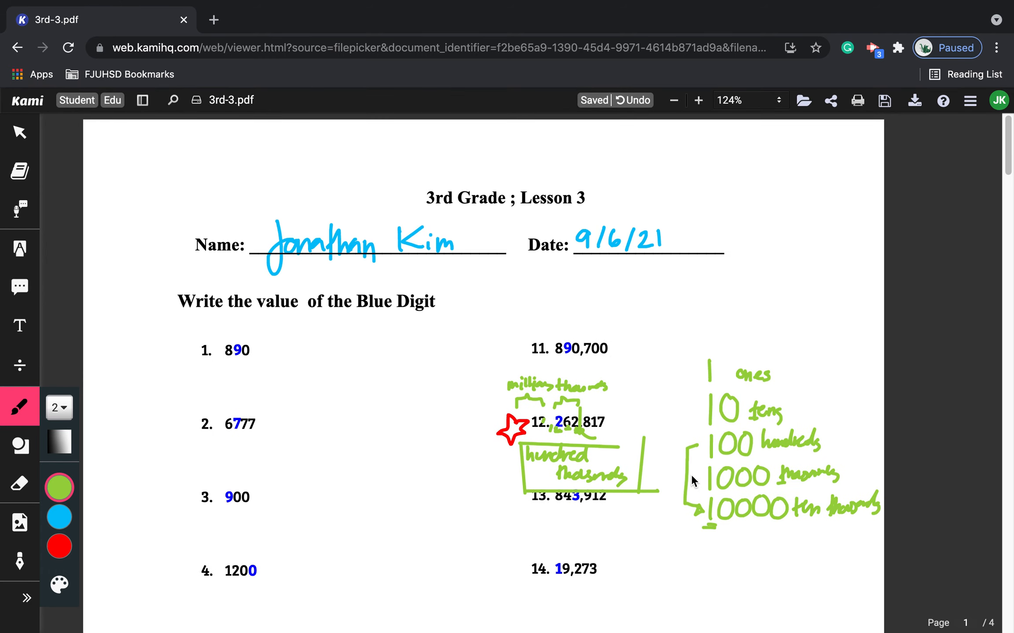